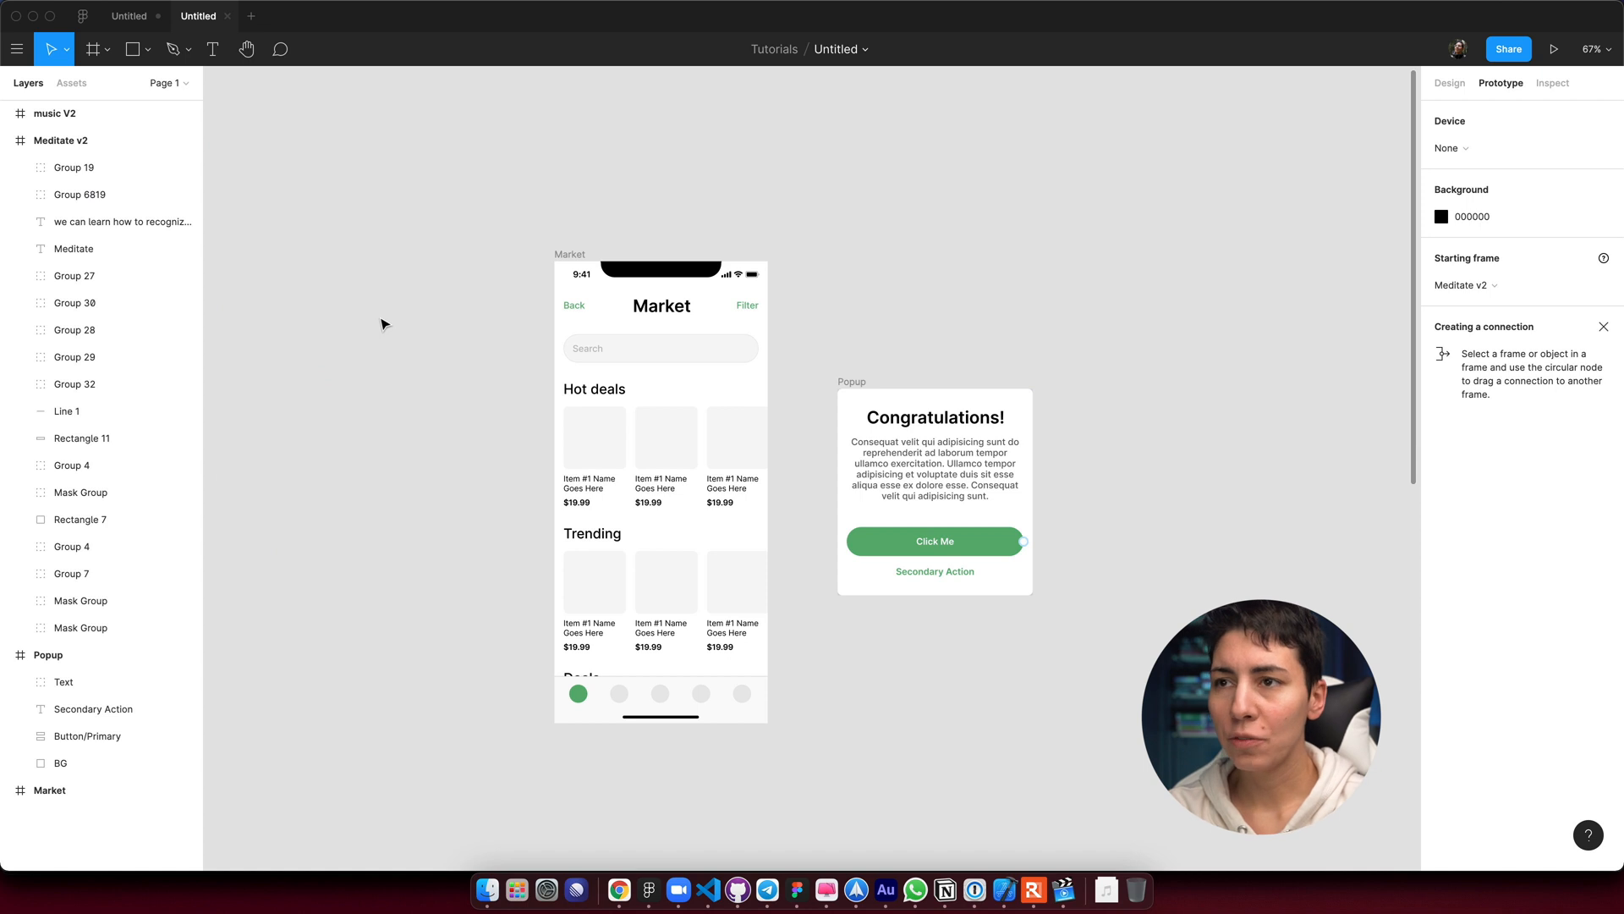
pyautogui.moveTo(472, 179)
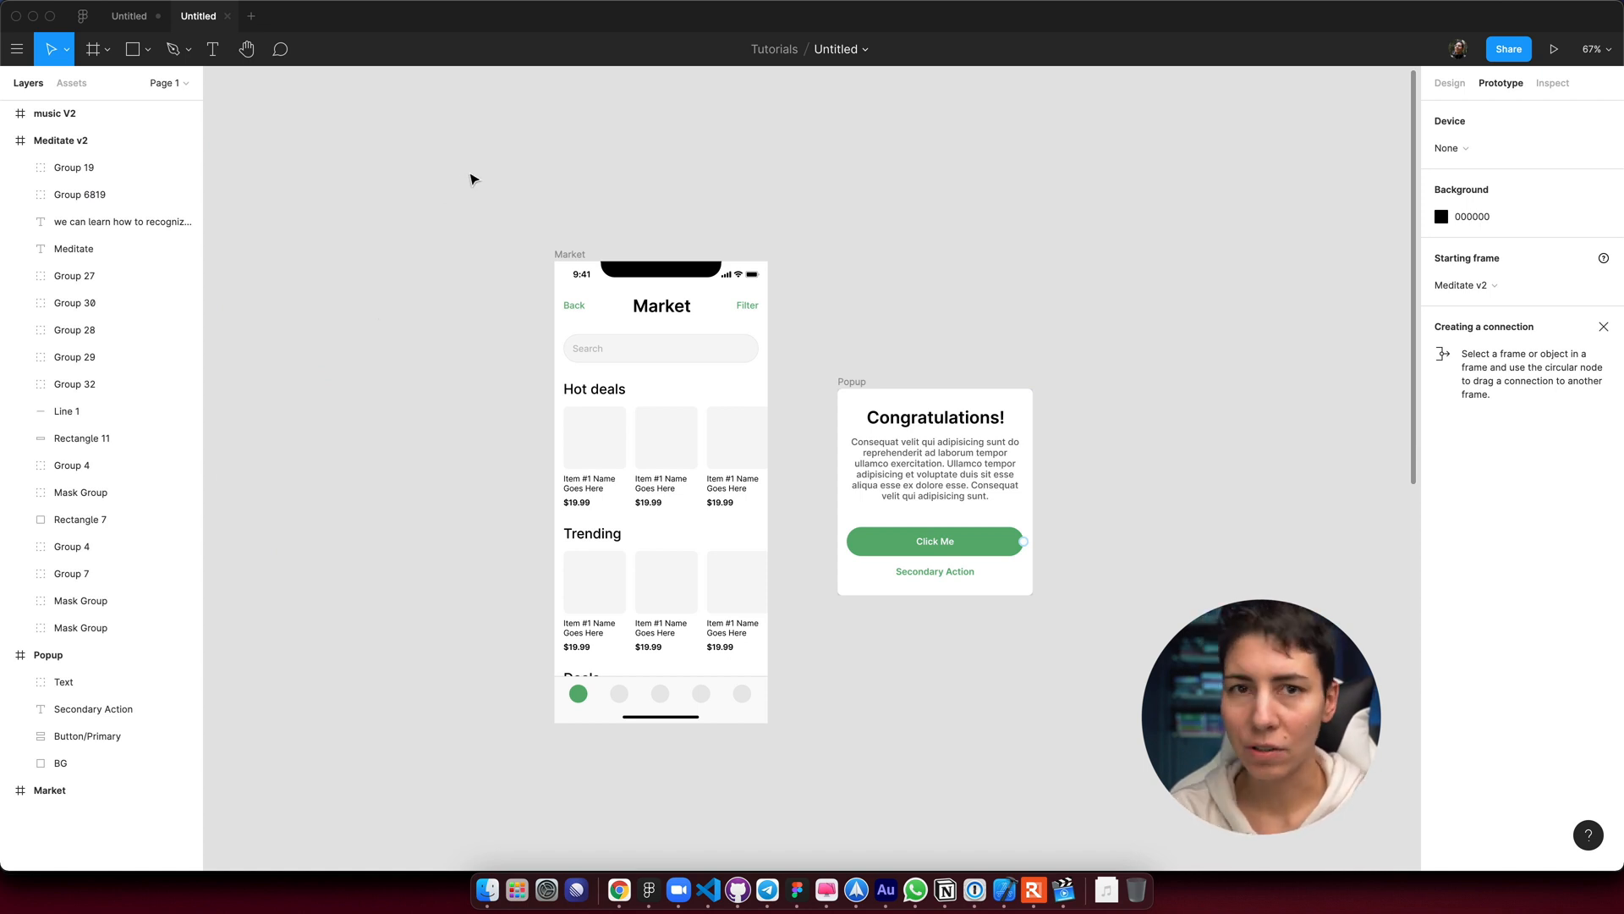
pyautogui.moveTo(490, 182)
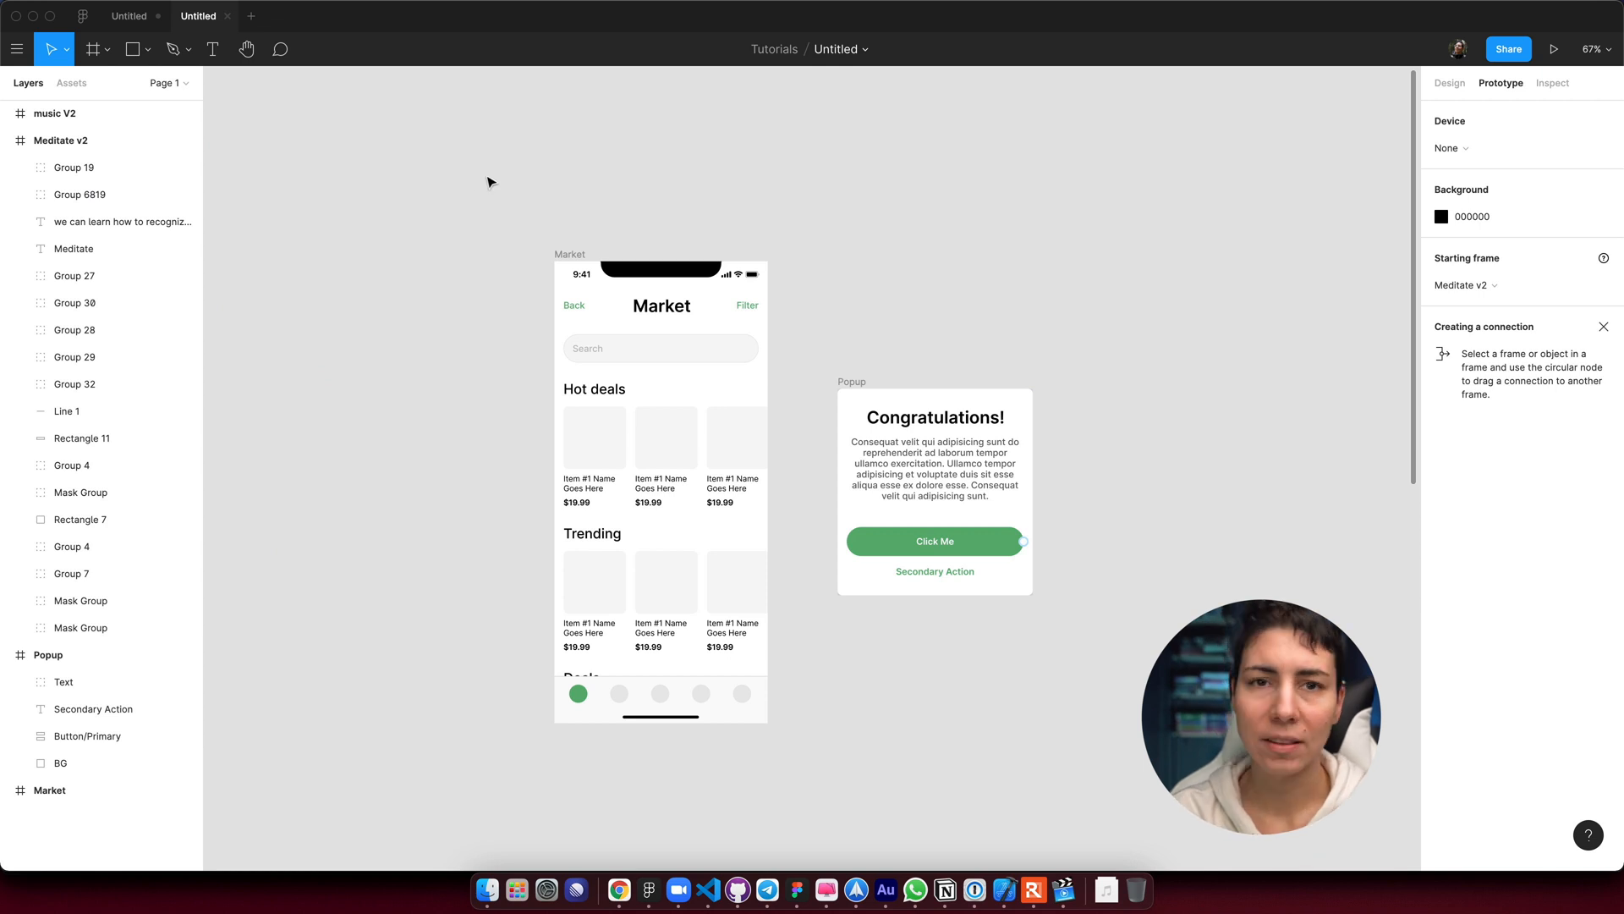
pyautogui.moveTo(566, 242)
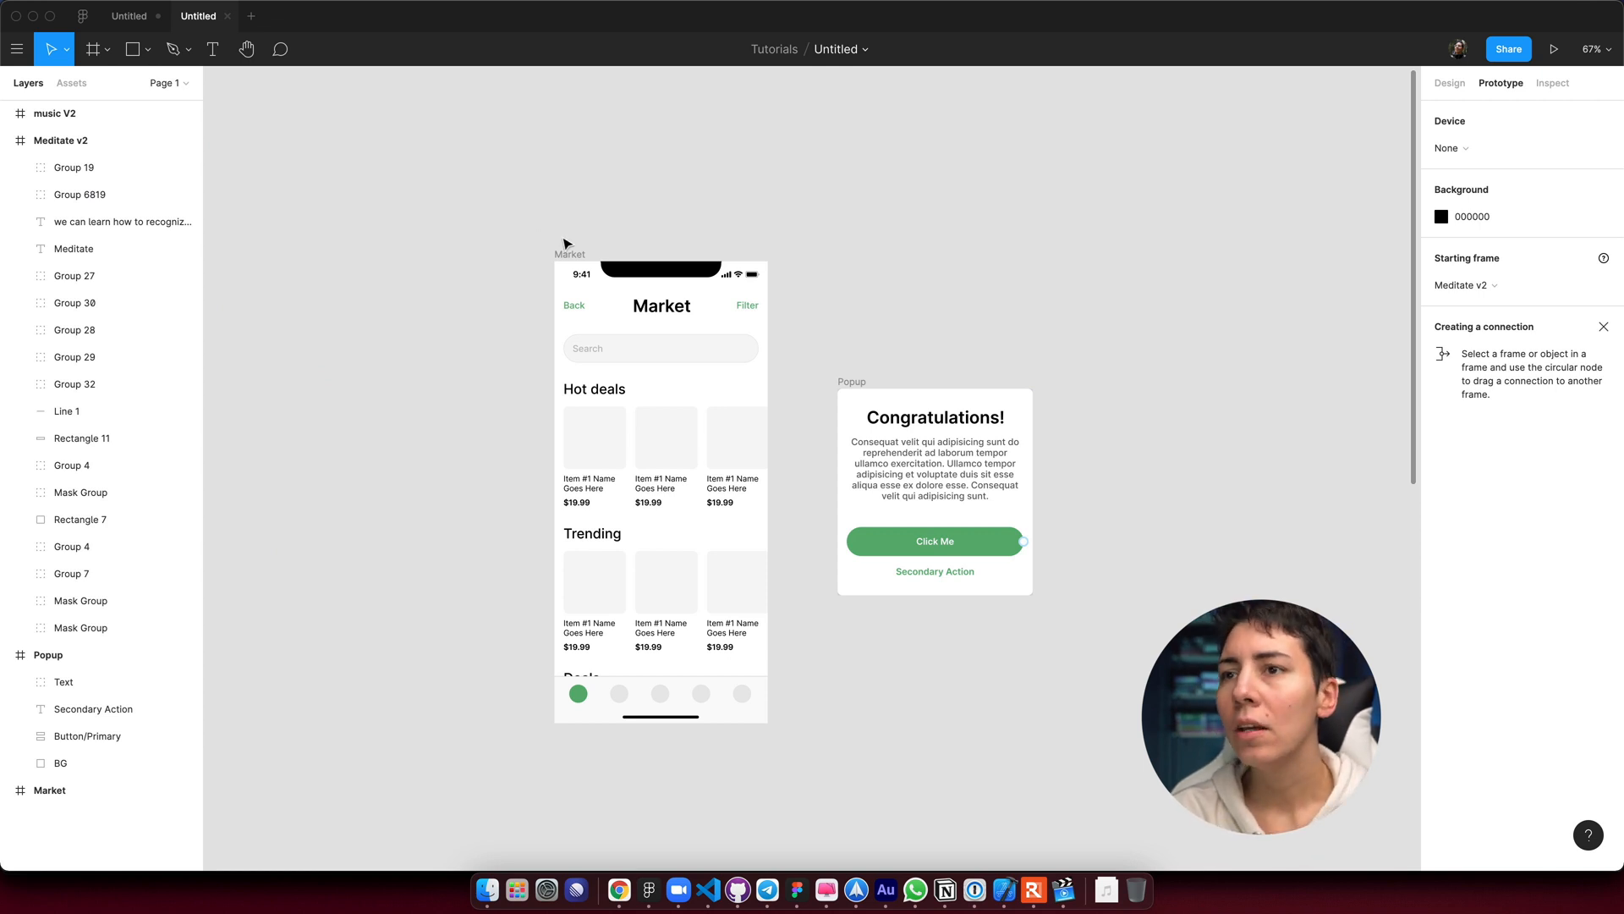
# Drag a prototype connection from the first Hot deals card onto the Popup frame.
pyautogui.click(1450, 83)
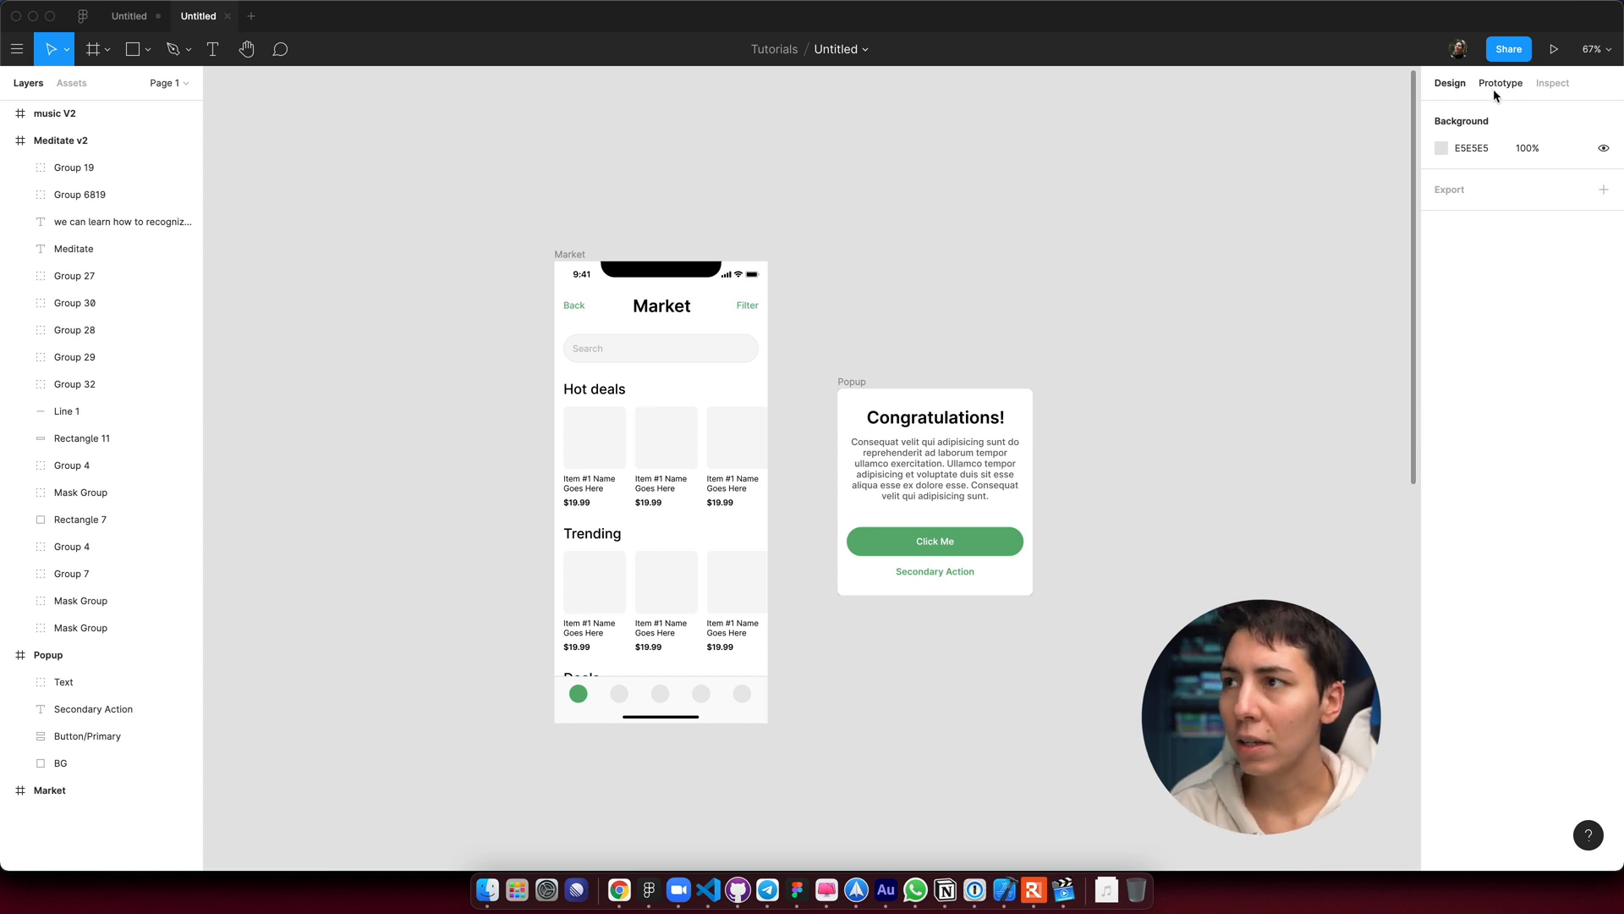
pyautogui.click(1500, 83)
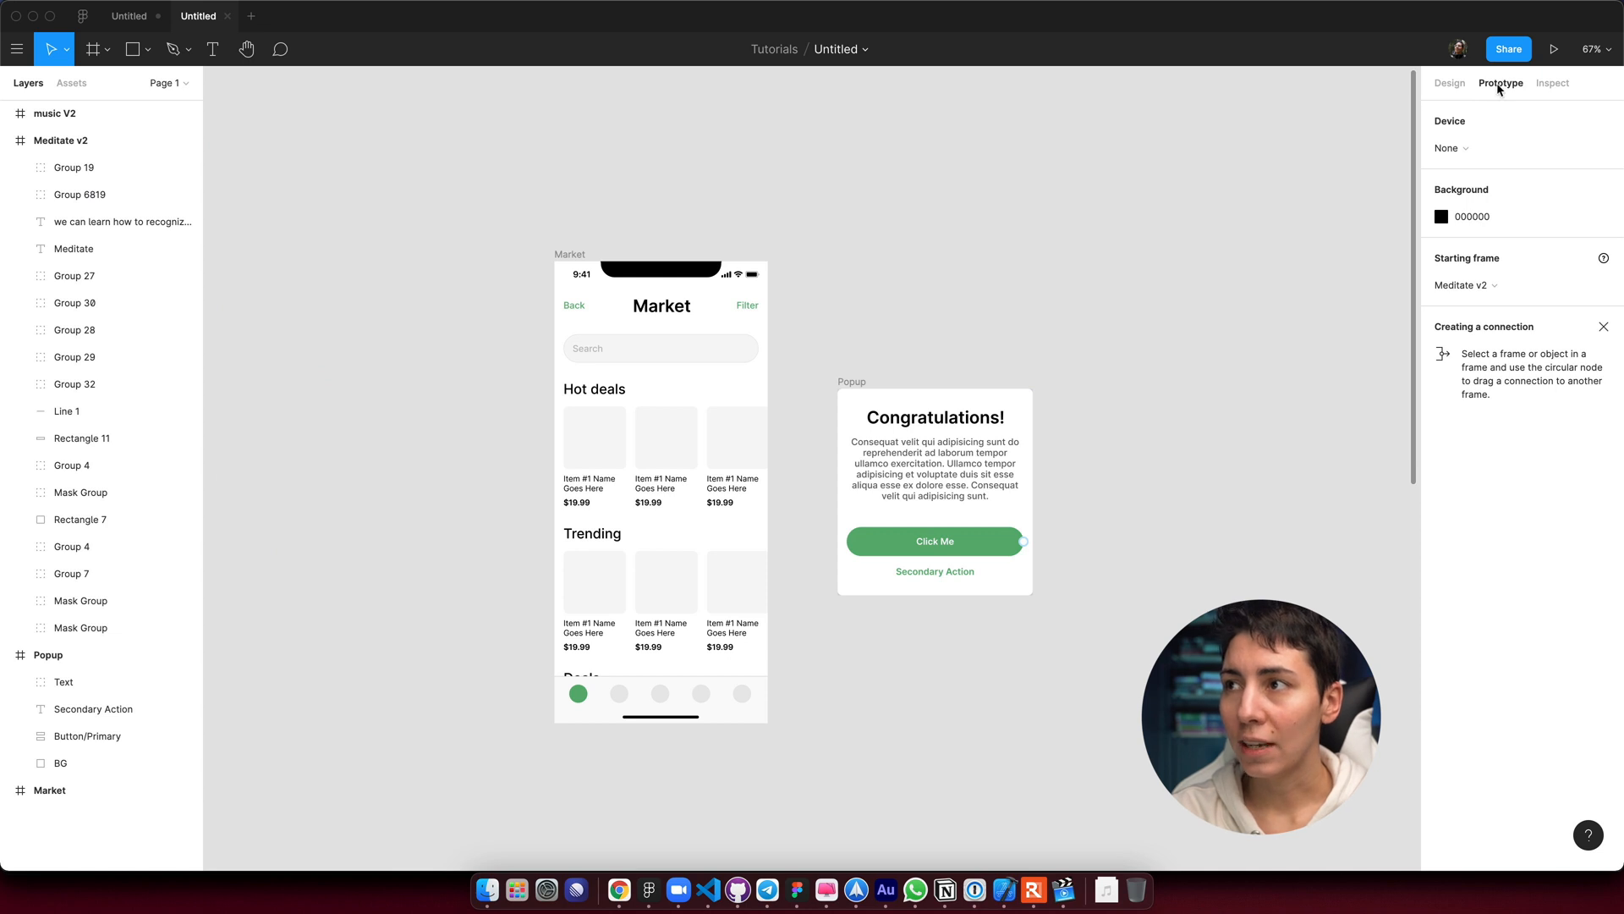
pyautogui.moveTo(893, 375)
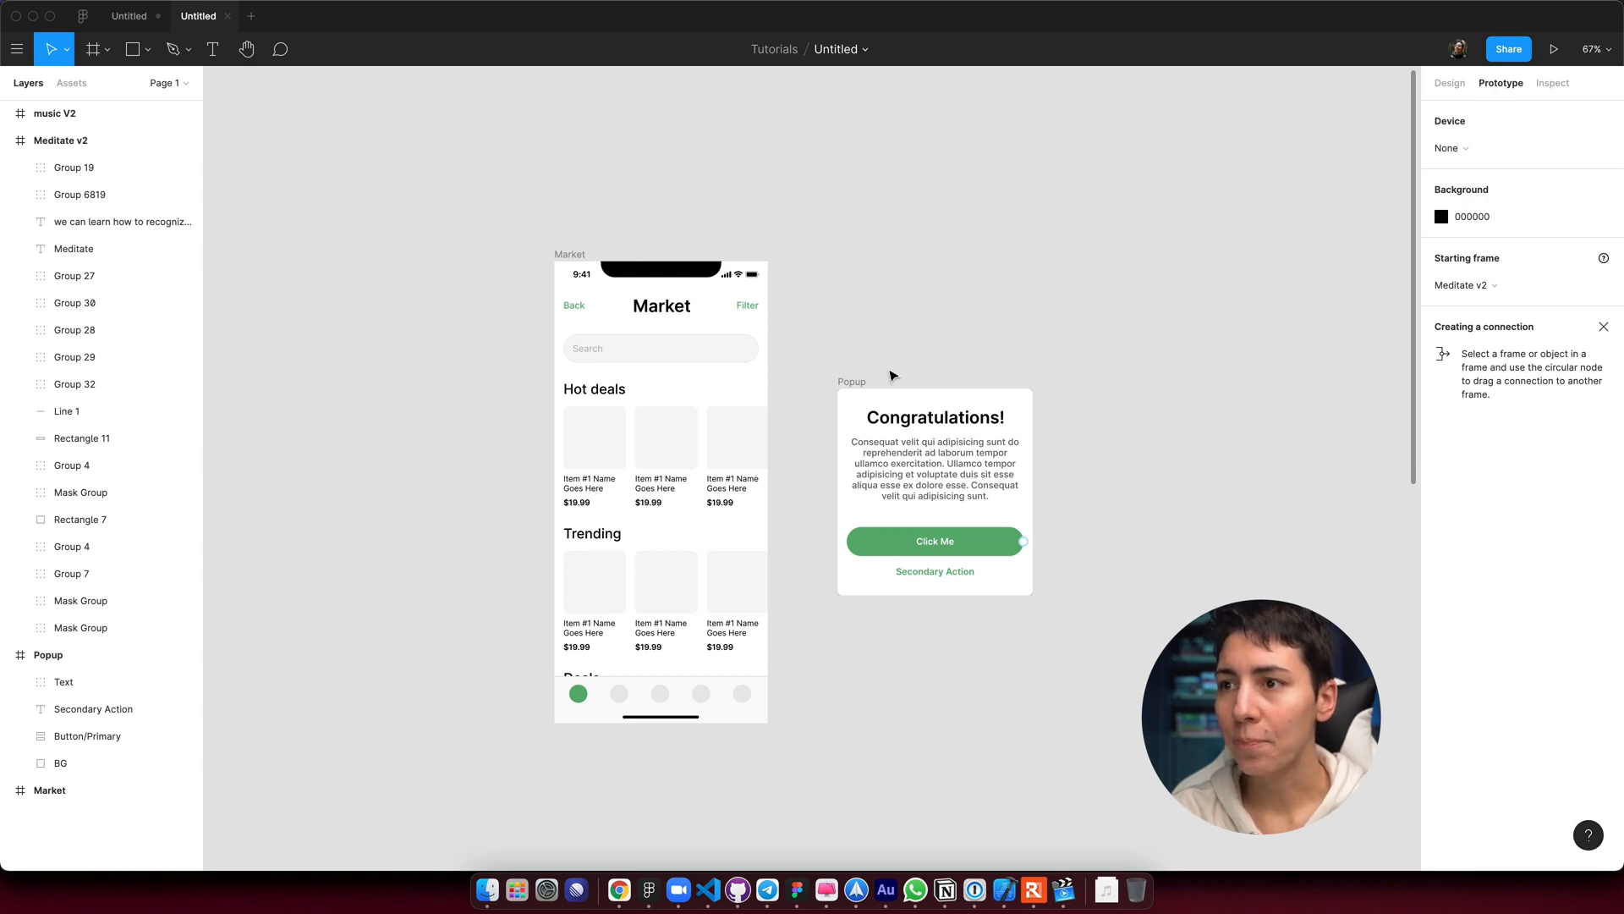
pyautogui.moveTo(677, 402)
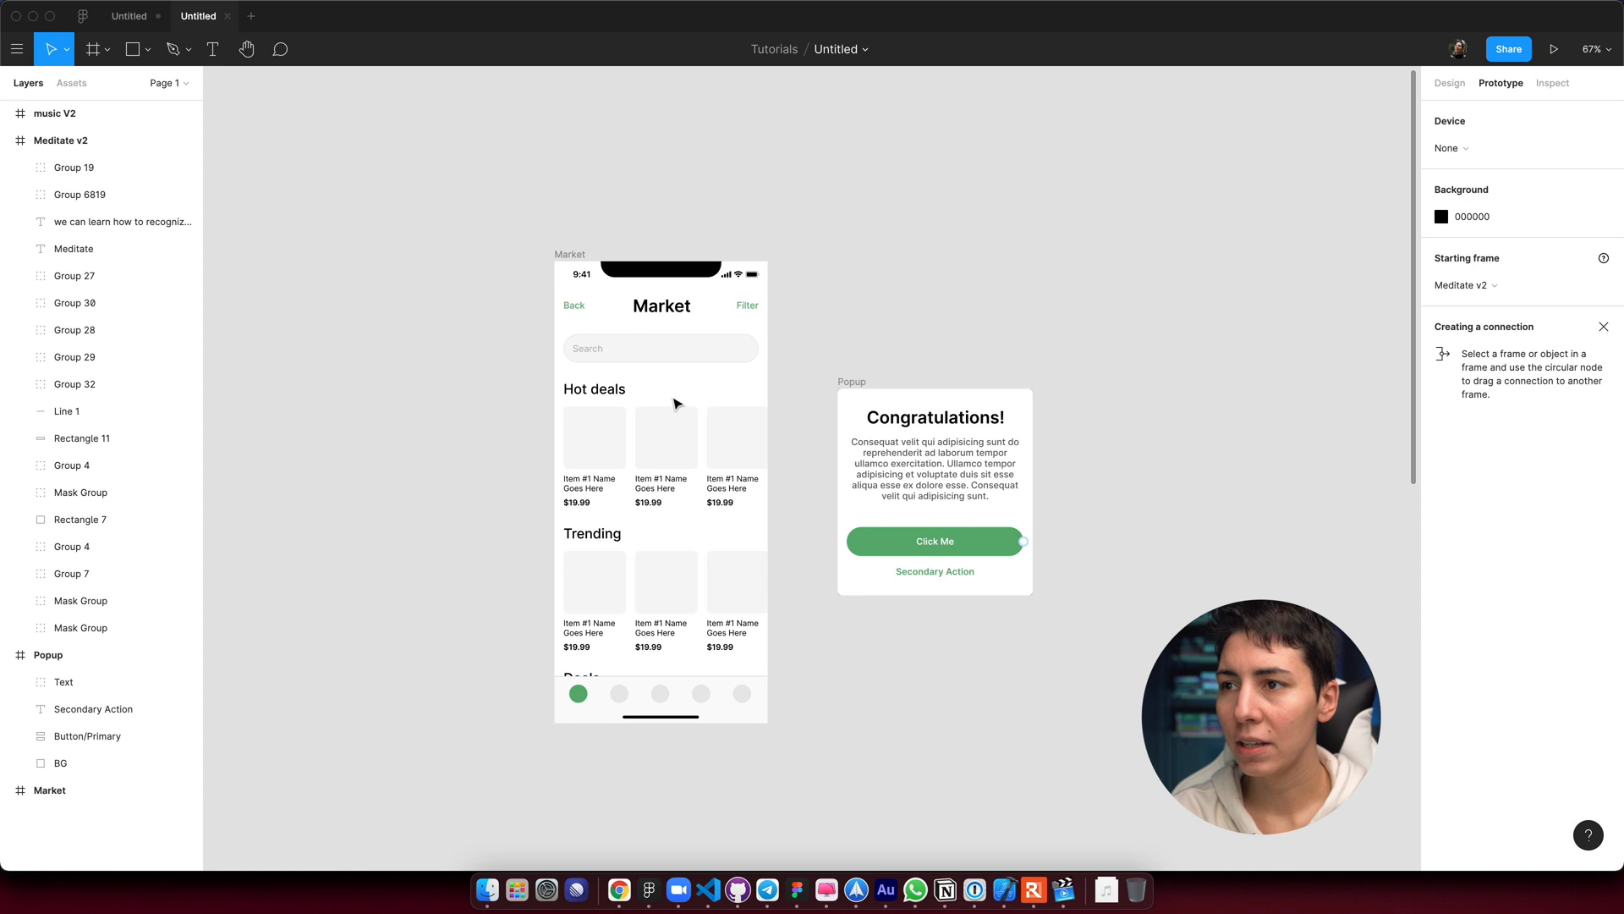
pyautogui.click(934, 461)
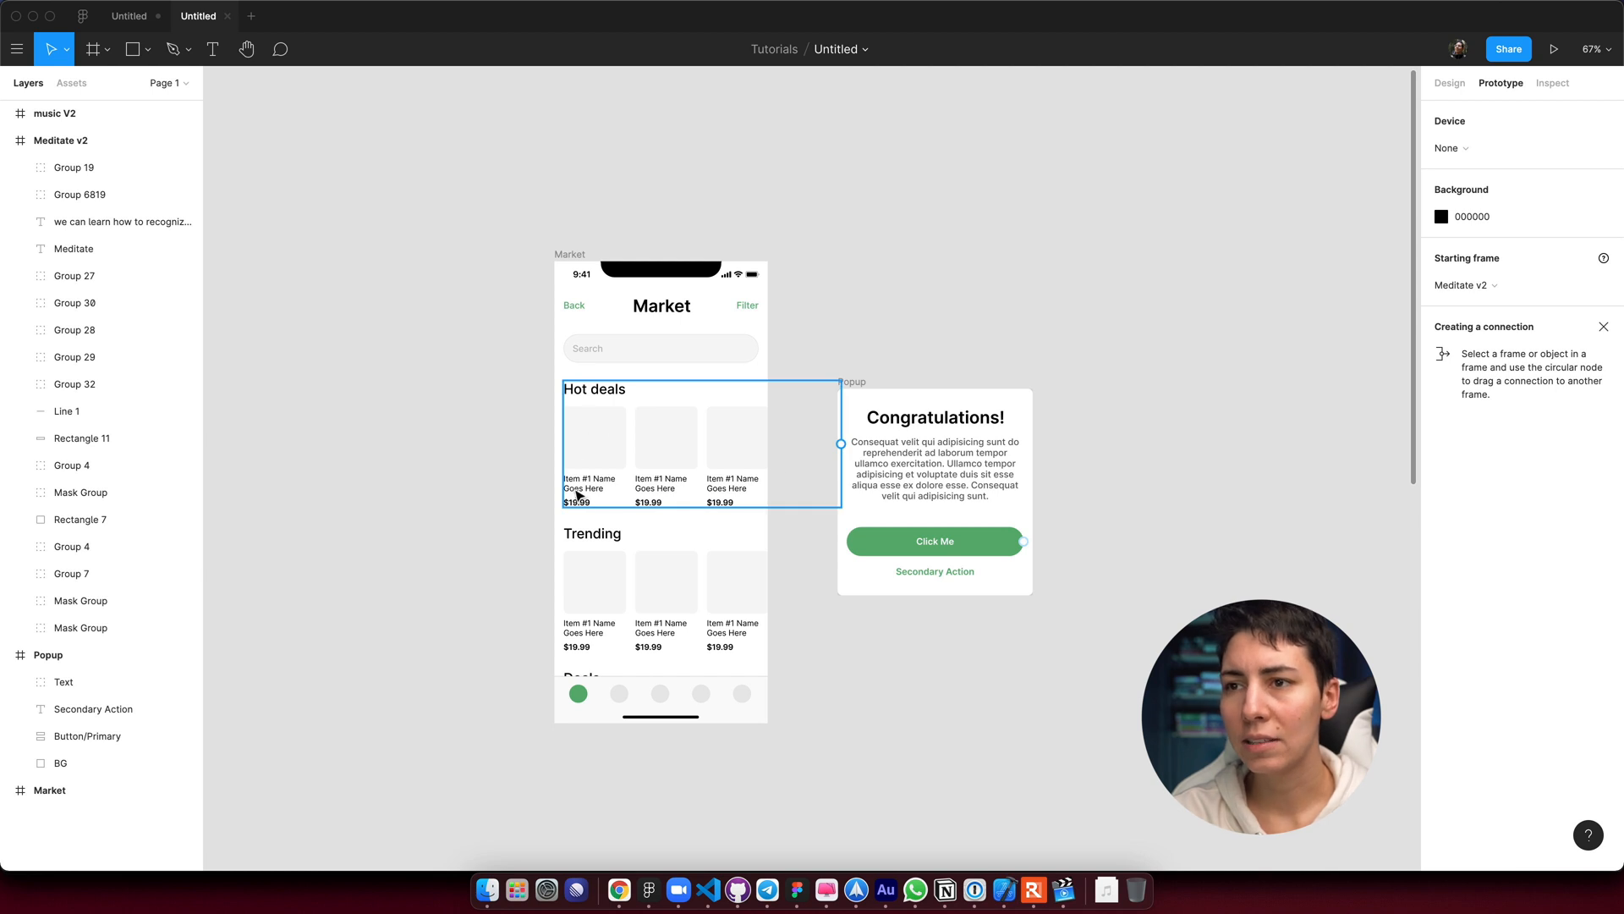
pyautogui.click(895, 398)
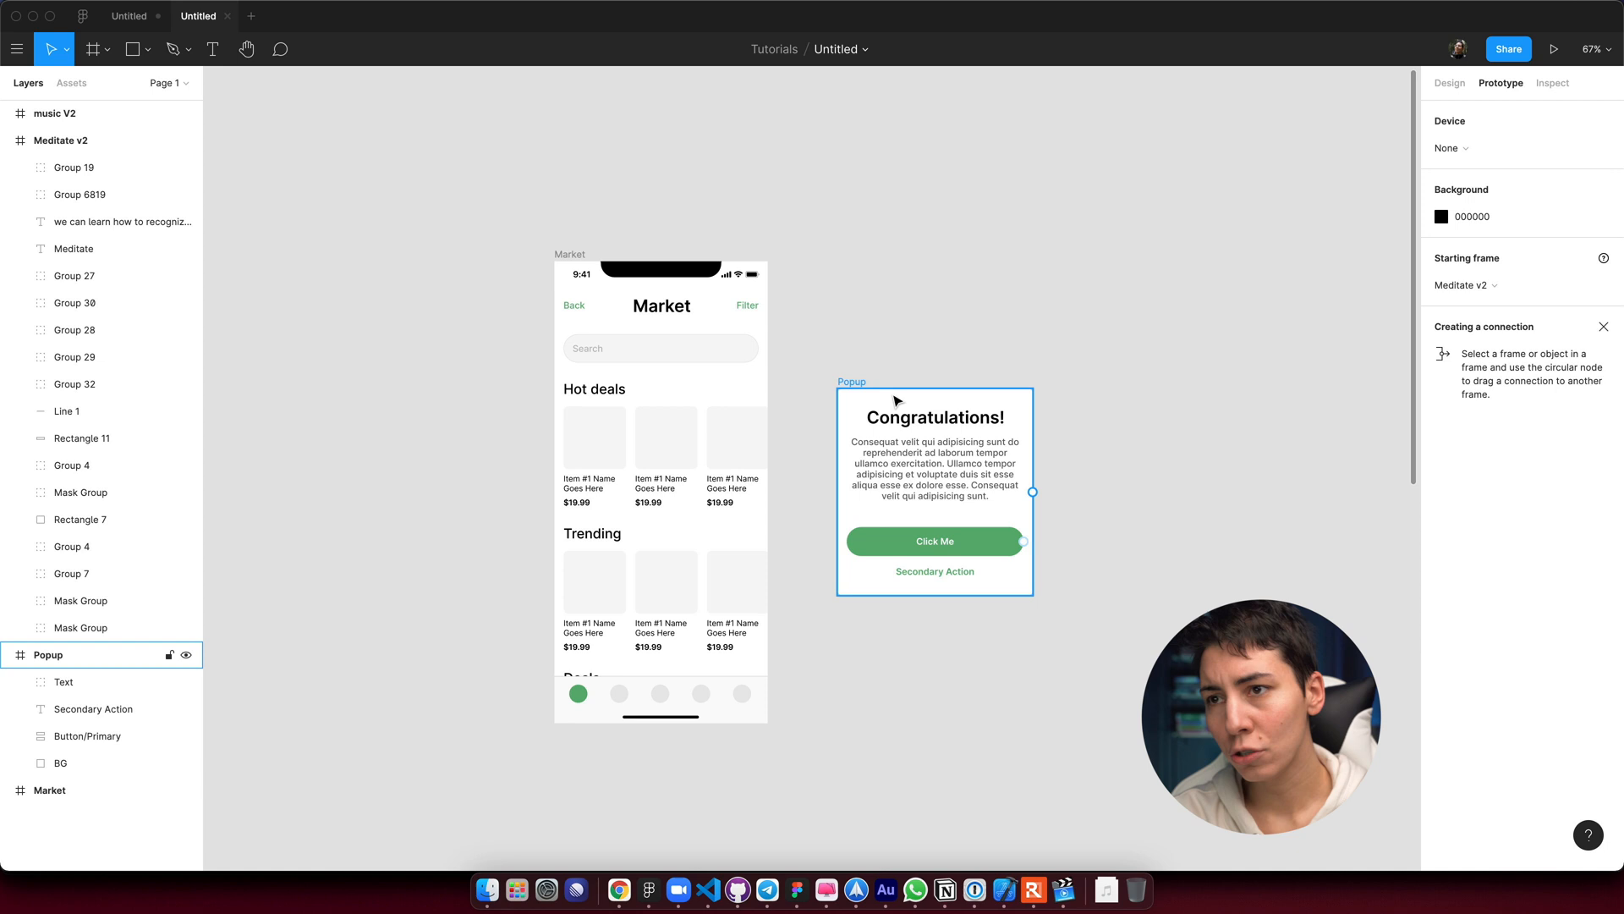
pyautogui.click(595, 437)
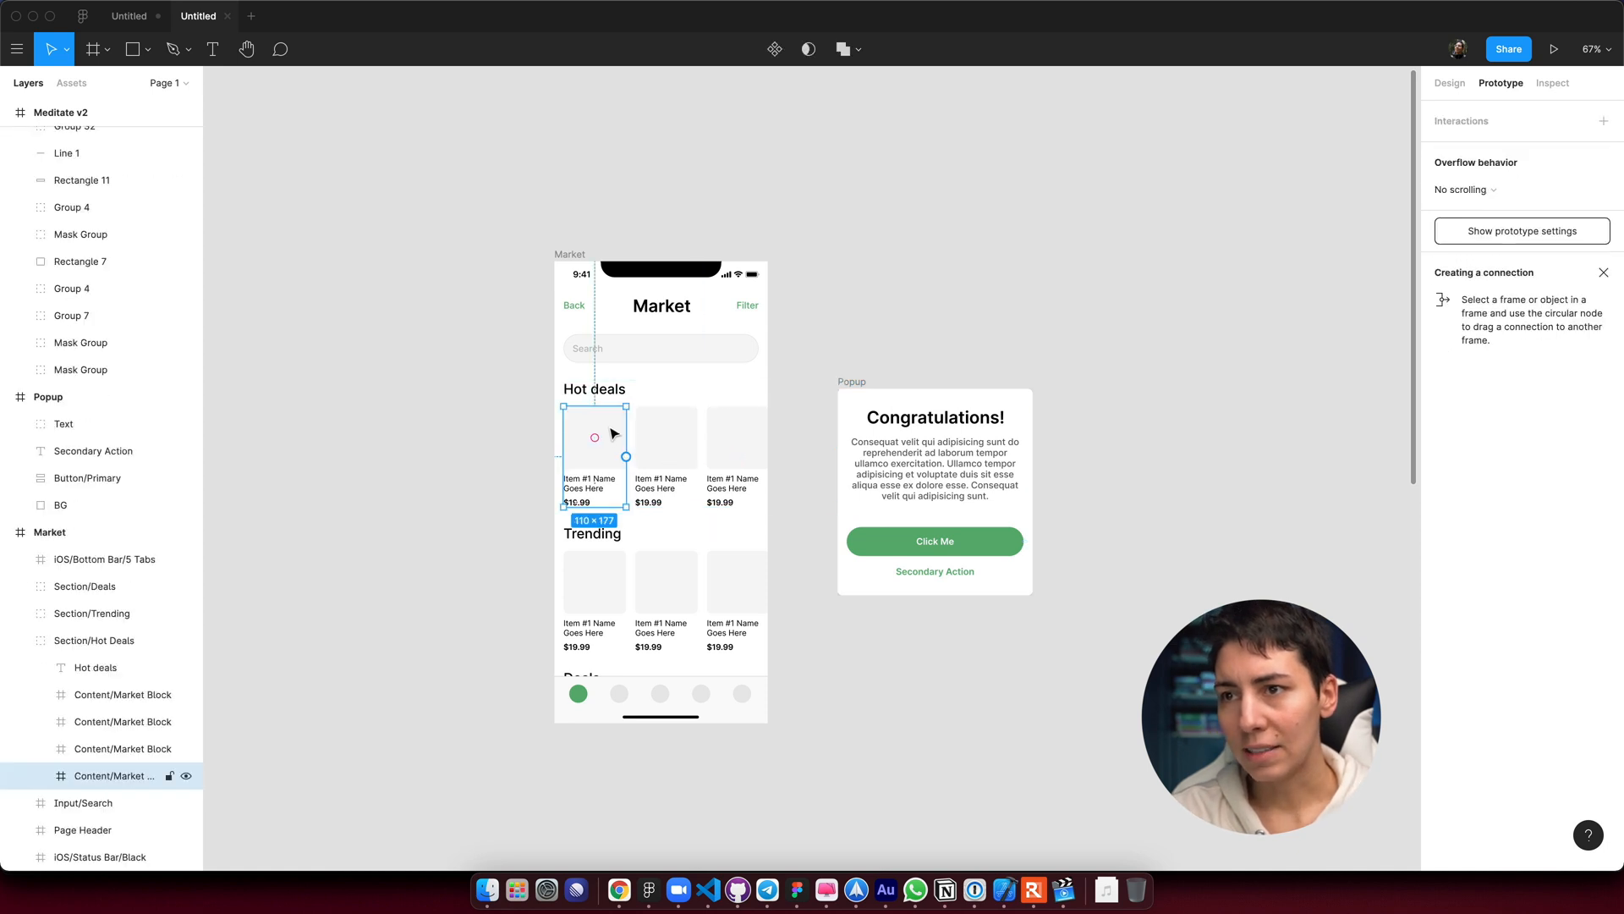
pyautogui.moveTo(608, 492)
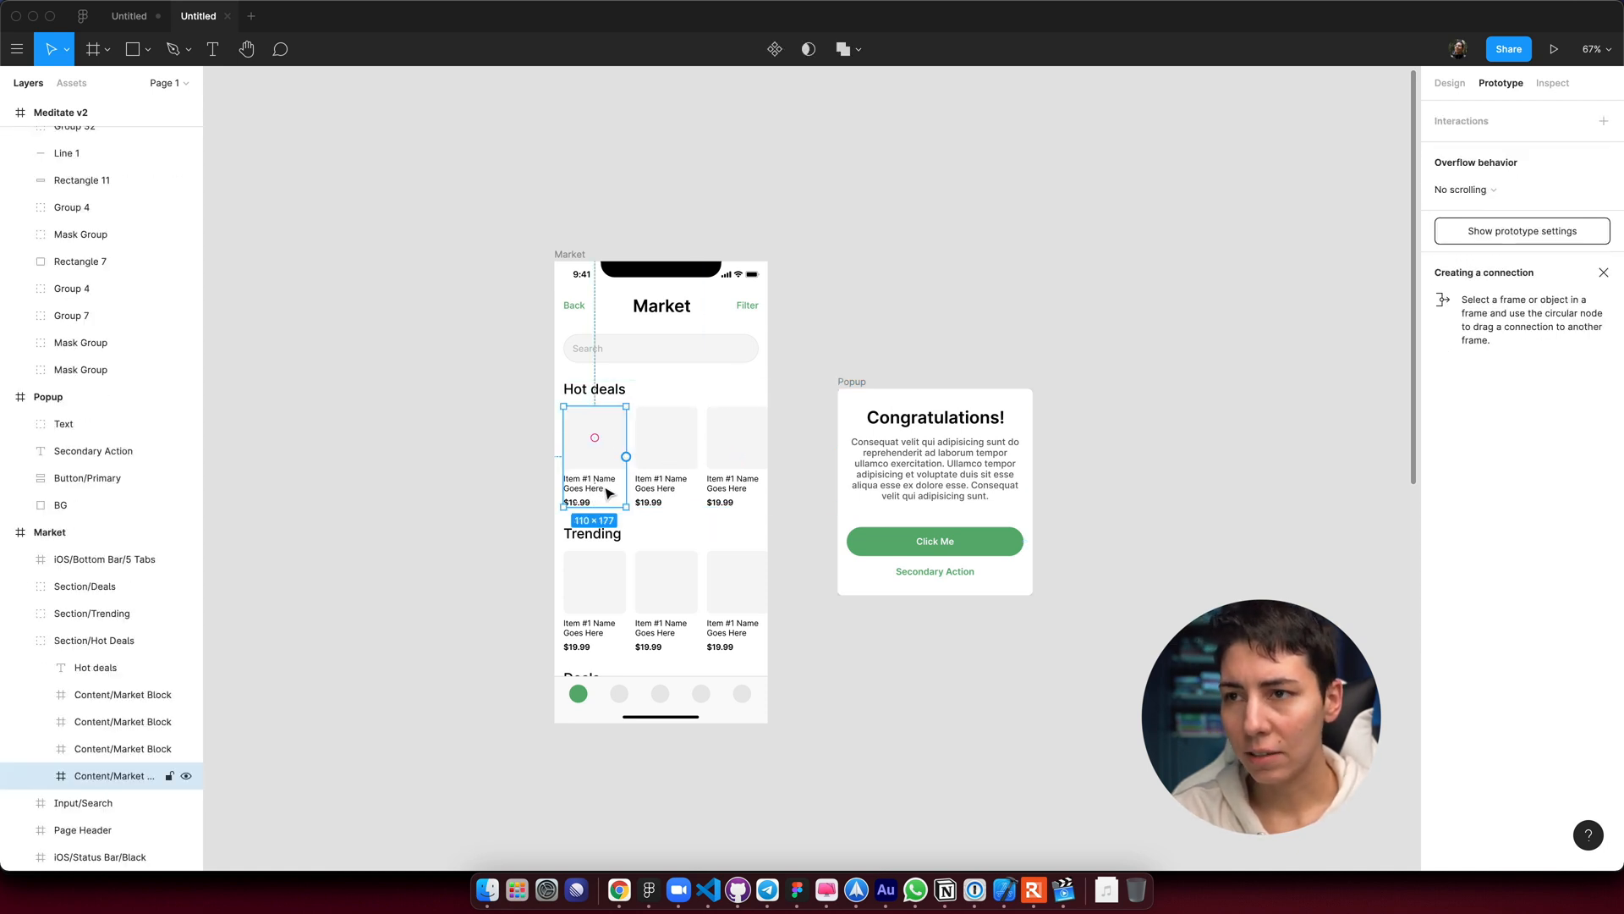
pyautogui.moveTo(623, 454)
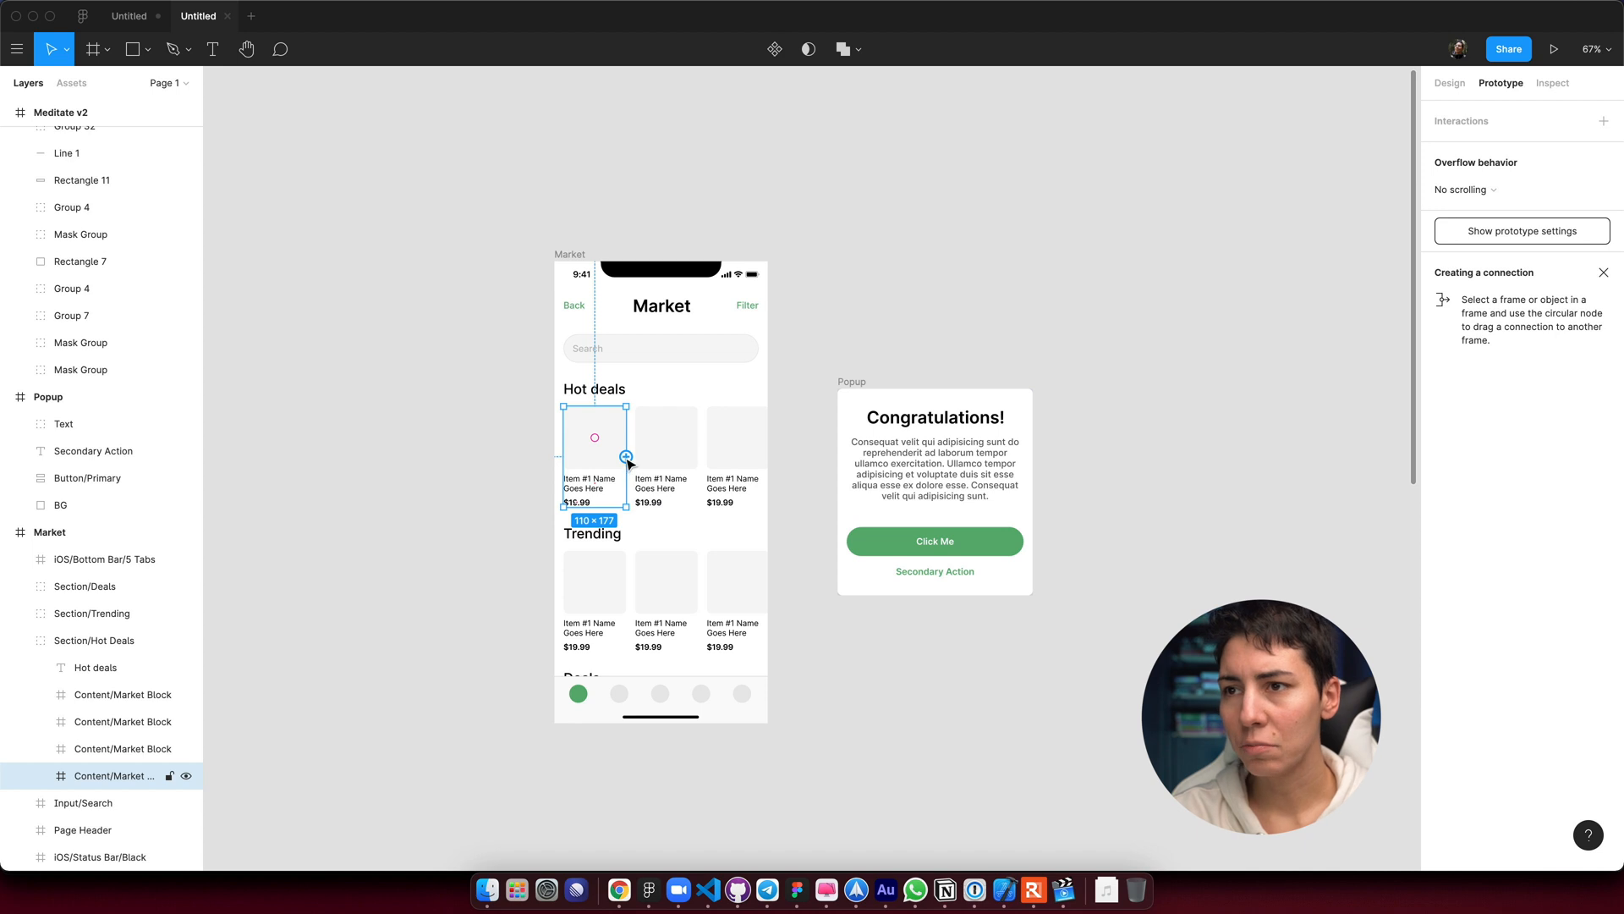
pyautogui.moveTo(626, 457); pyautogui.dragTo(933, 493)
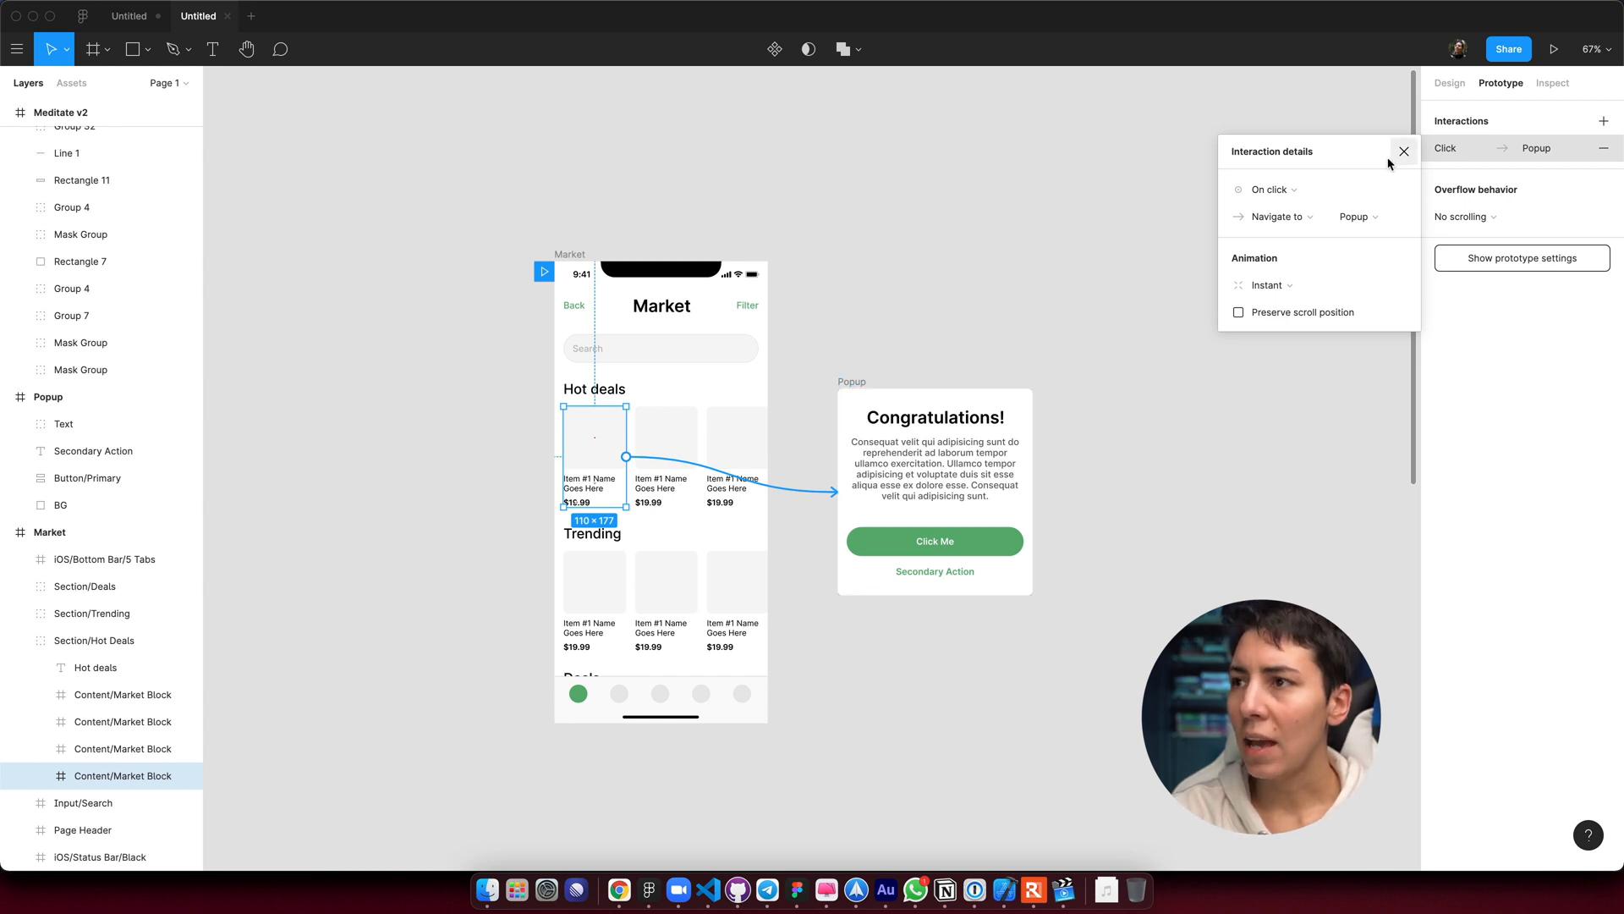
# Open the trigger list in the Hot deals card's interaction details.
pyautogui.click(1267, 286)
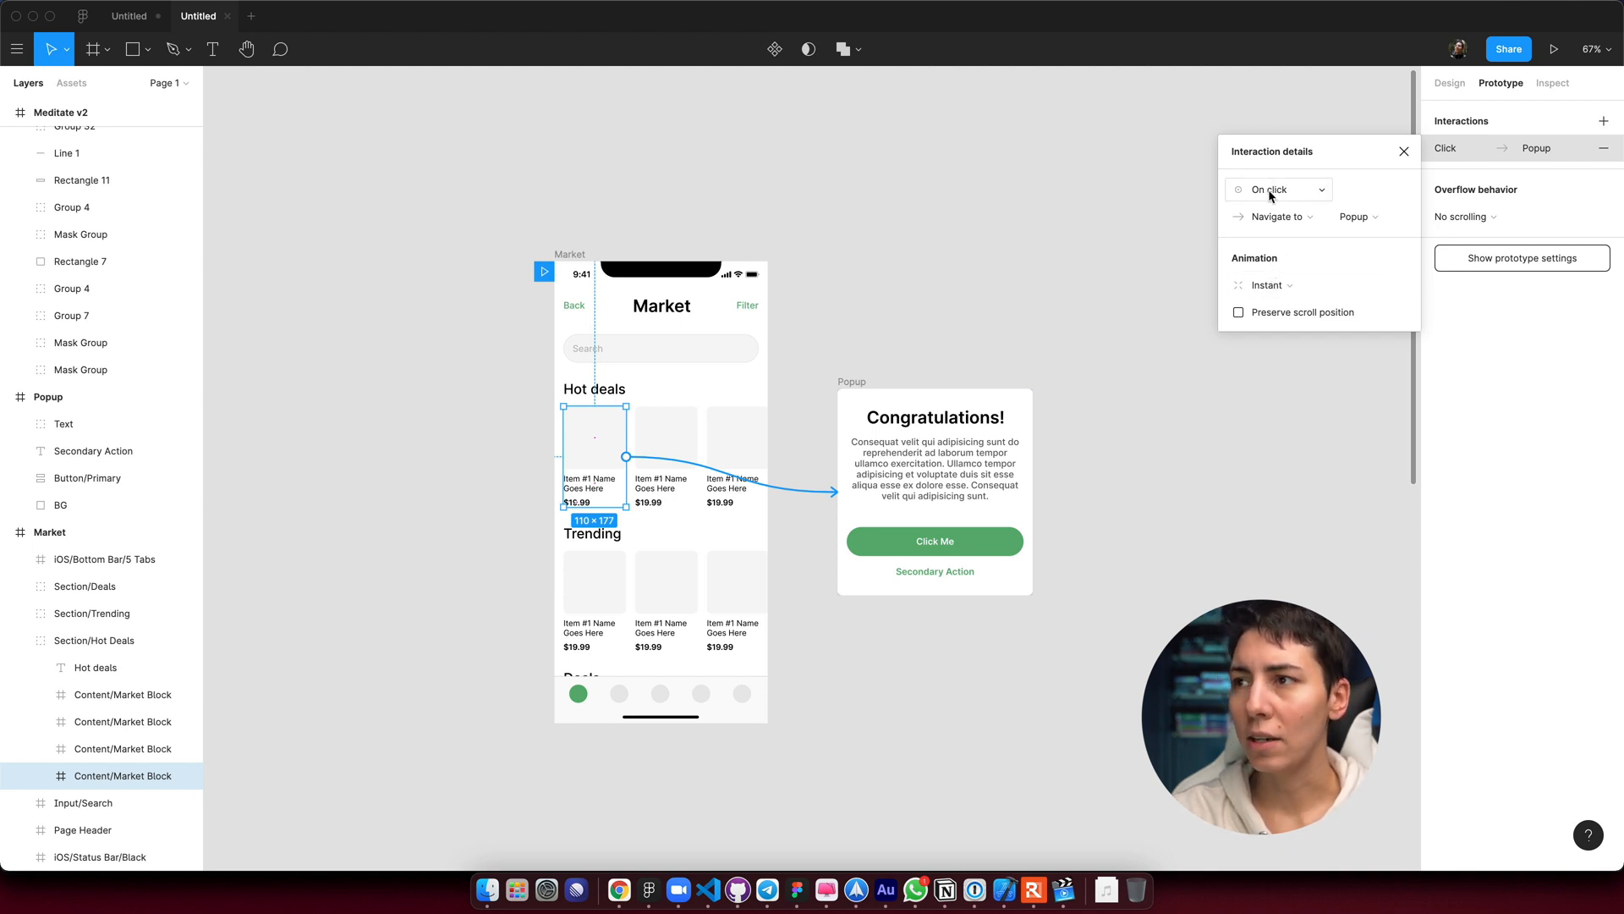
pyautogui.click(1277, 189)
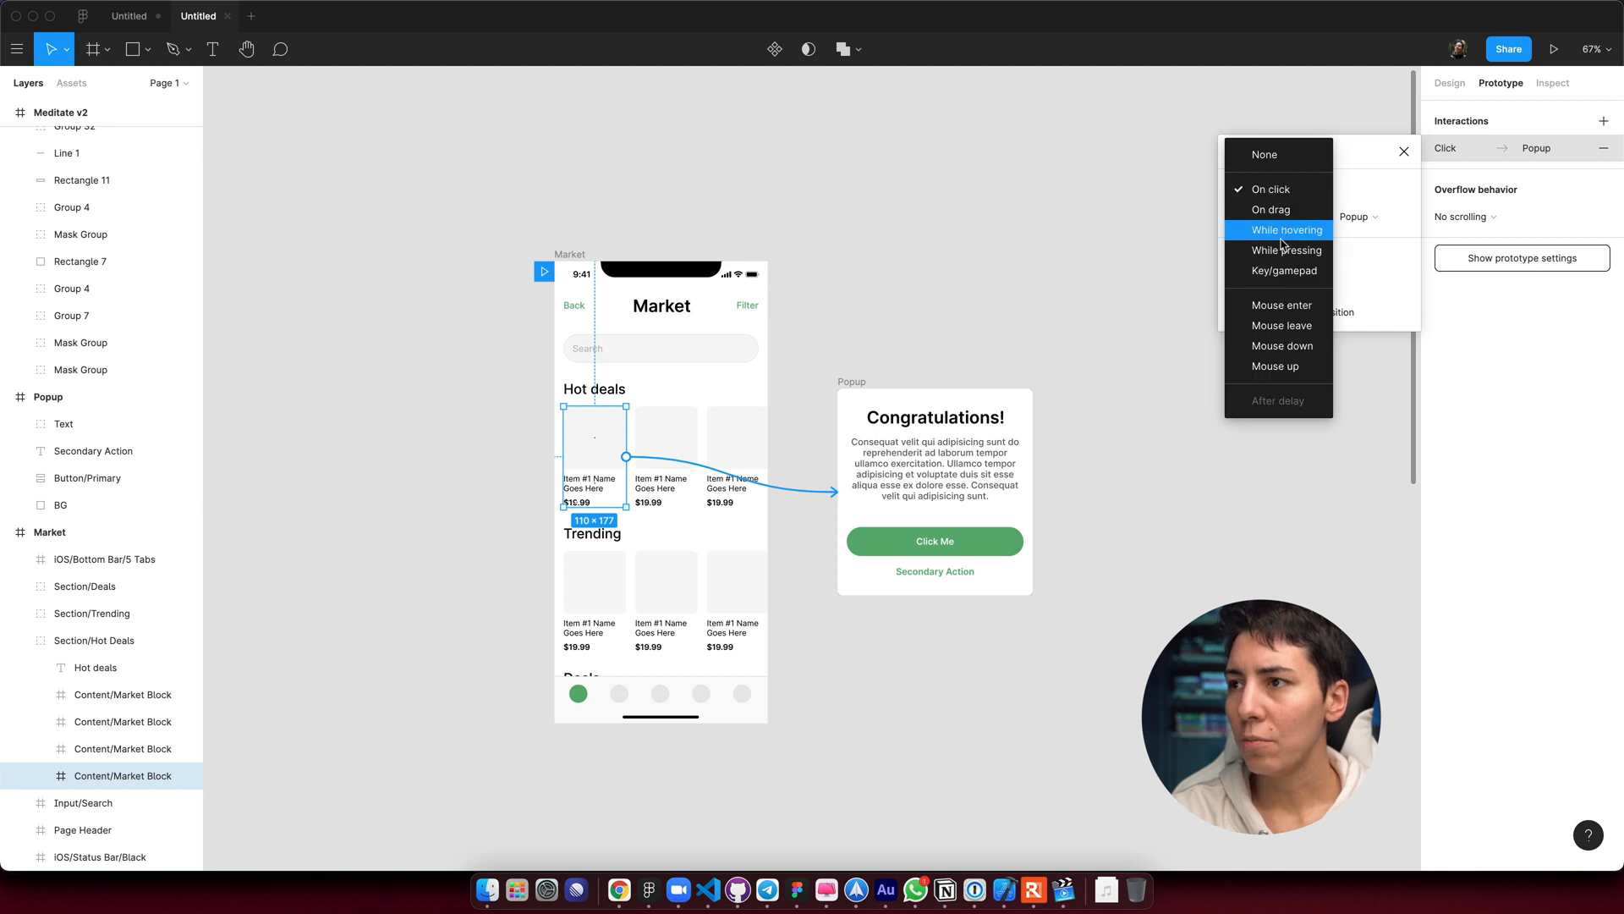
pyautogui.moveTo(1288, 210)
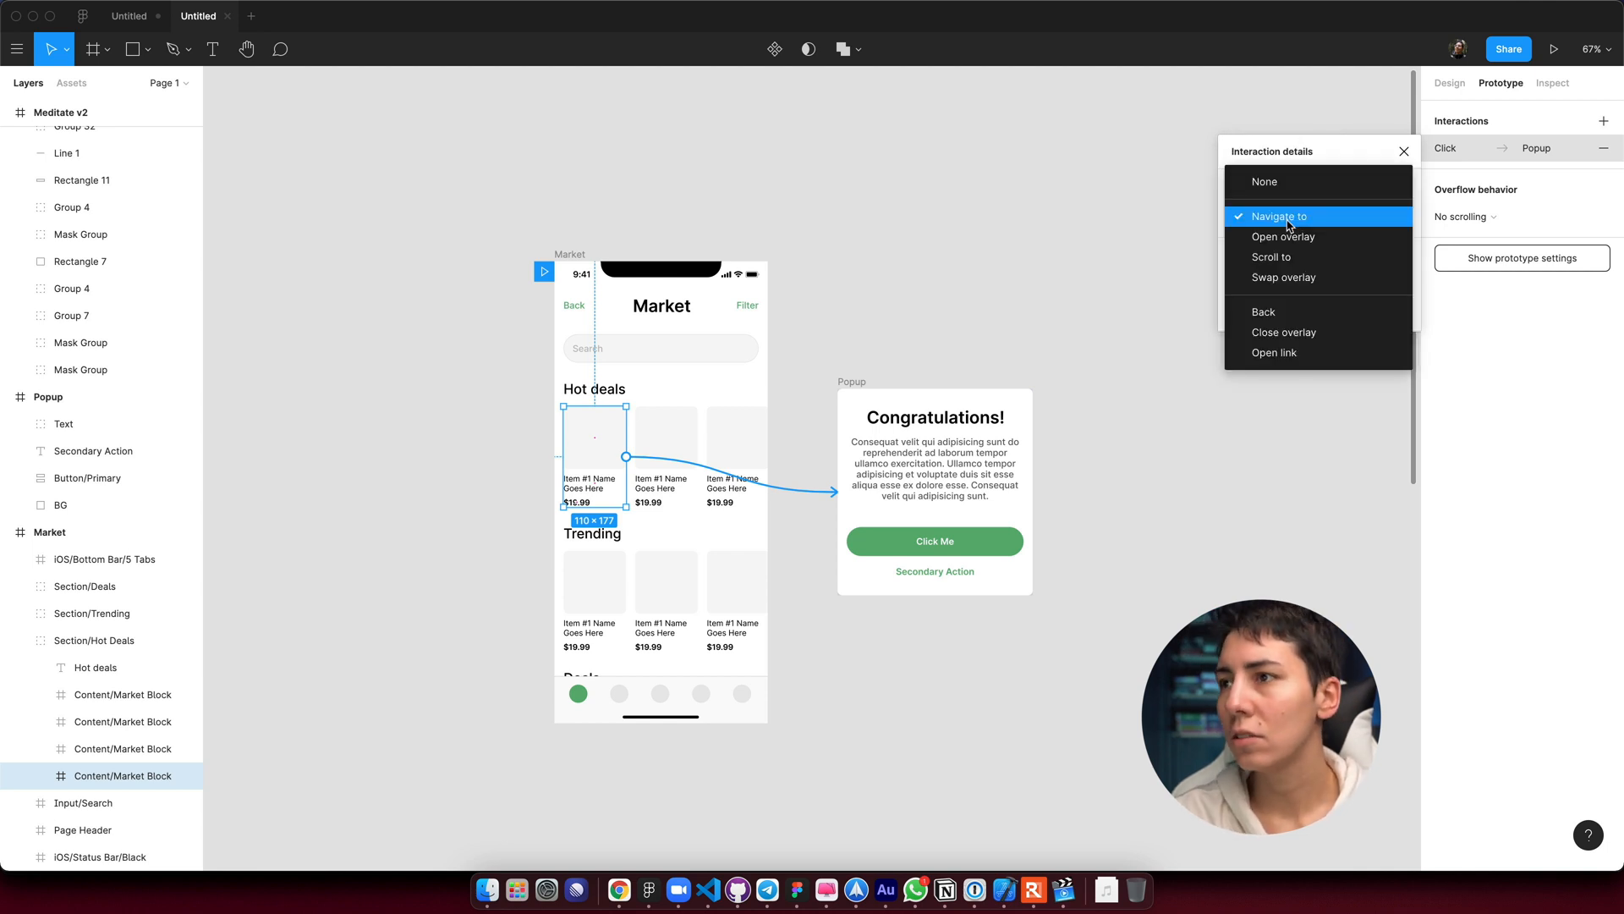
pyautogui.moveTo(1295, 277)
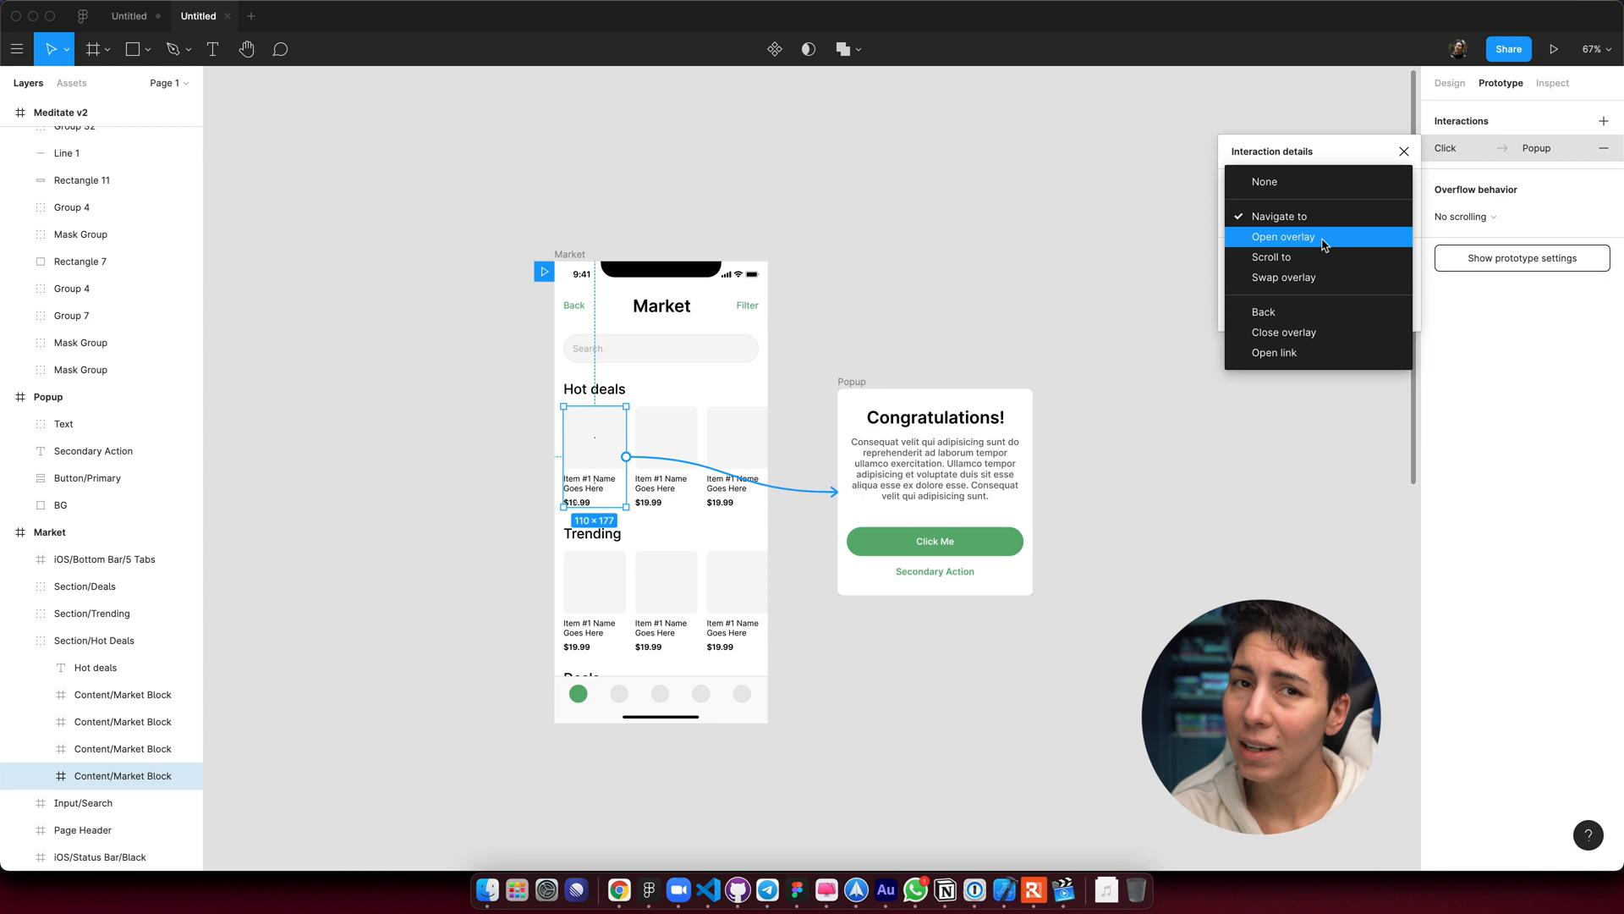
# Set the action to Open overlay Popup, positioned Centered.
pyautogui.click(1284, 237)
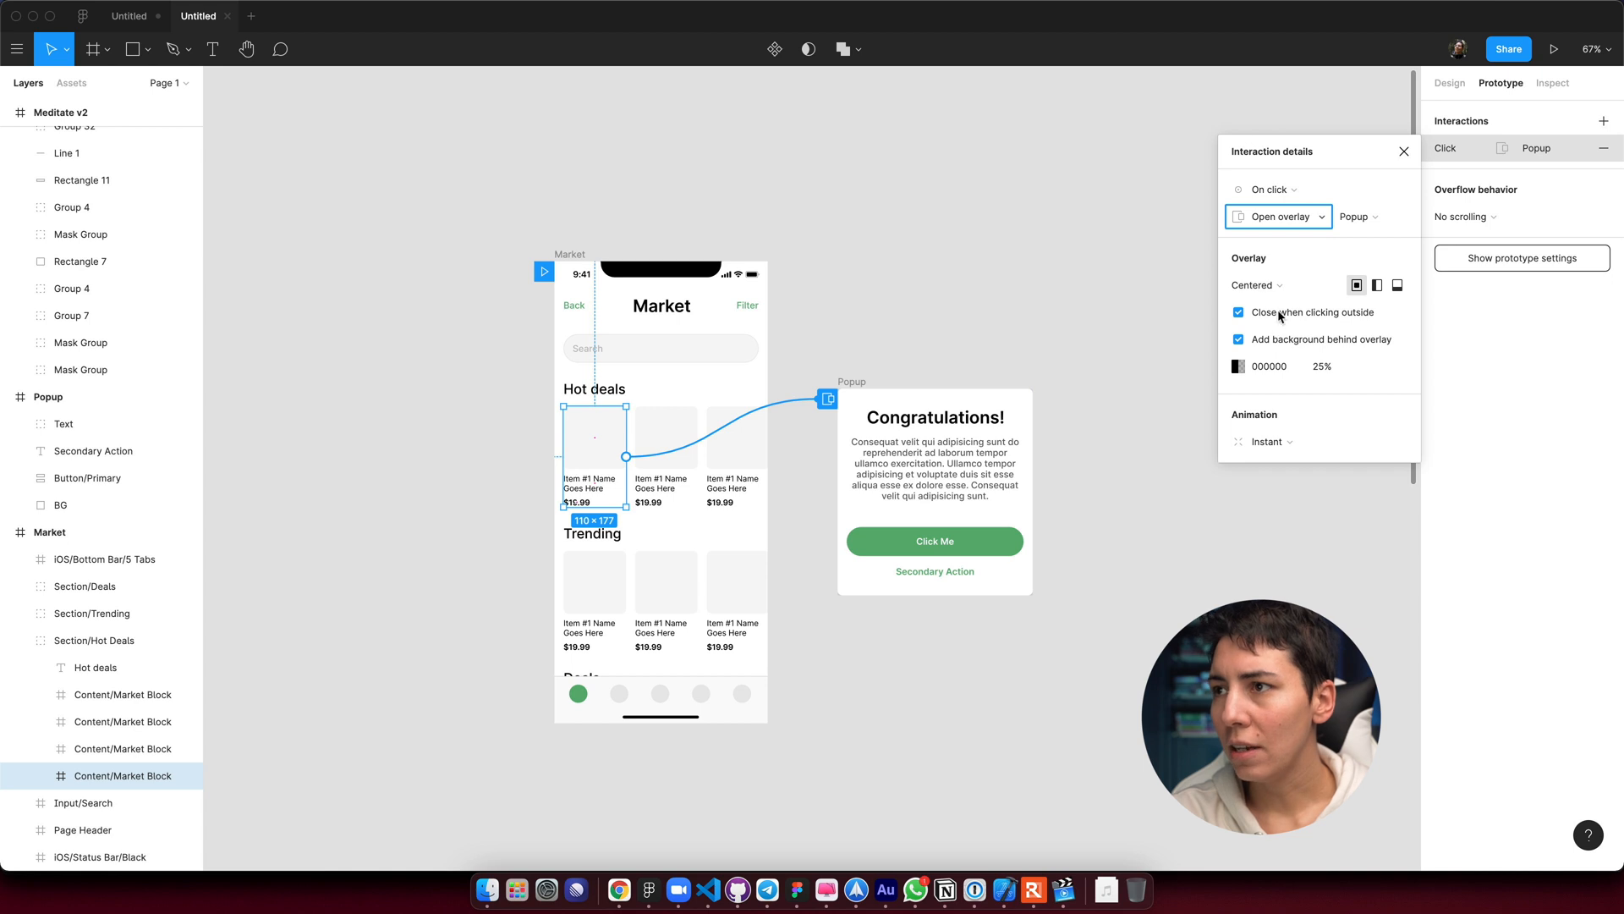
pyautogui.click(1255, 285)
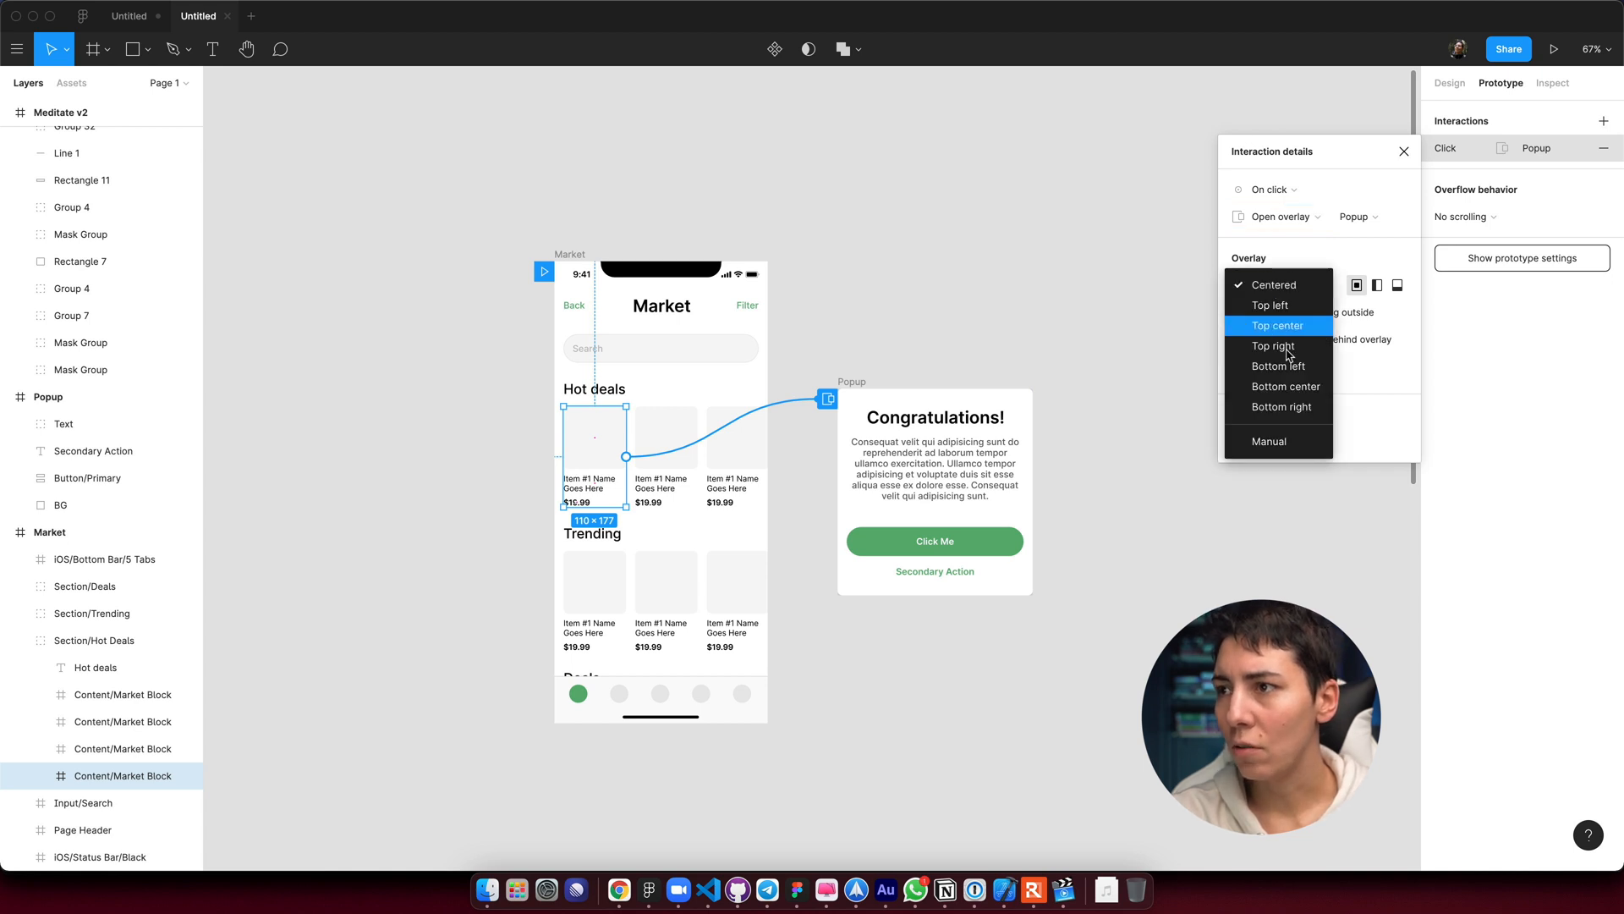
pyautogui.moveTo(1270, 442)
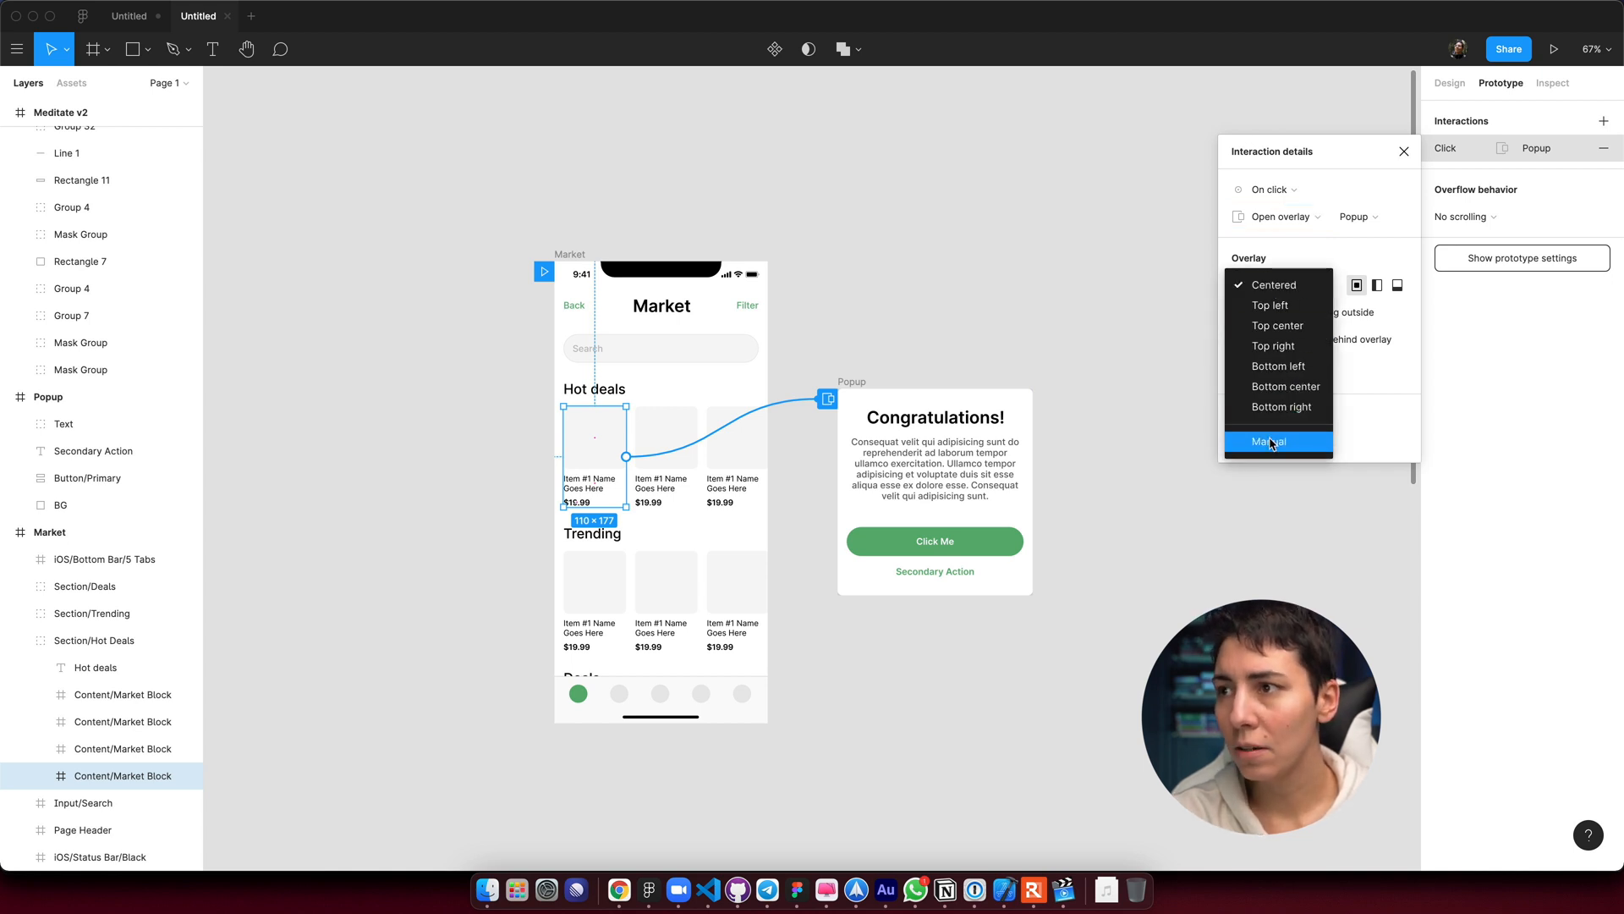
pyautogui.click(1267, 442)
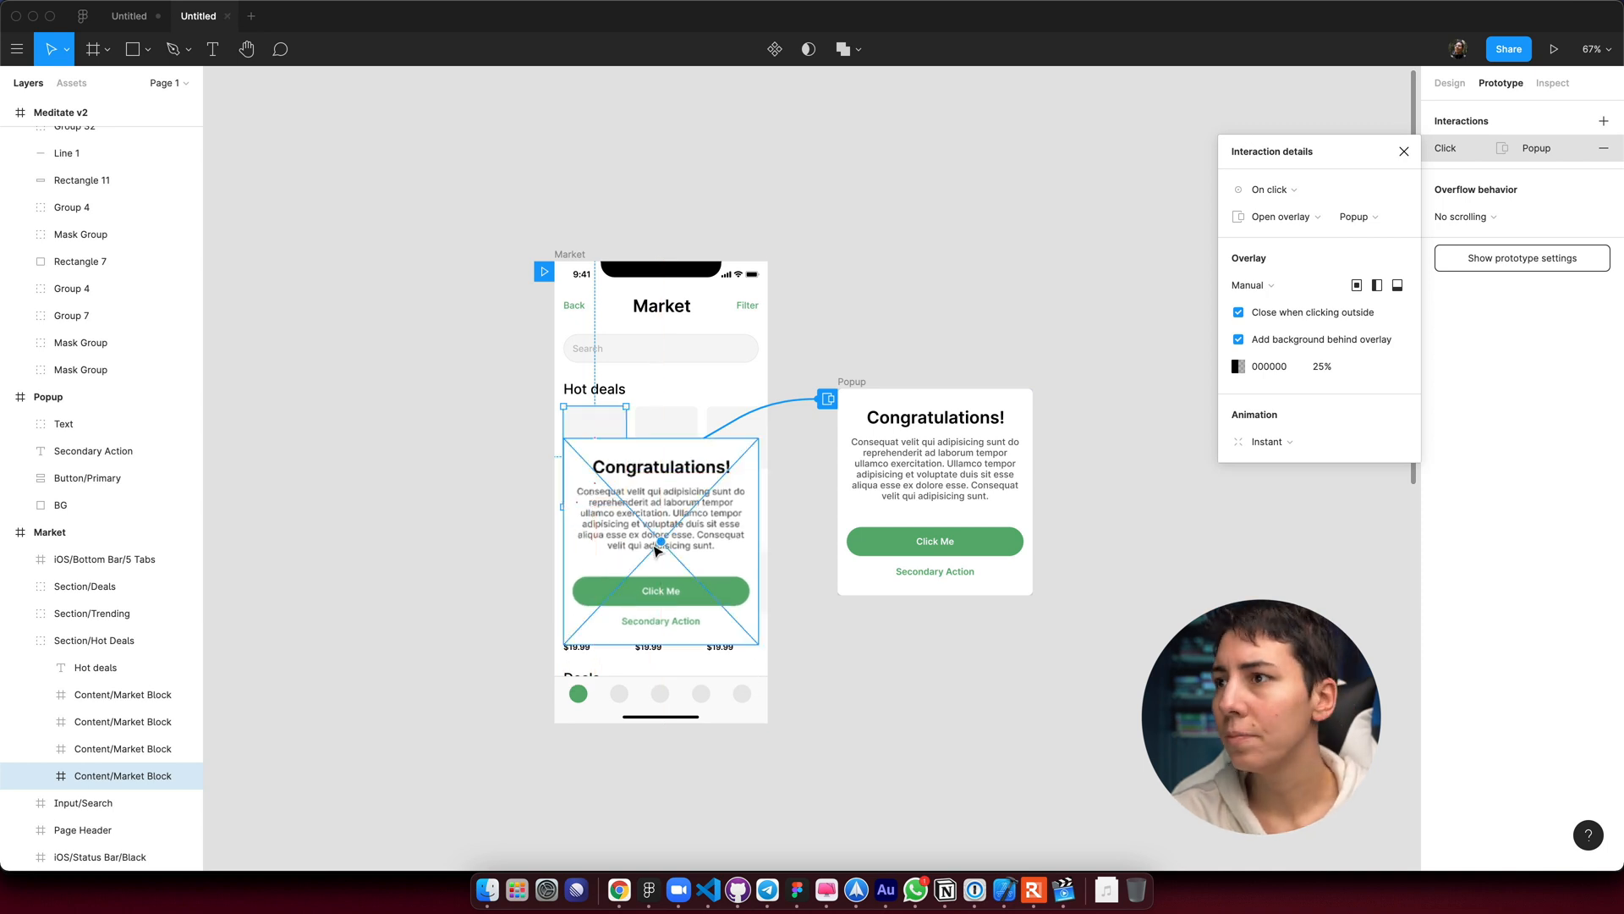
pyautogui.click(1250, 285)
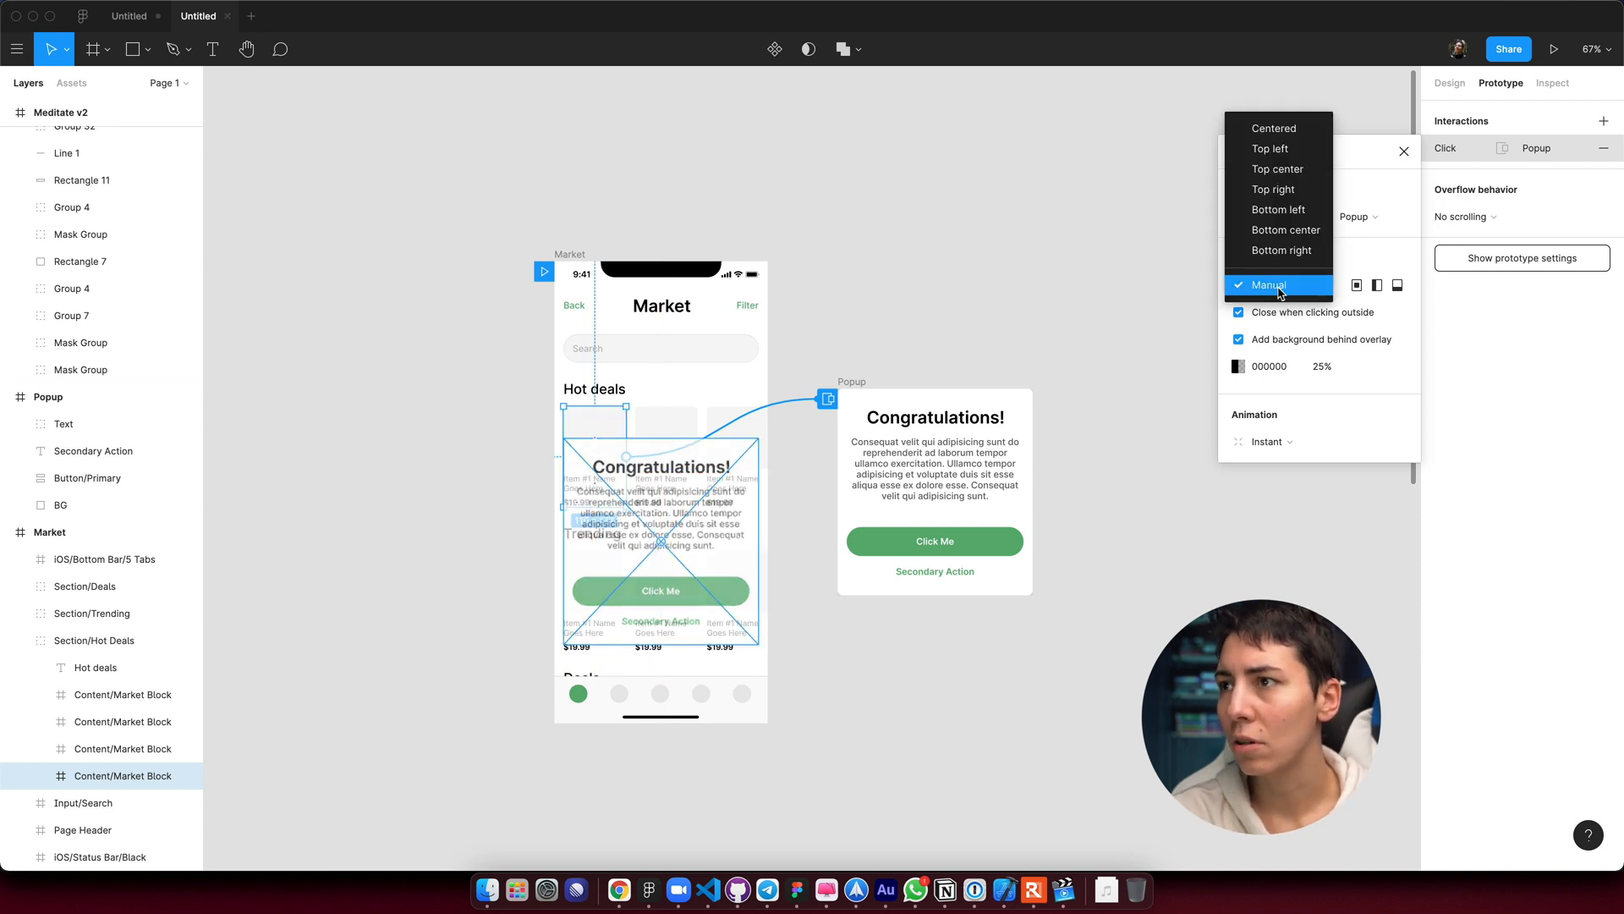
pyautogui.click(1274, 128)
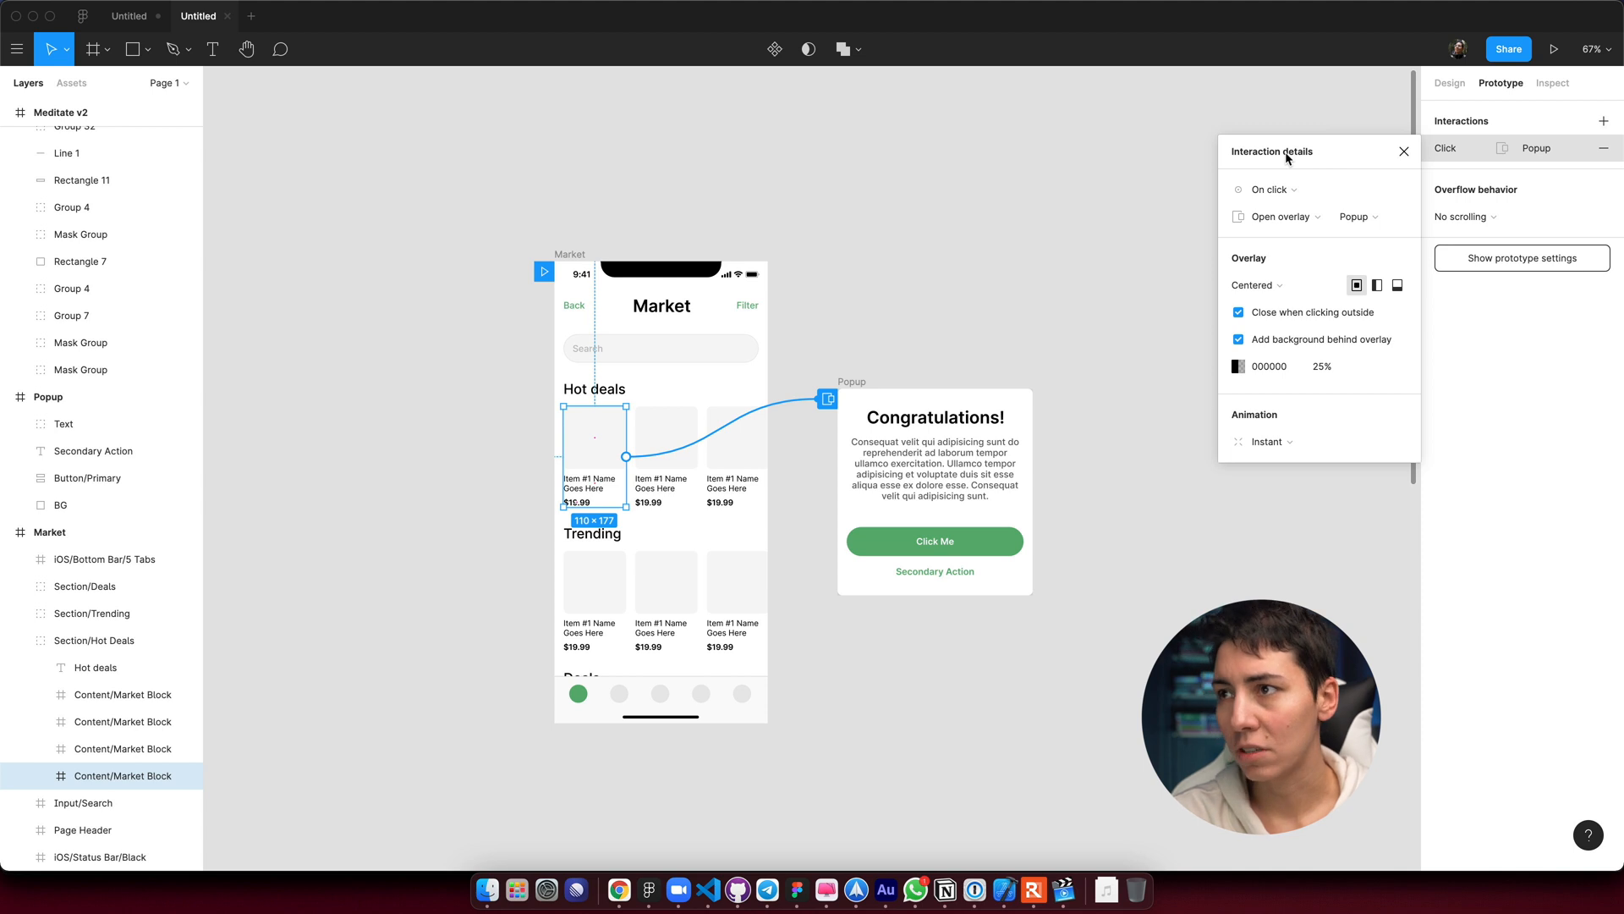
pyautogui.moveTo(1351, 303)
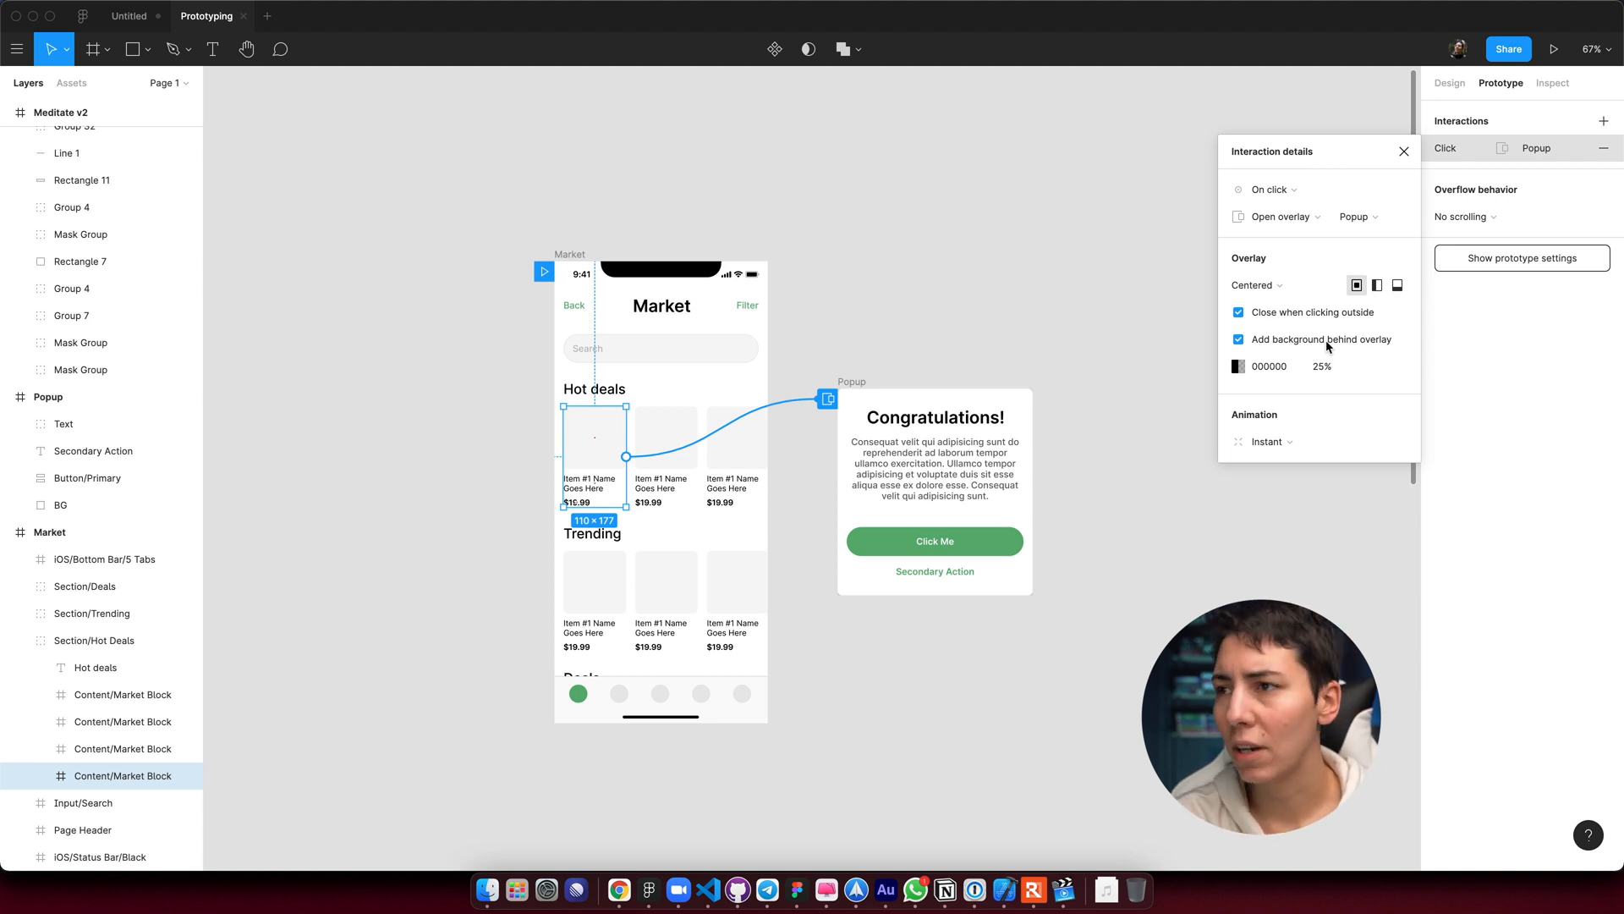
# Enable Close when clicking outside and Add background, keeping the Instant transition.
pyautogui.click(1238, 340)
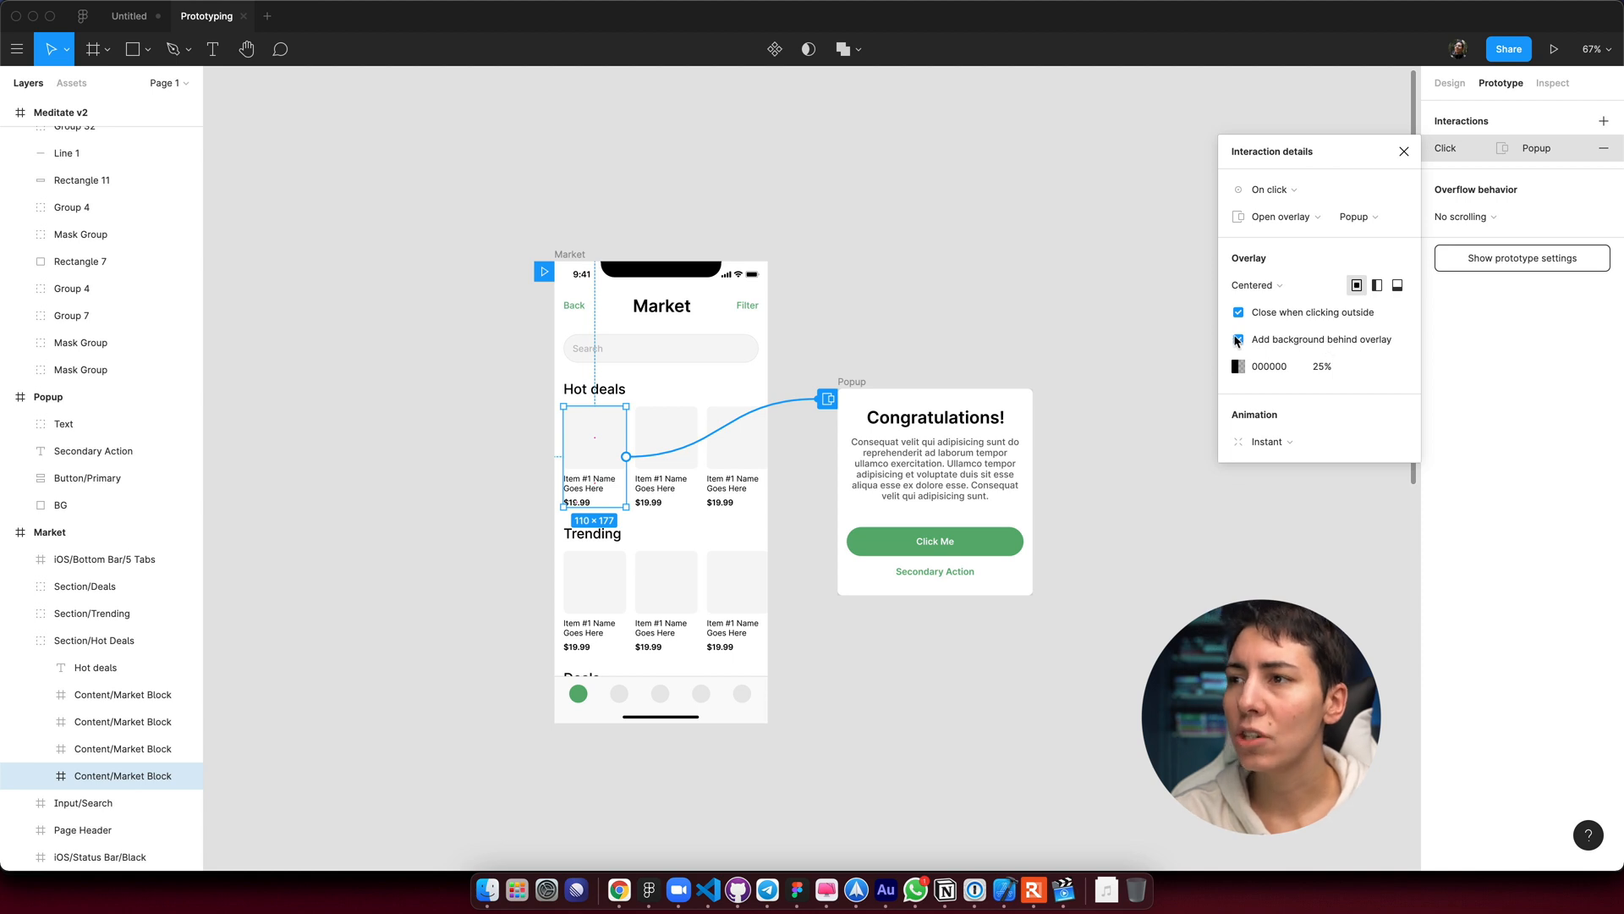
pyautogui.click(1238, 339)
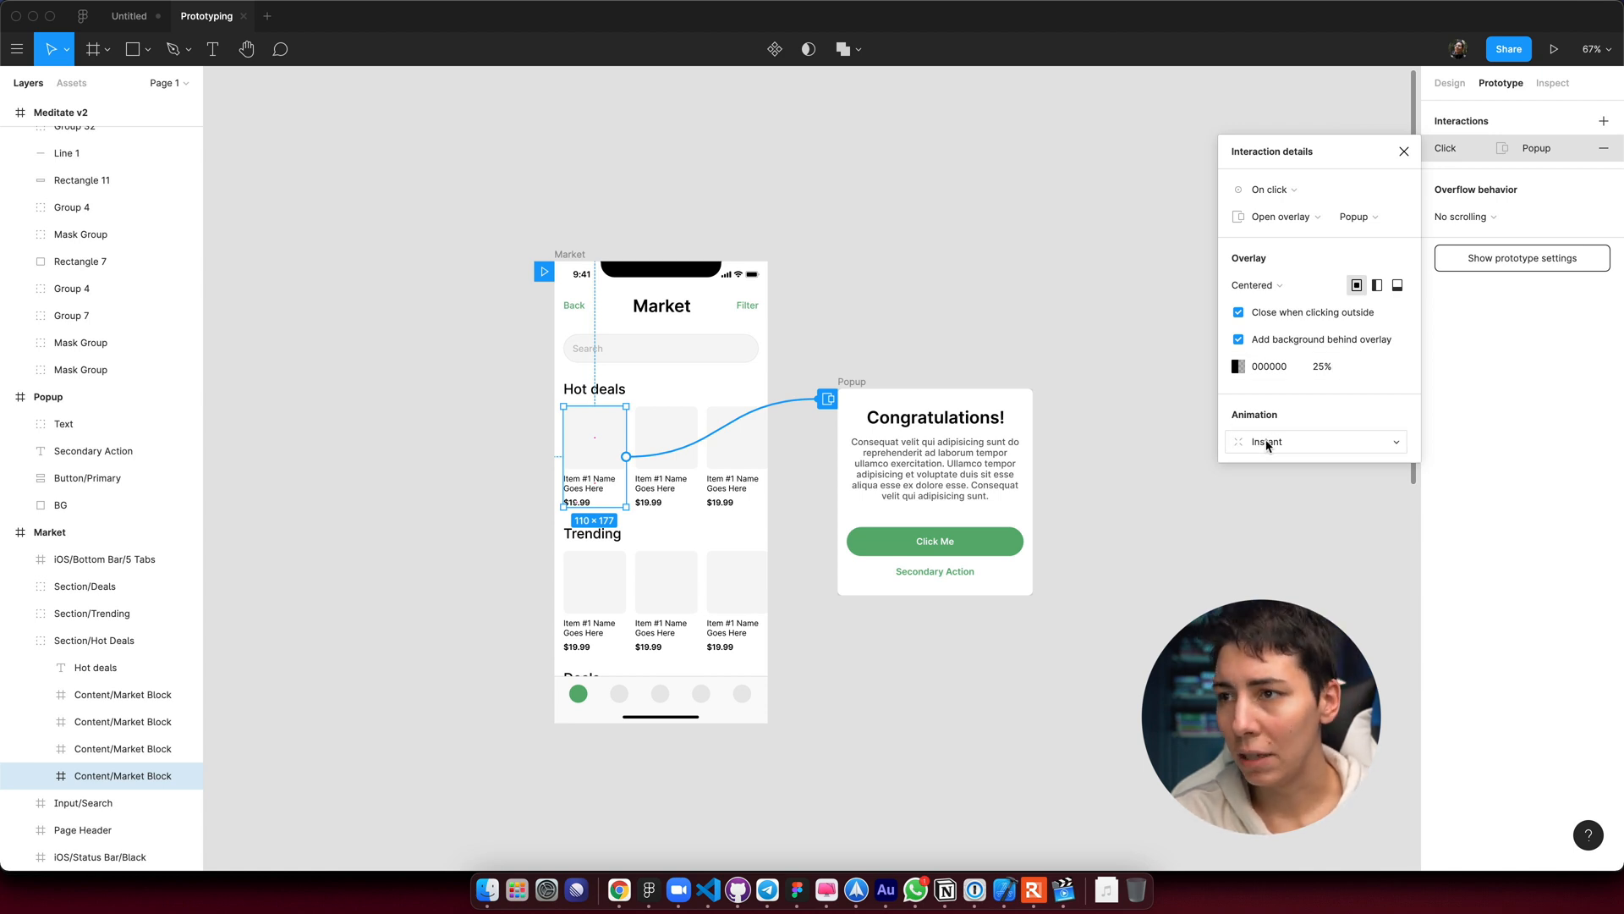
pyautogui.click(1316, 441)
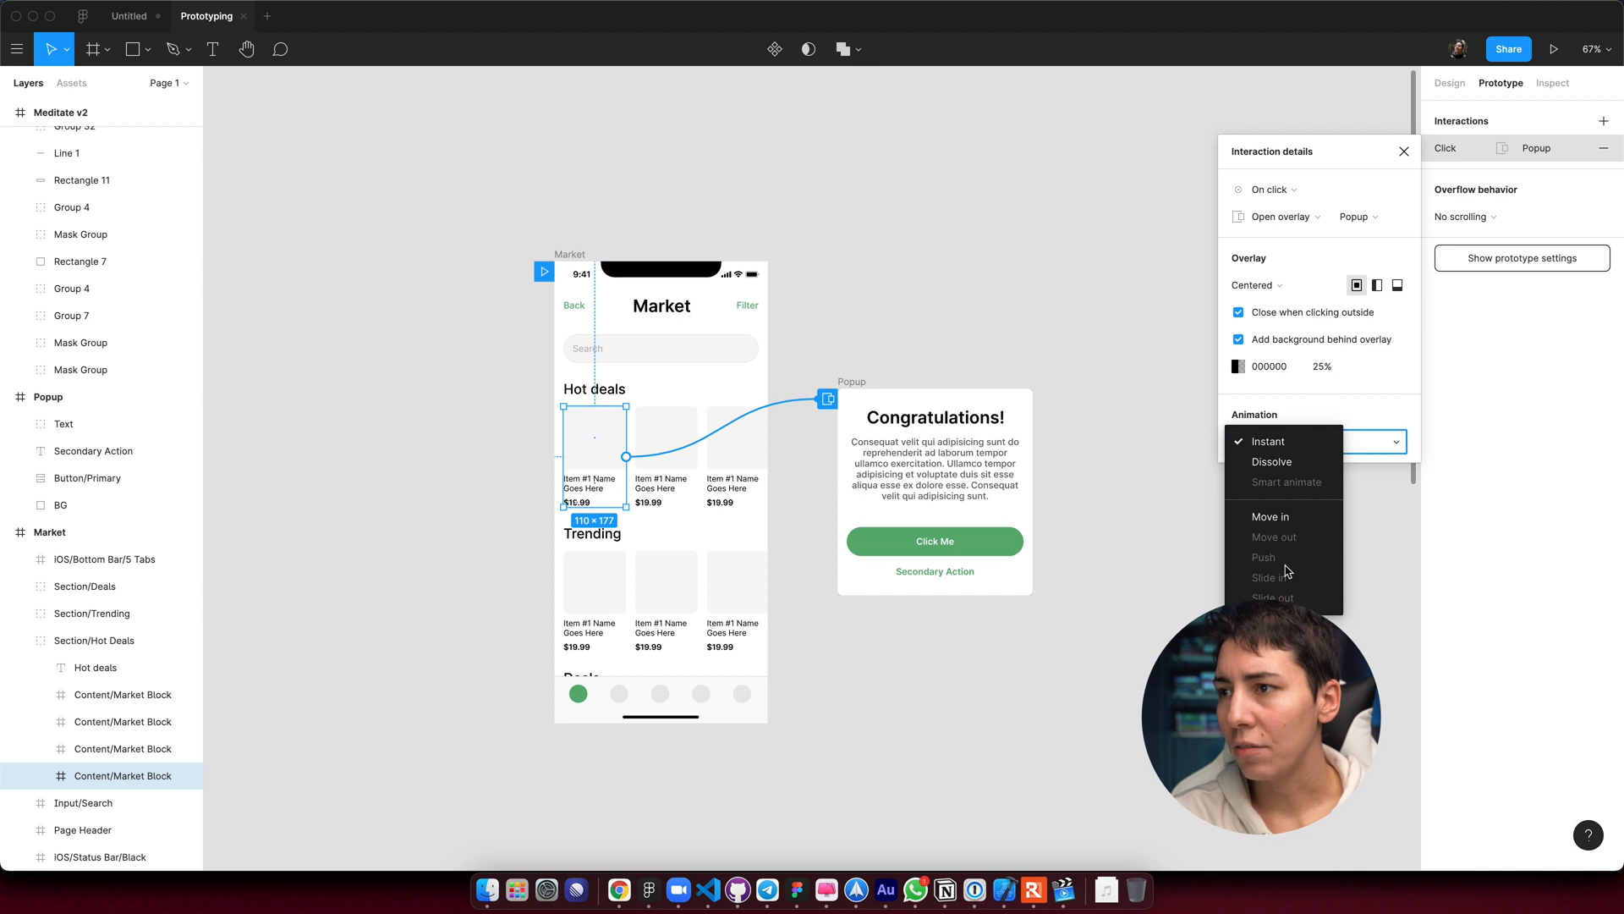
pyautogui.click(1268, 441)
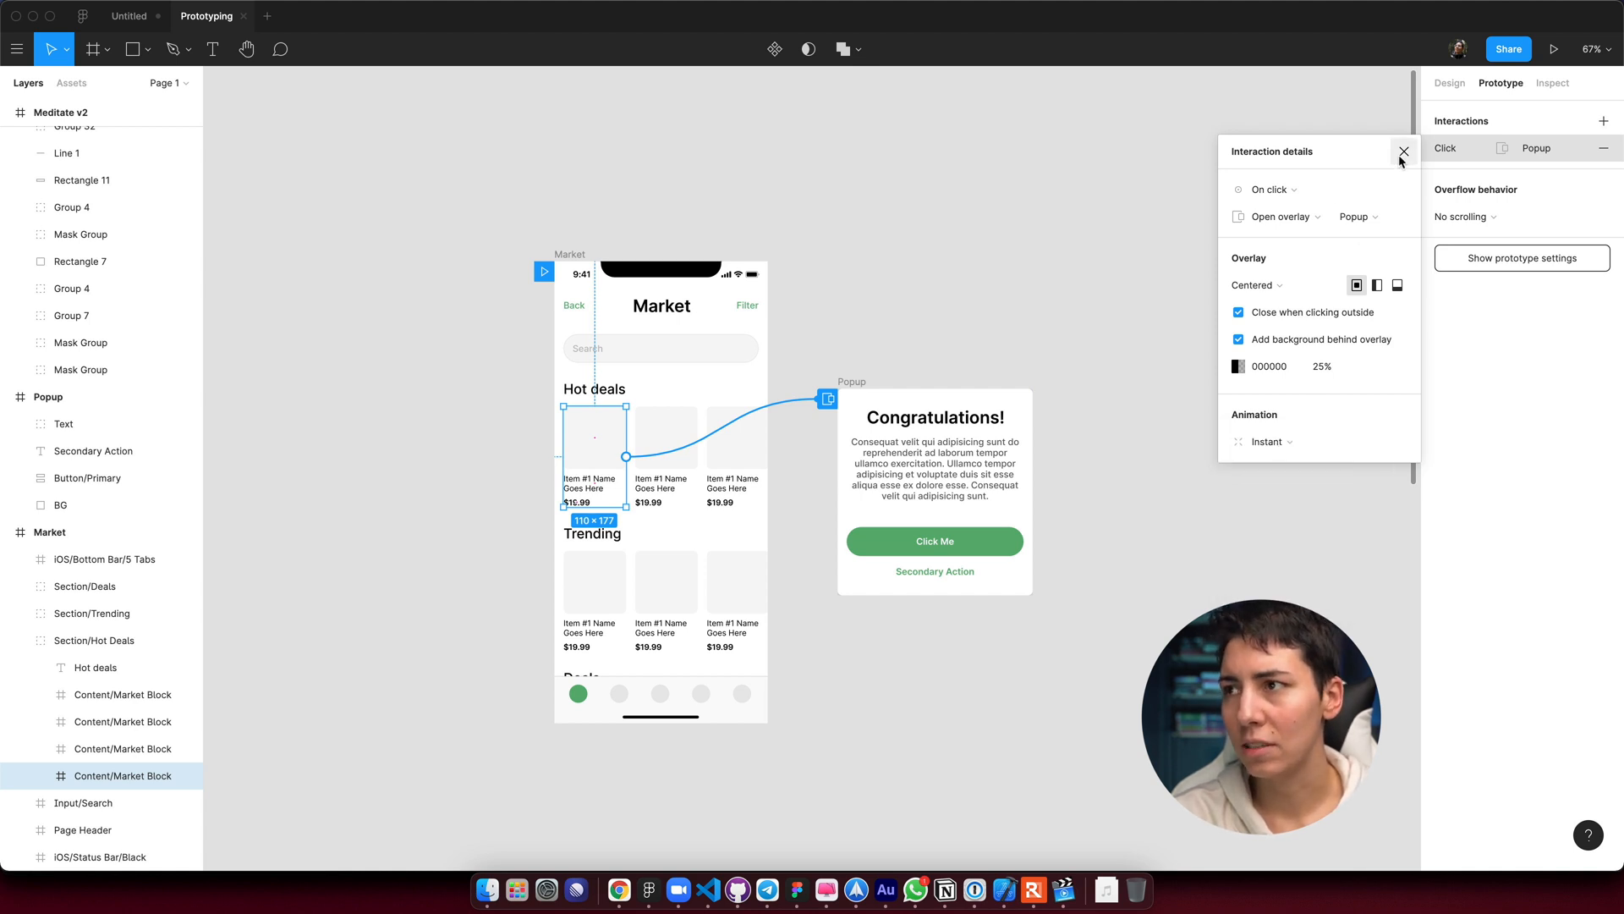
pyautogui.click(1402, 152)
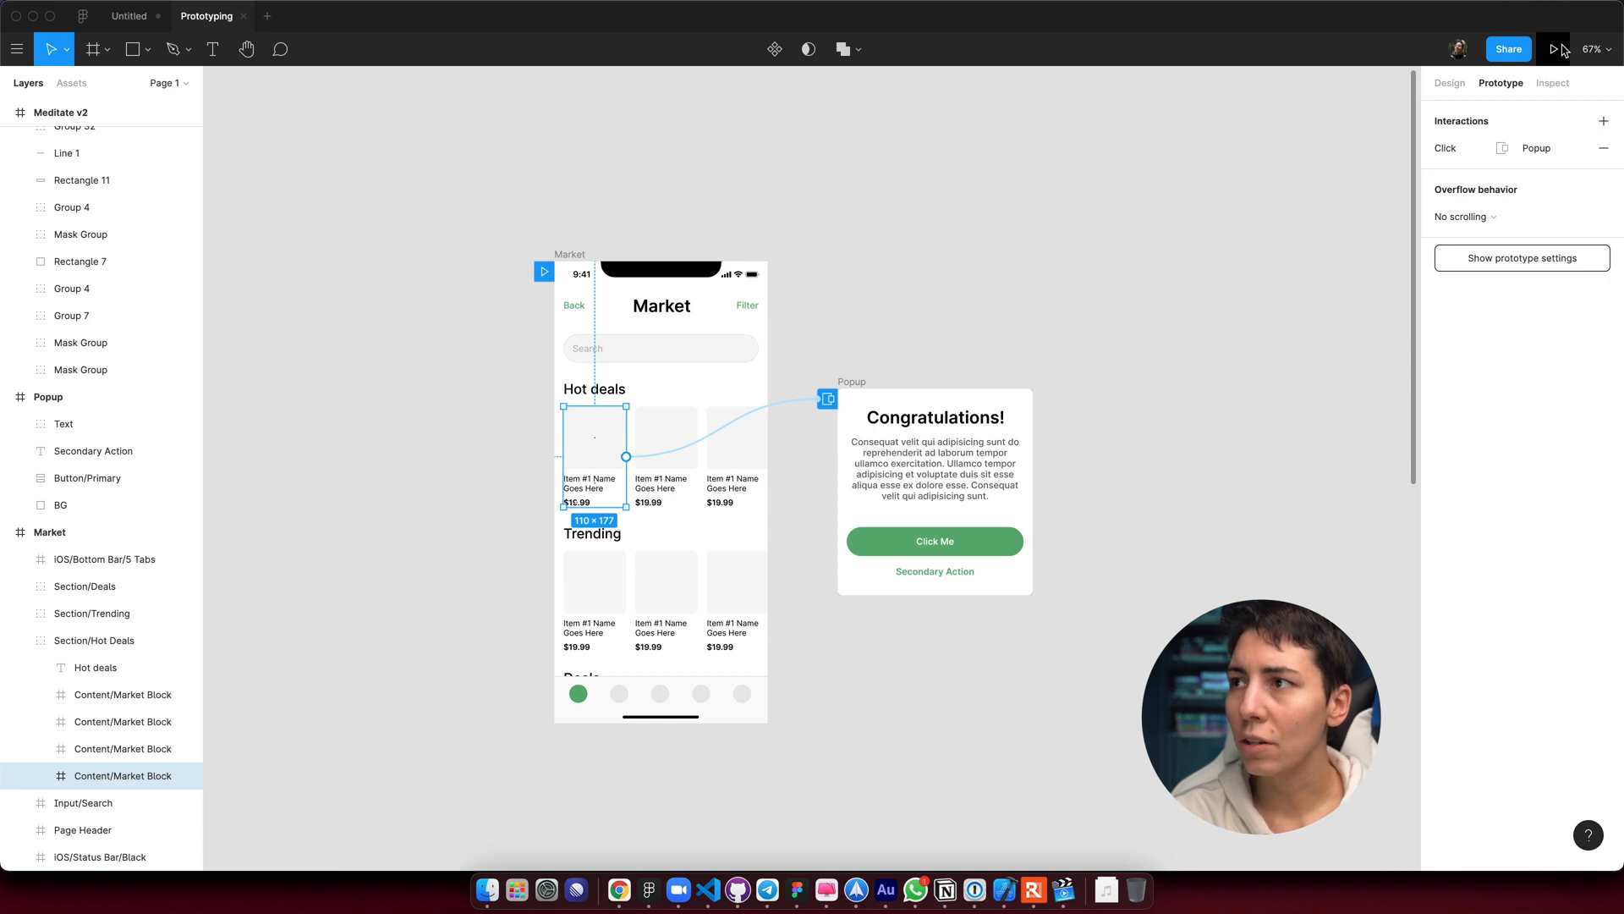
# Present the prototype and tap the first Hot deals card to see the popup overlay.
pyautogui.click(1552, 49)
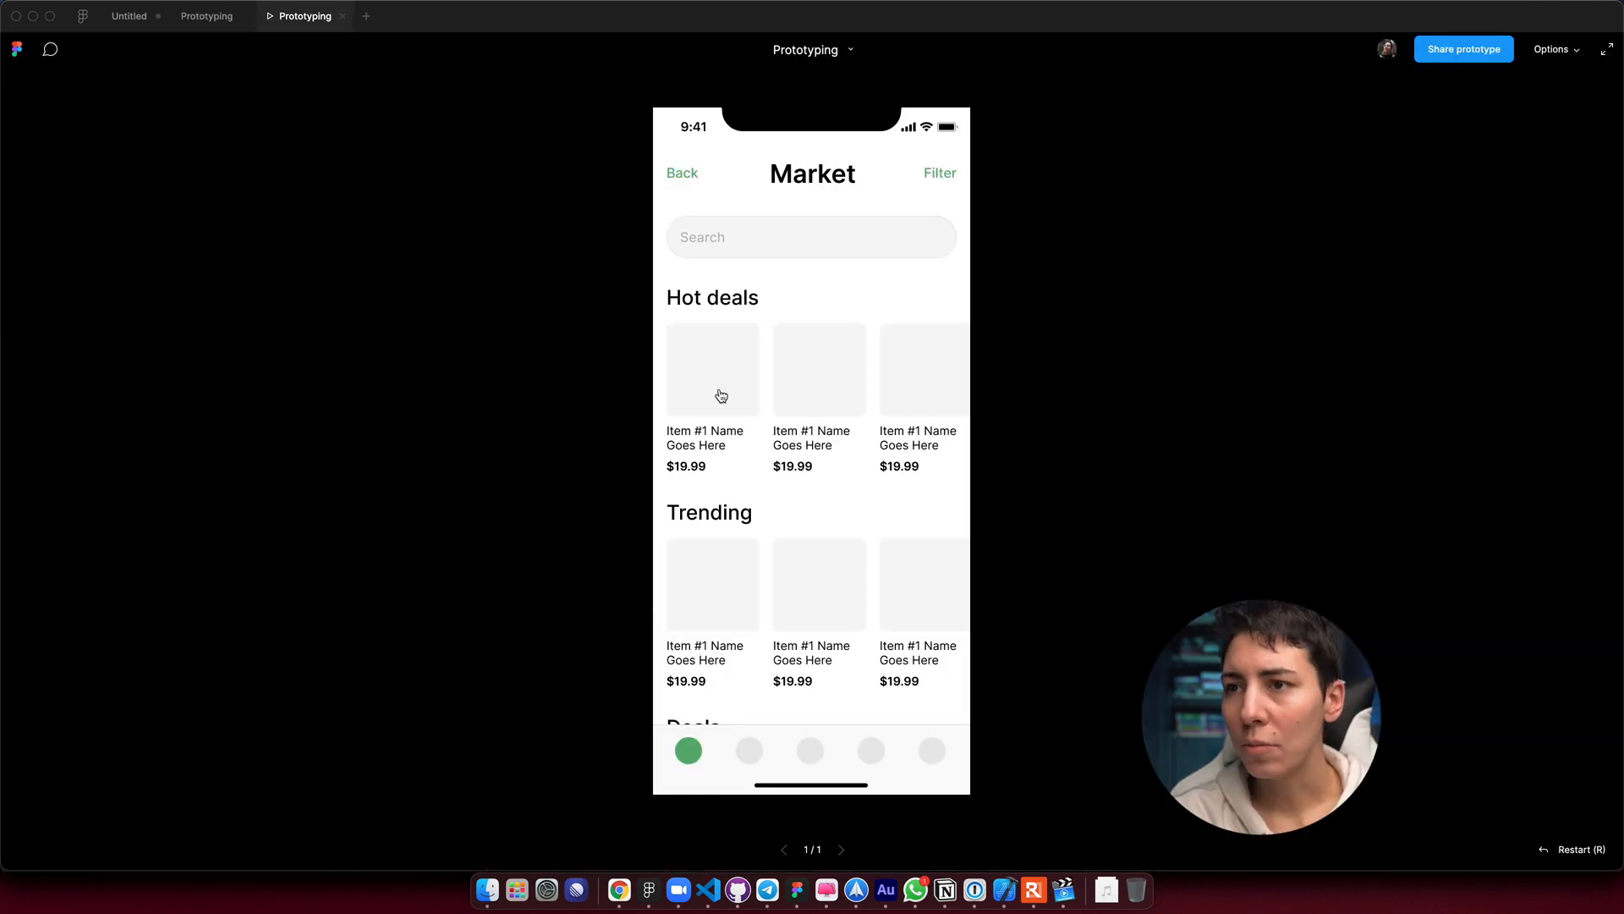
pyautogui.click(713, 369)
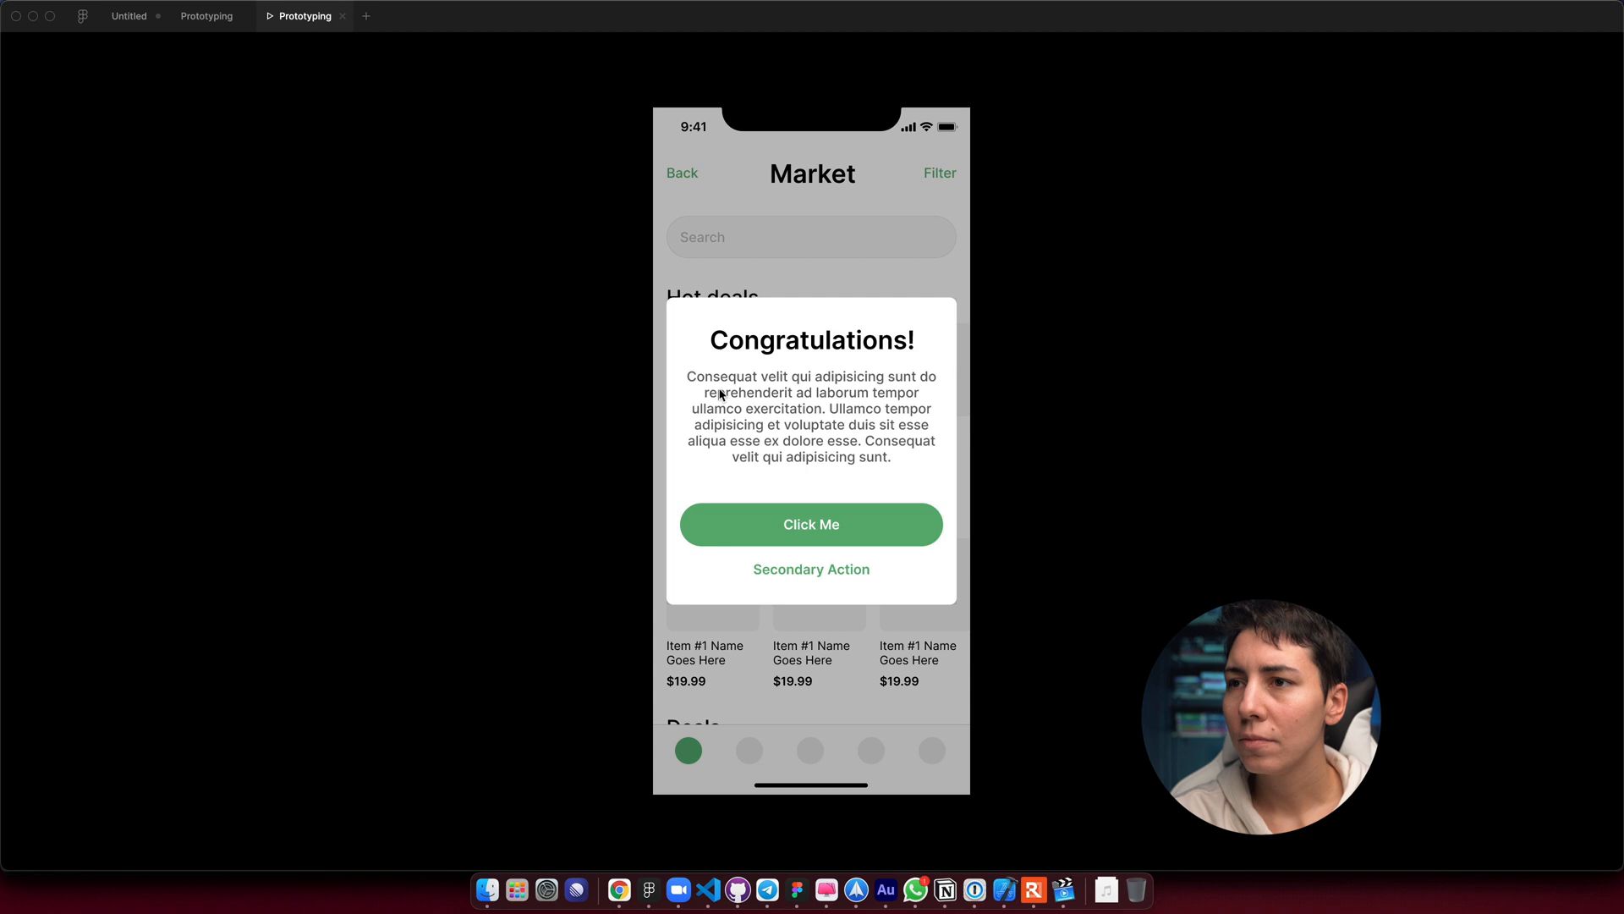
pyautogui.moveTo(729, 383)
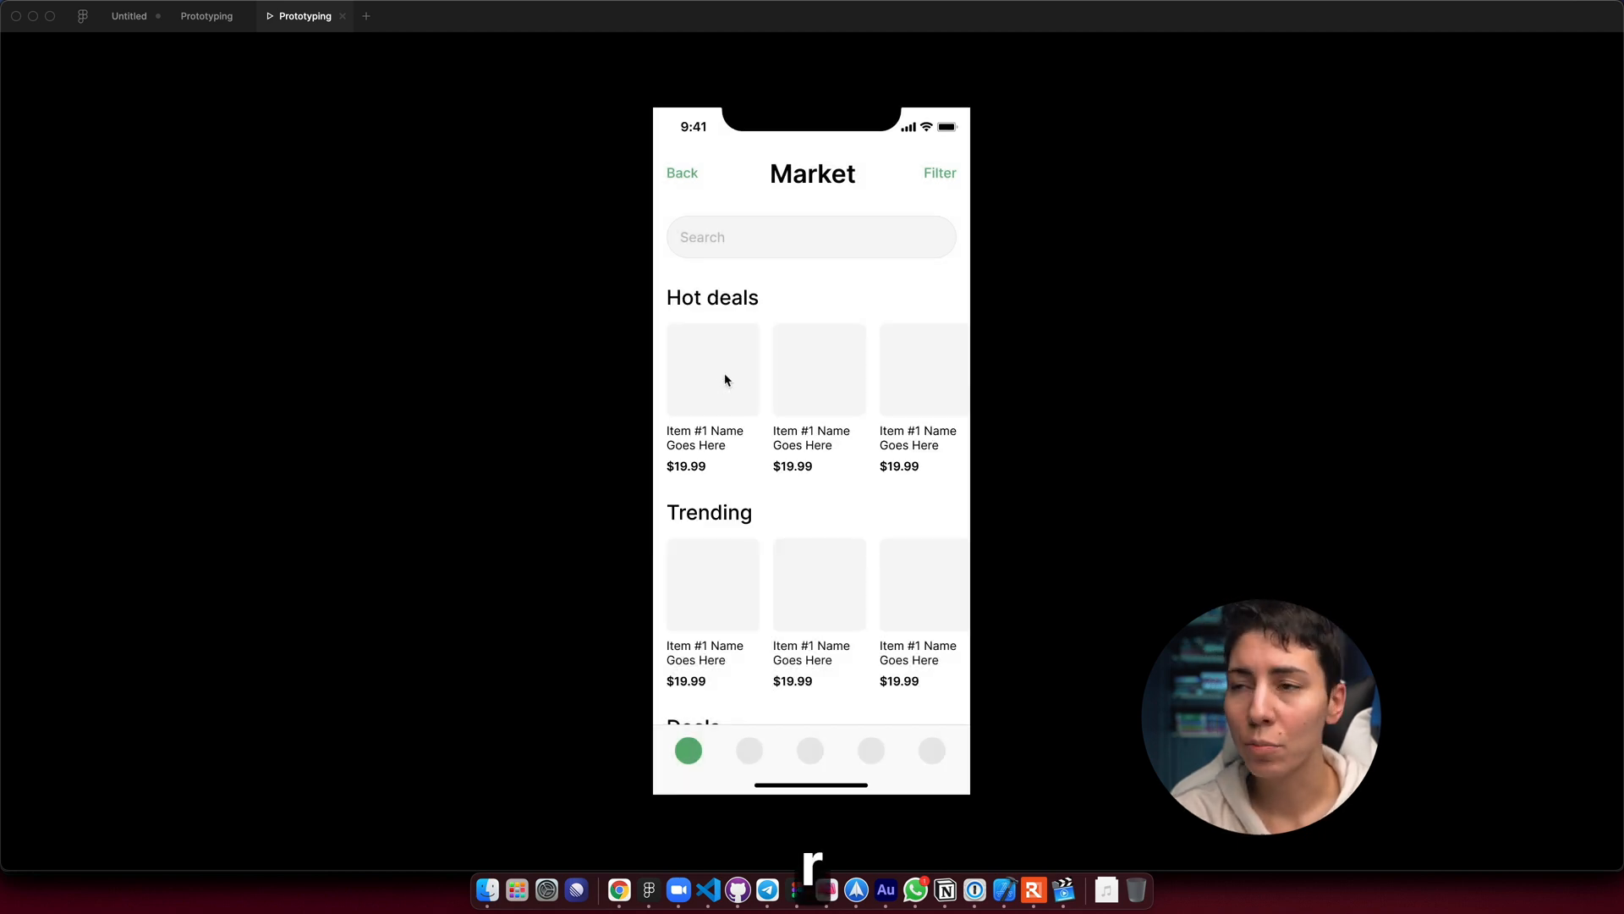
pyautogui.click(207, 15)
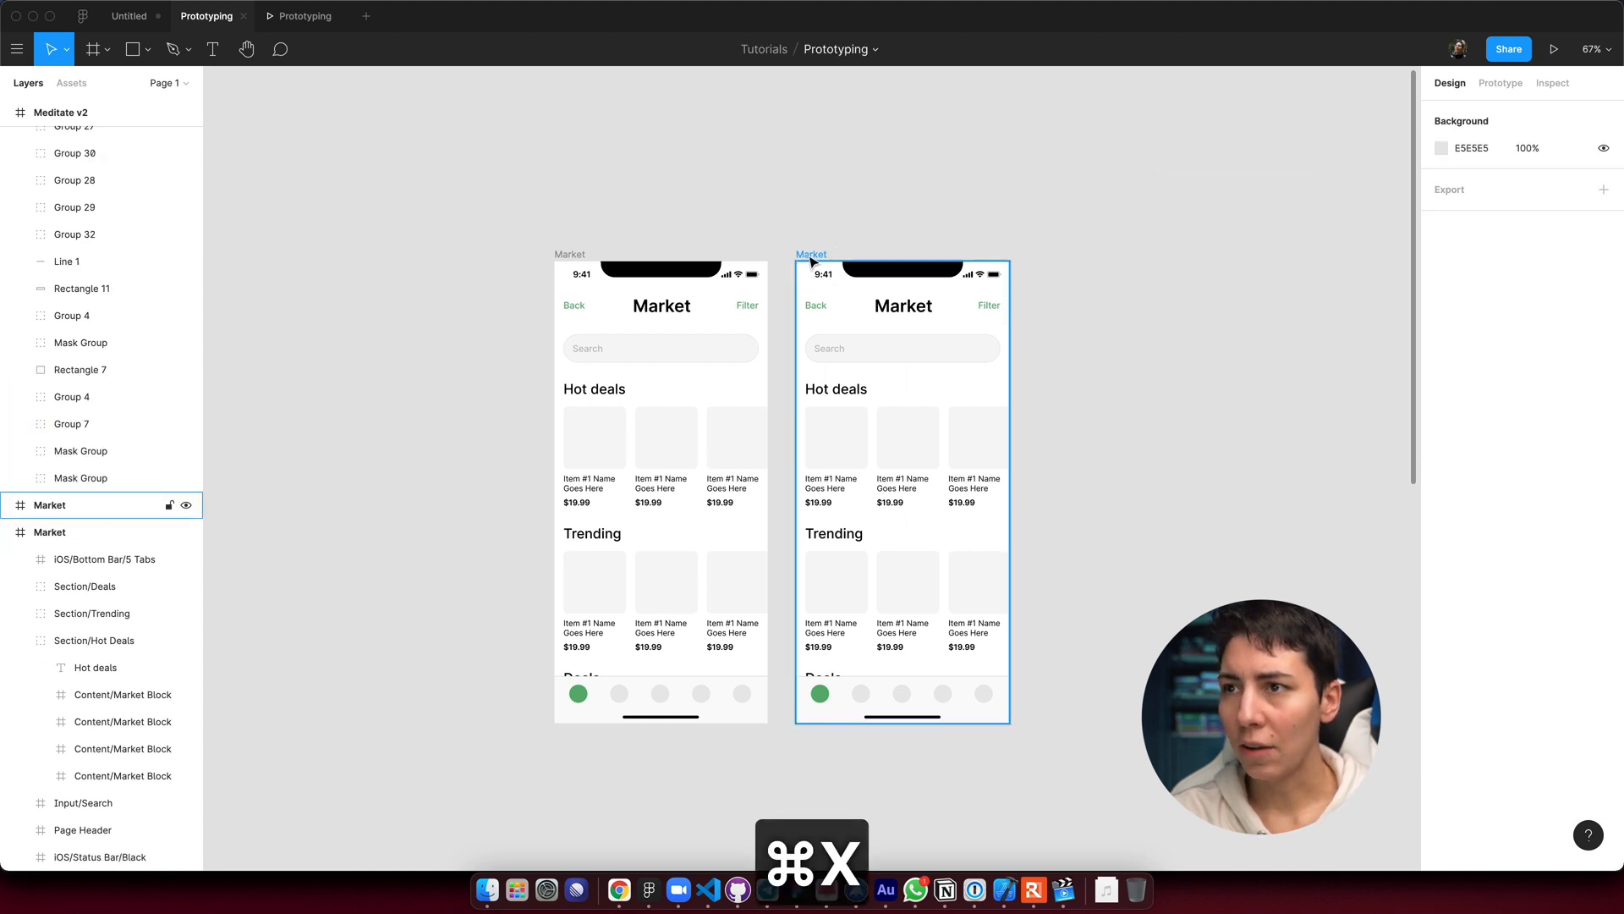
# Paste the cut Popup into the duplicated Market frame.
pyautogui.press('cmd+v')
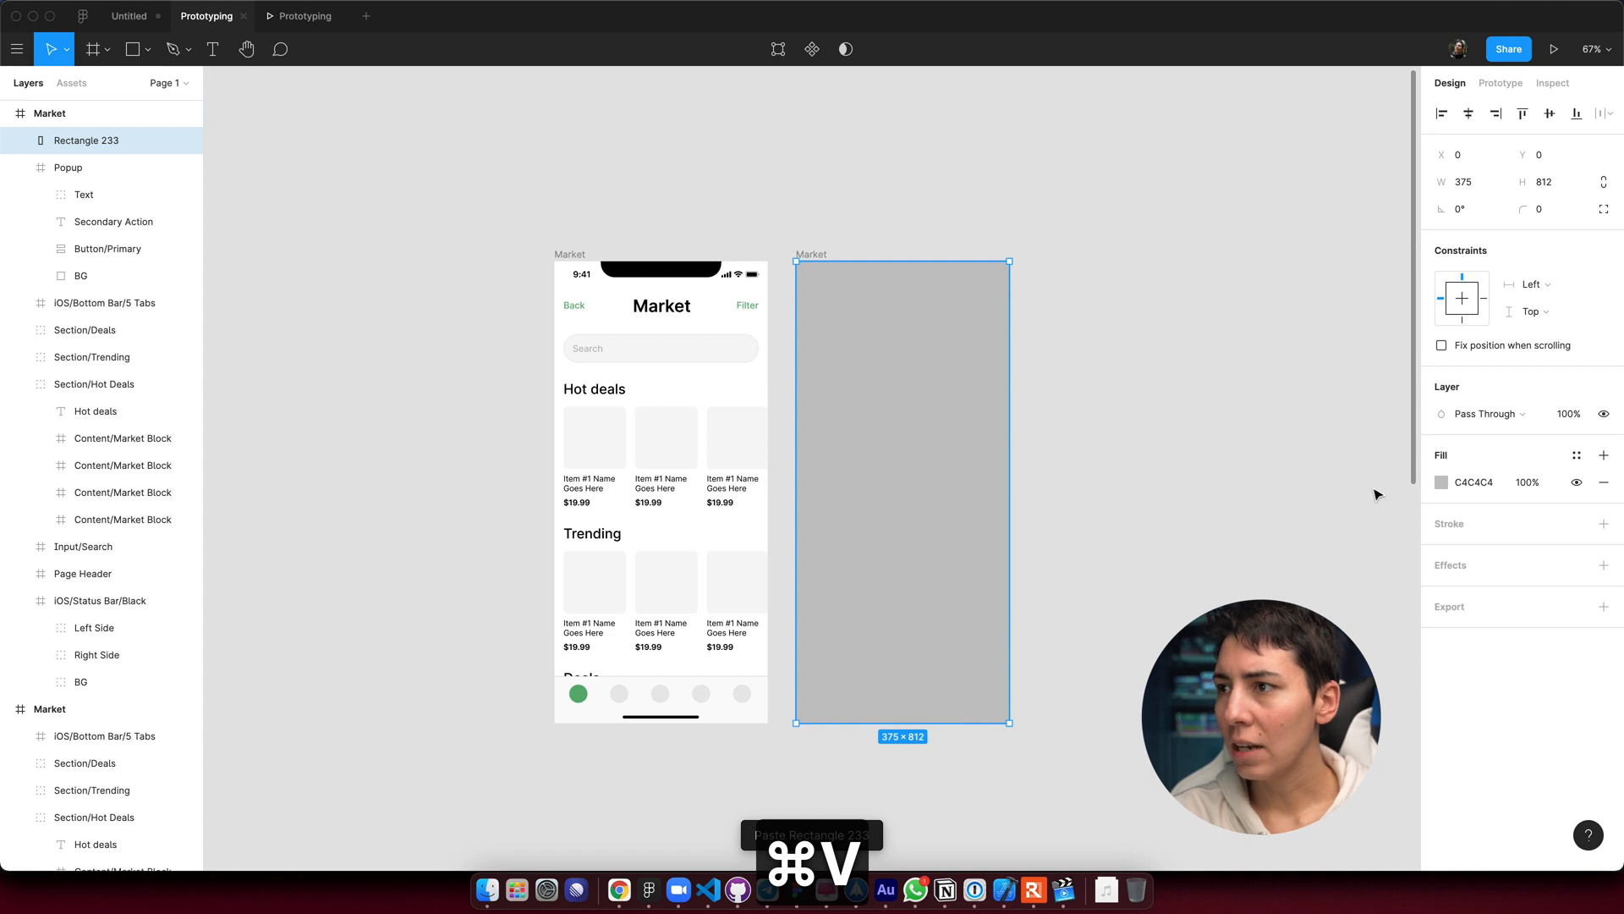
# Make the rectangle 25% black, put Popup above it, and paste both into the original Market.
pyautogui.click(1441, 483)
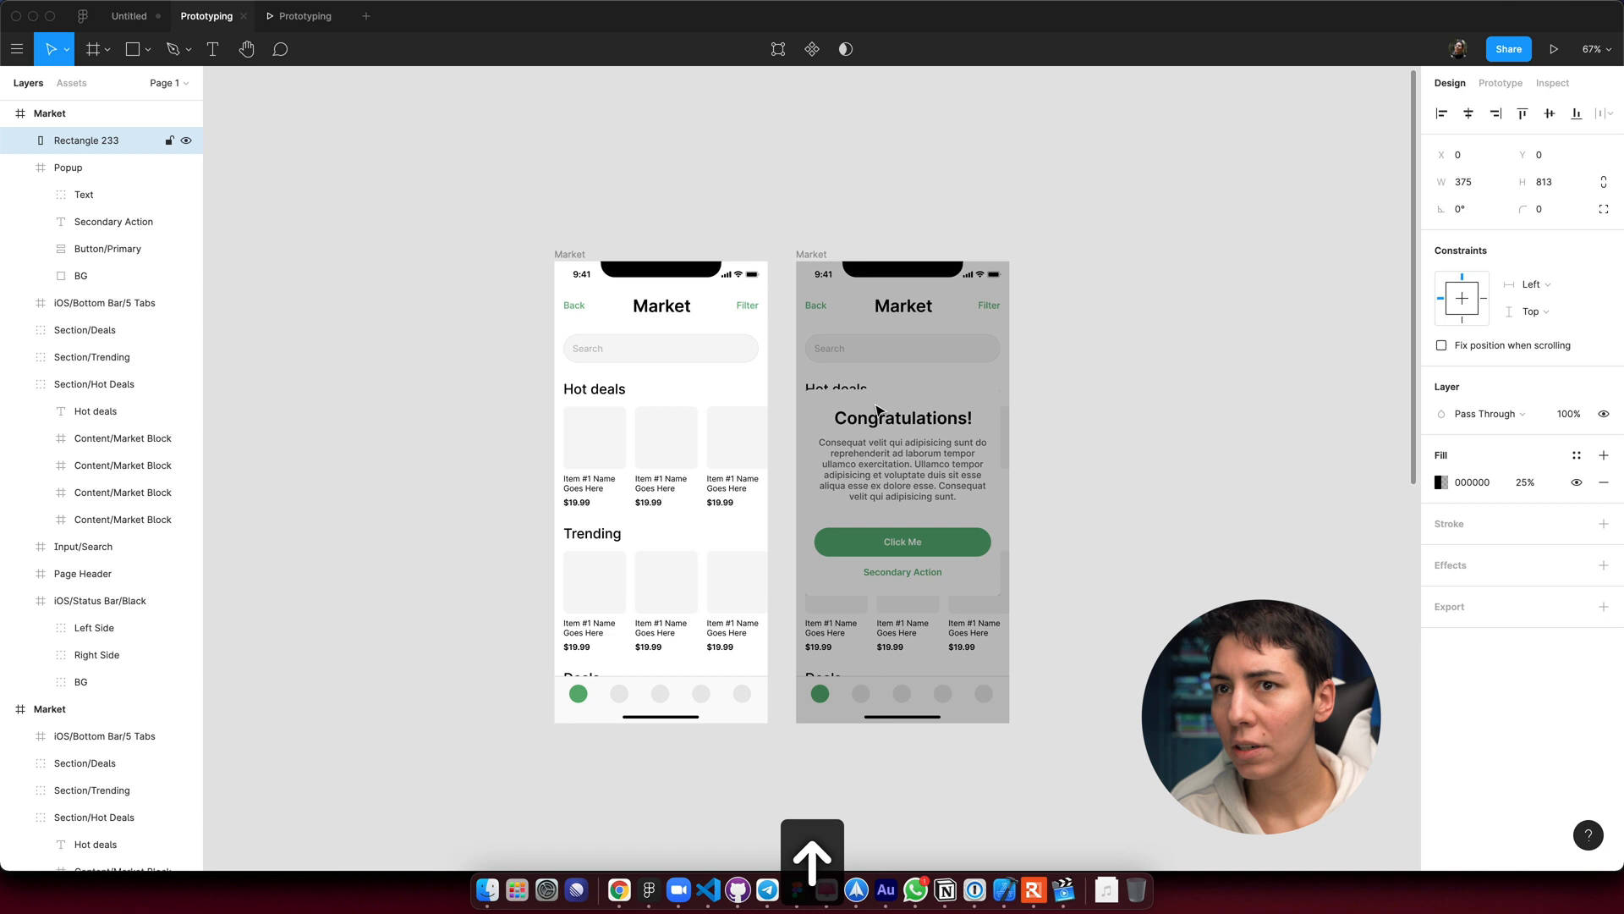
pyautogui.click(85, 141)
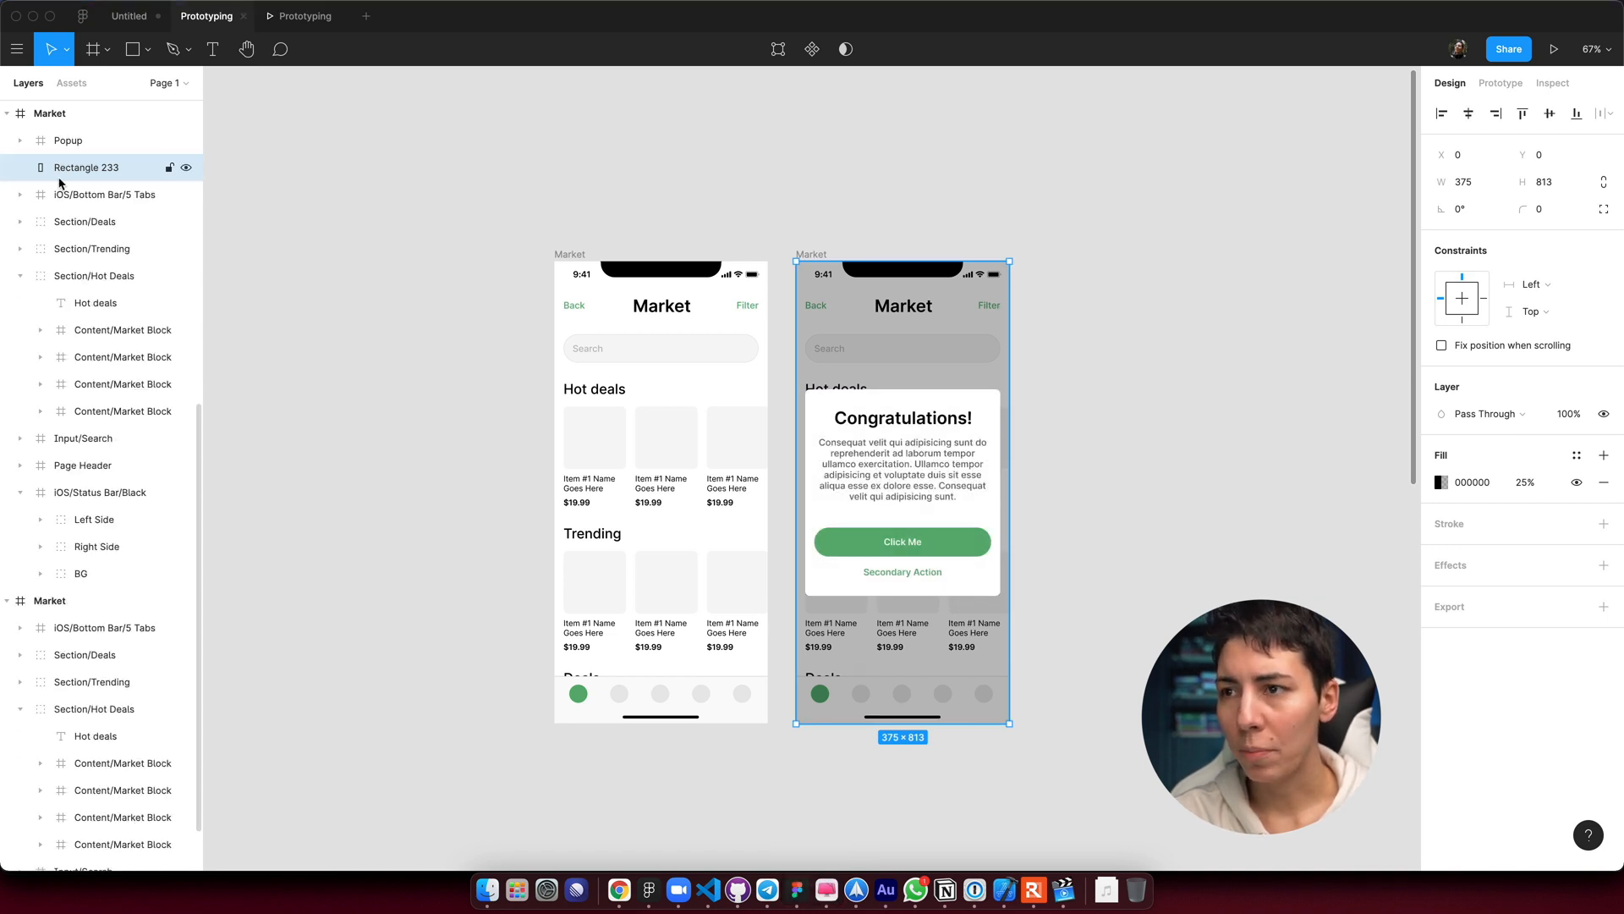
pyautogui.click(104, 195)
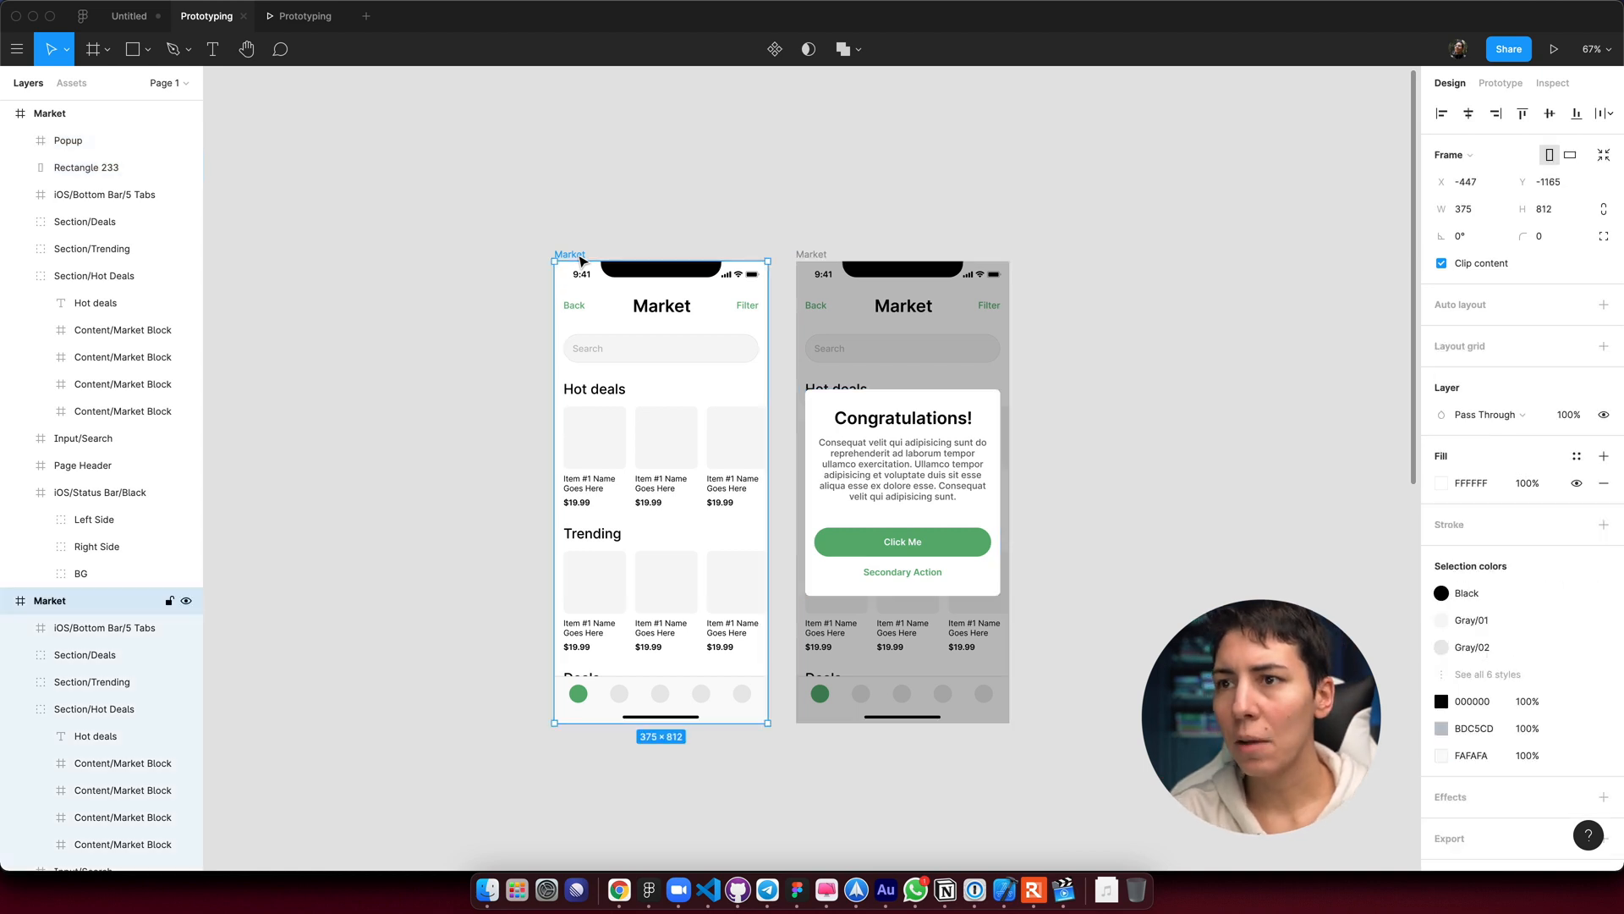
pyautogui.press('Cmd+V')
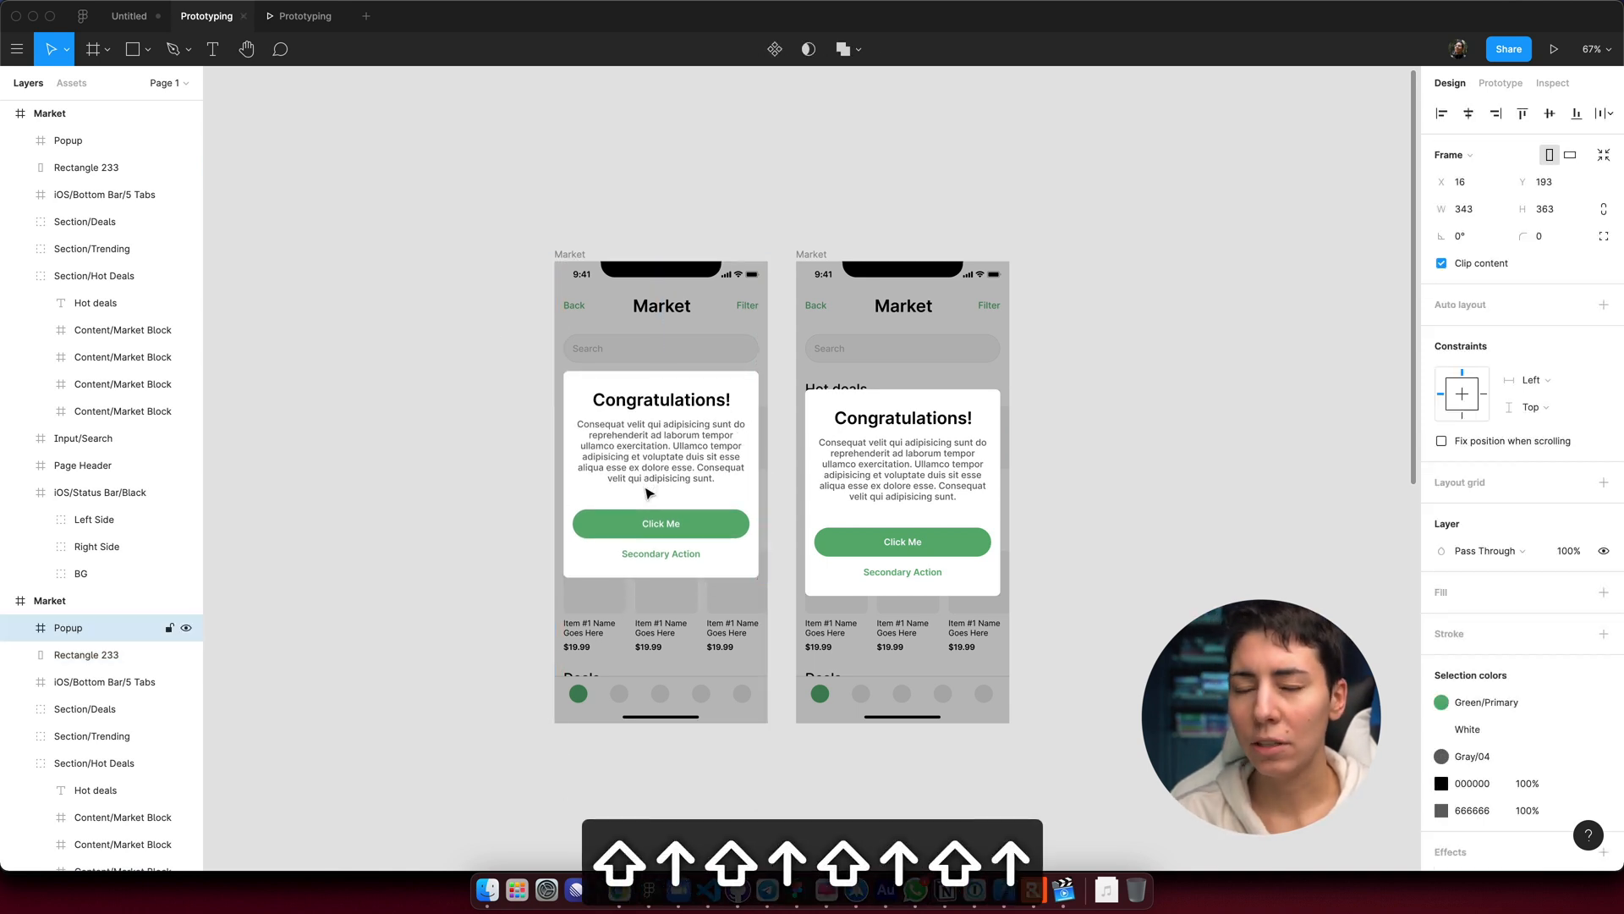
pyautogui.click(661, 477)
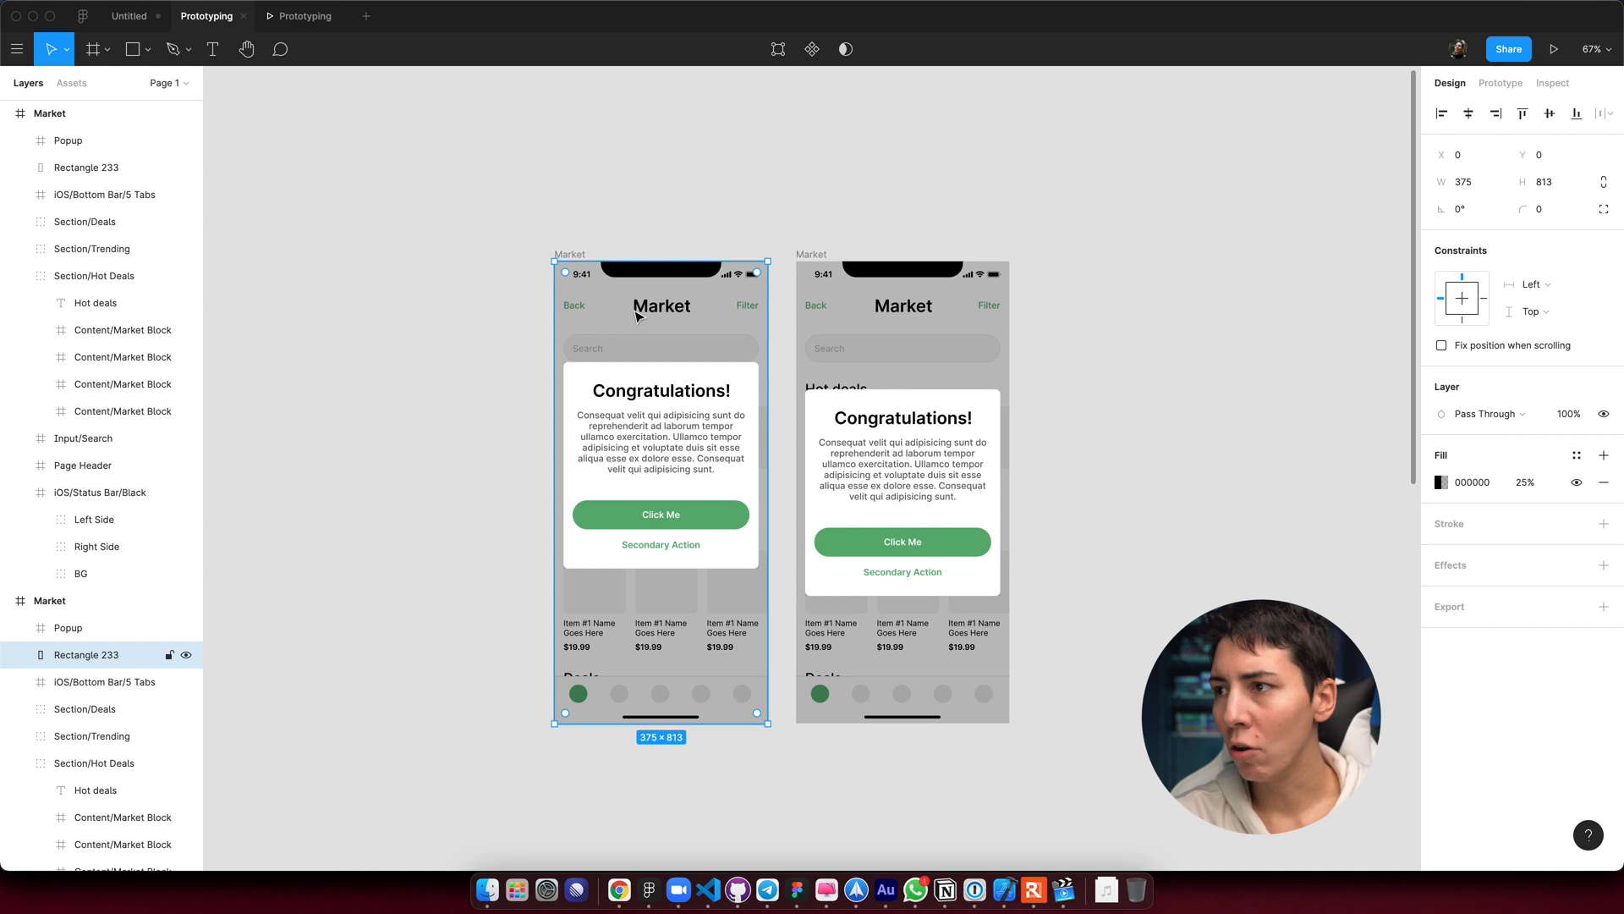
# Set Rectangle 233's fill opacity to 0%.
pyautogui.click(1526, 482)
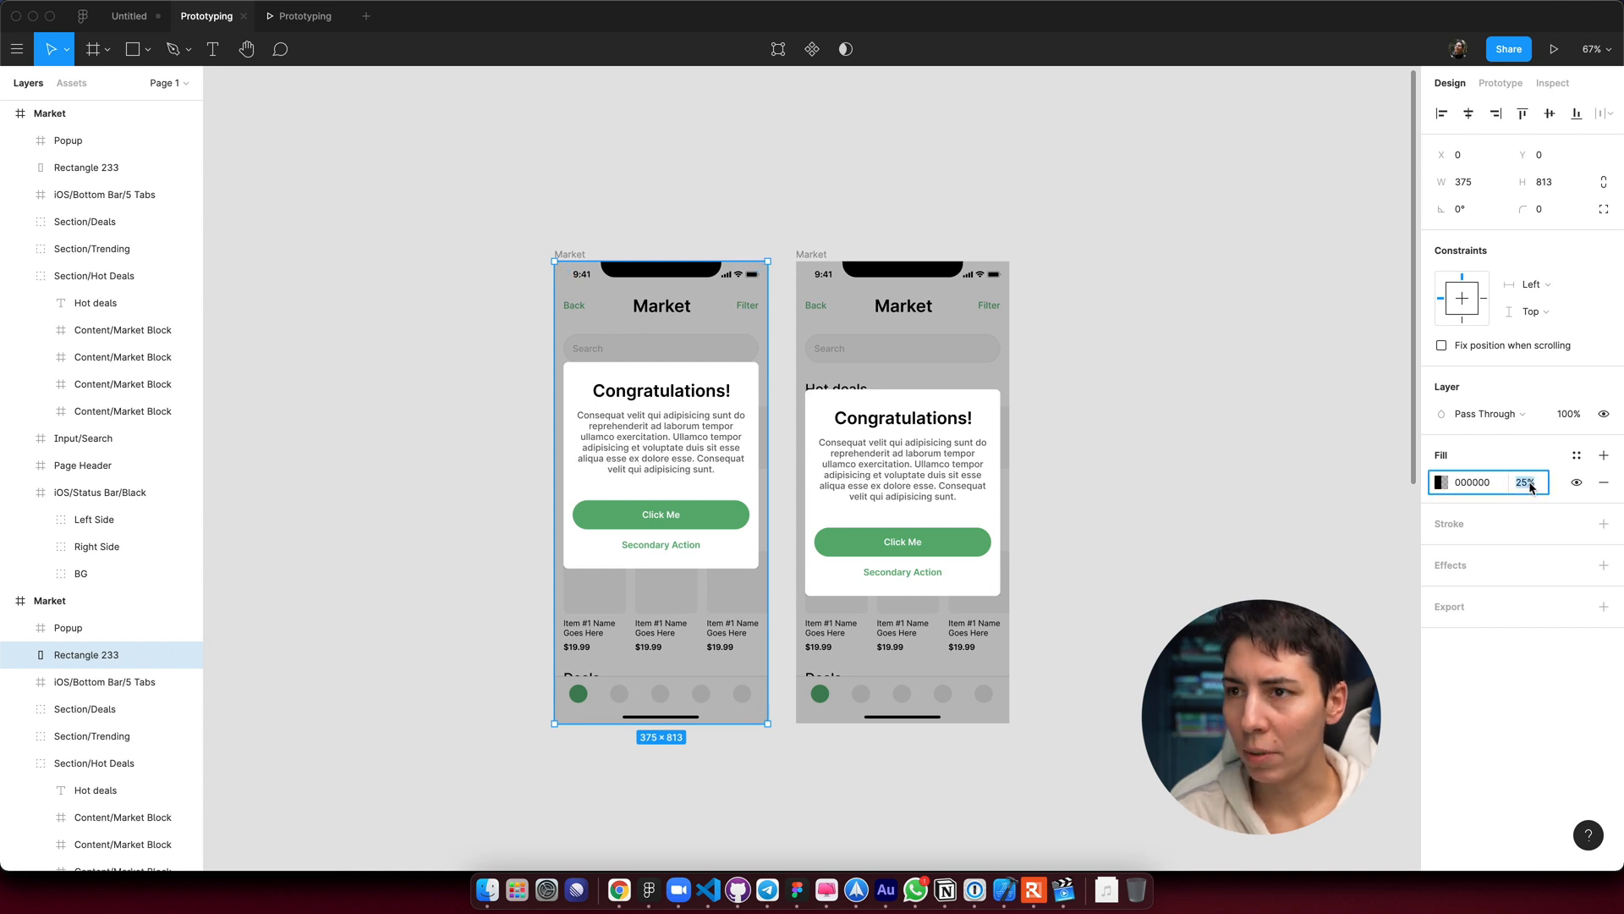
pyautogui.write('0')
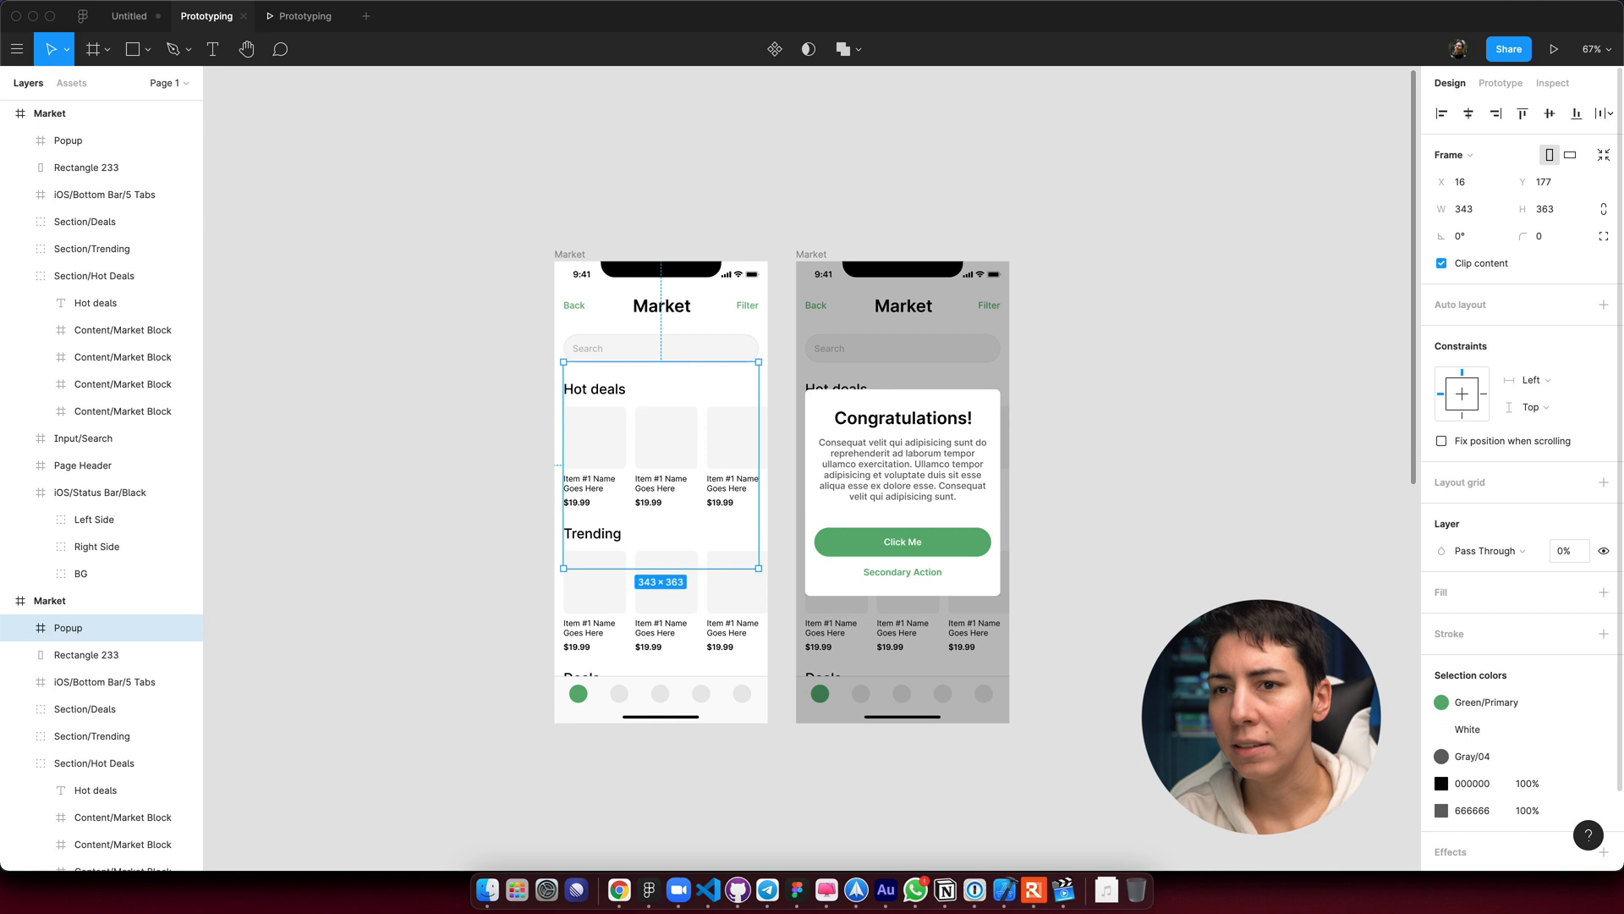
pyautogui.moveTo(226, 646)
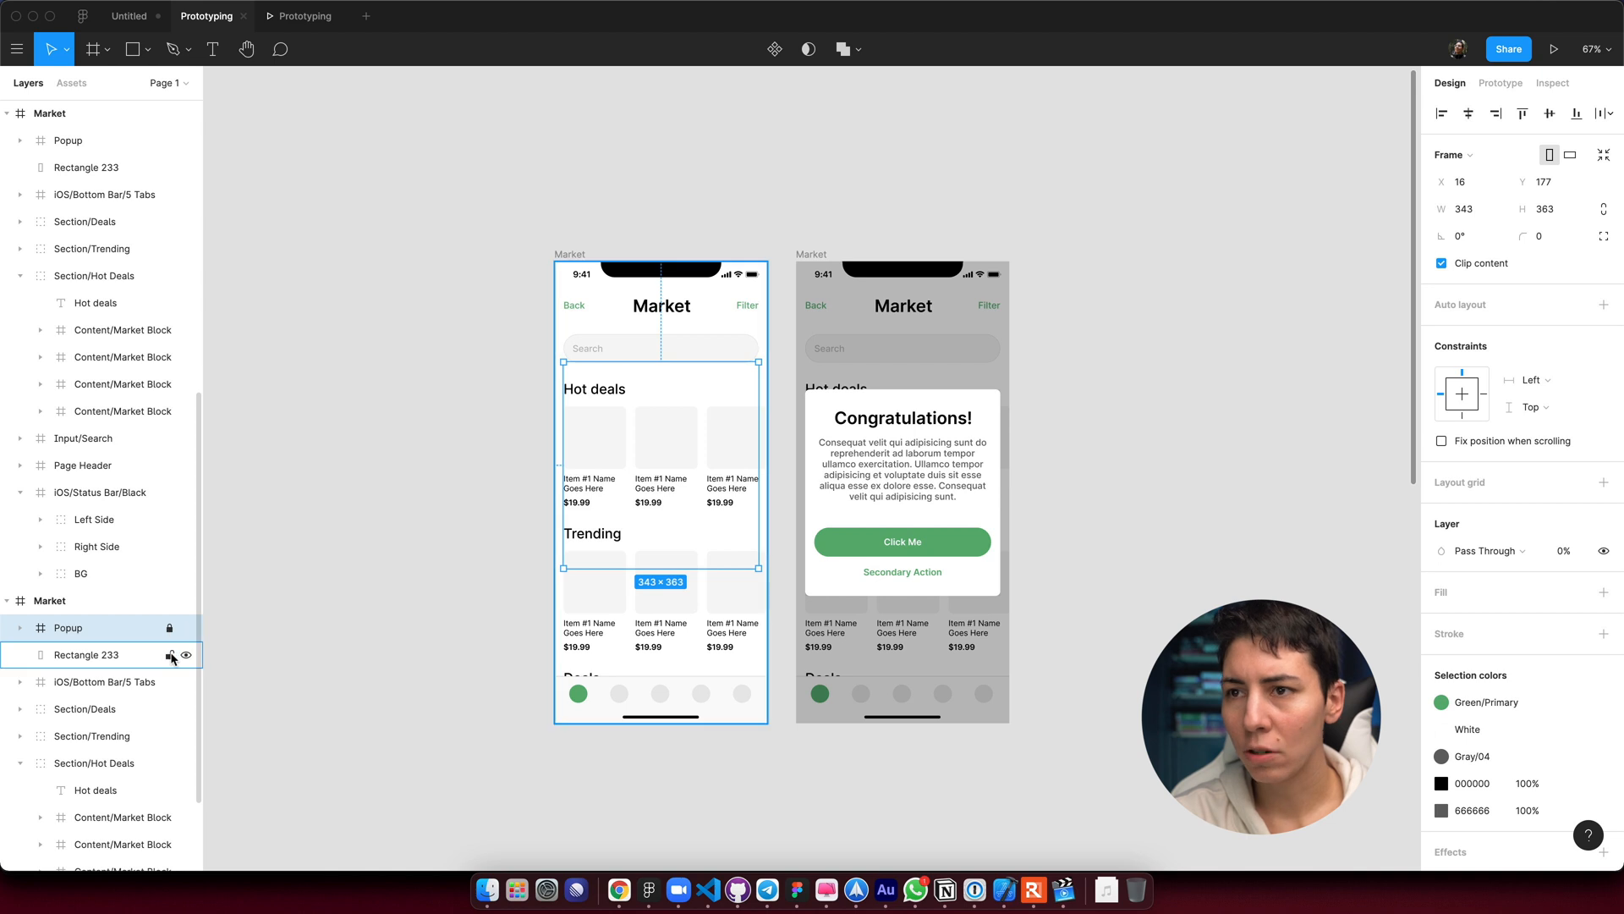
# Lock the Popup and Rectangle 233 layers on the original Market screen.
pyautogui.click(172, 655)
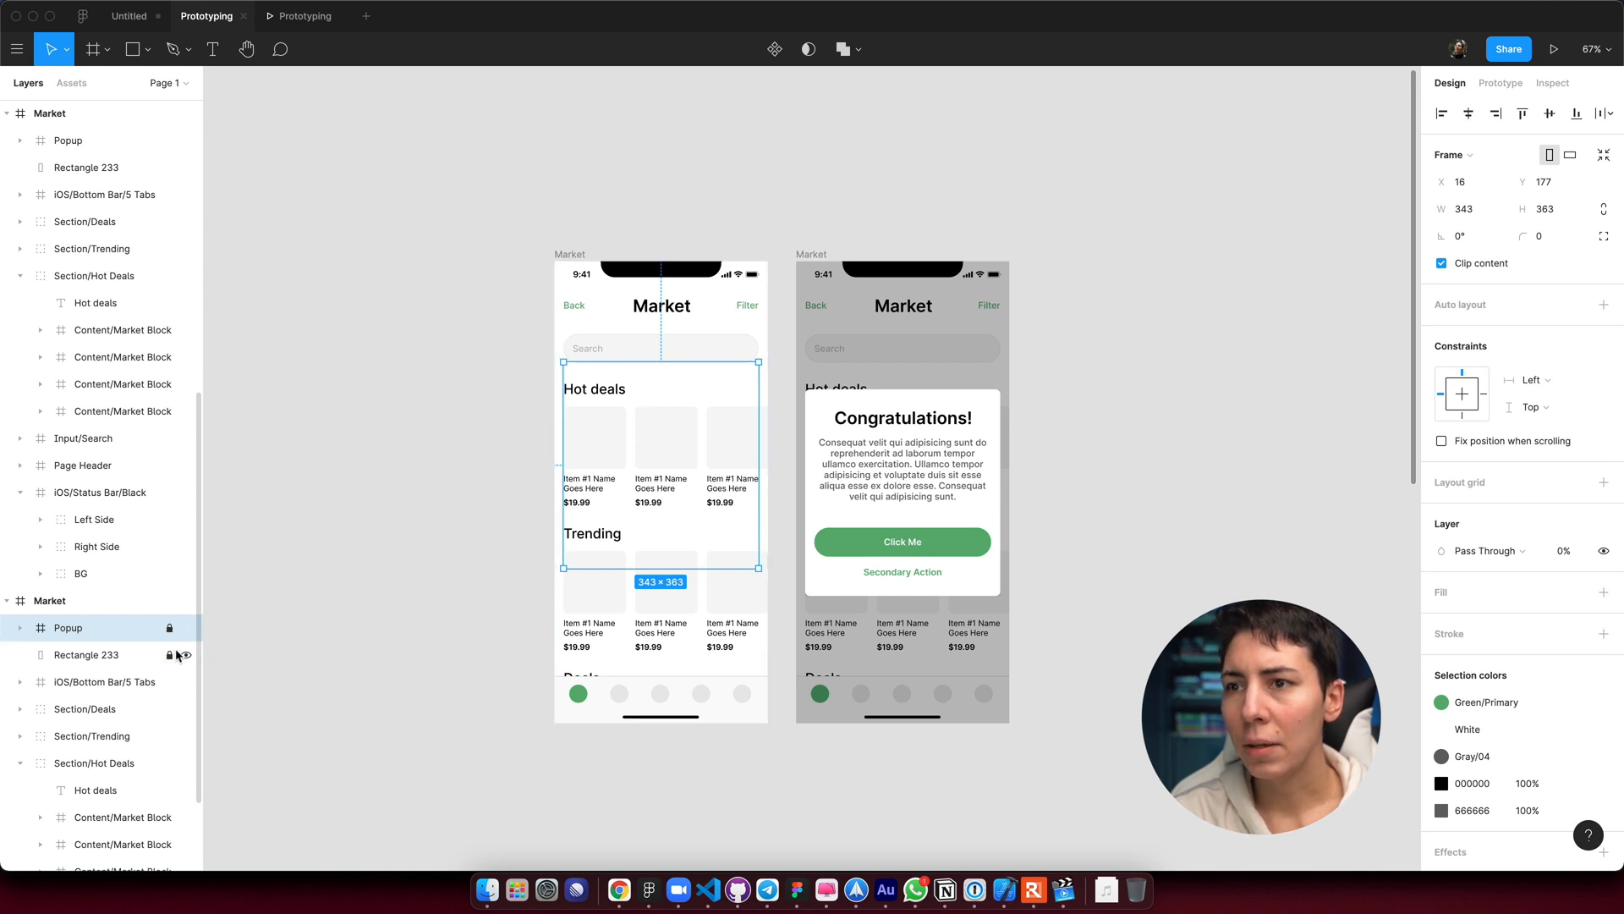
pyautogui.click(594, 451)
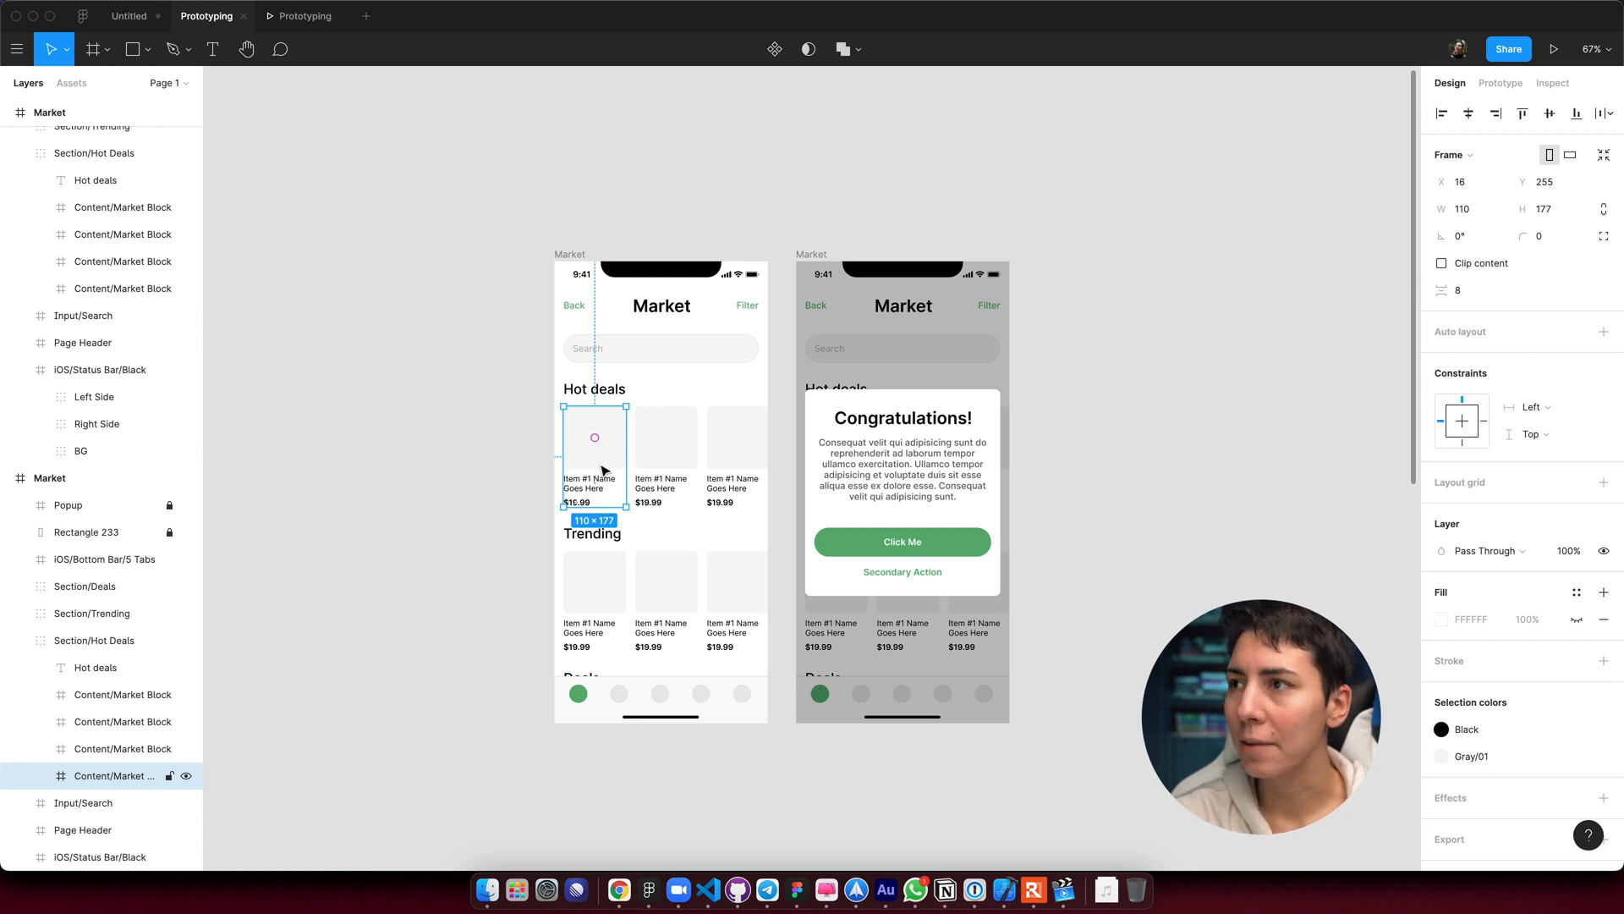
pyautogui.click(1502, 83)
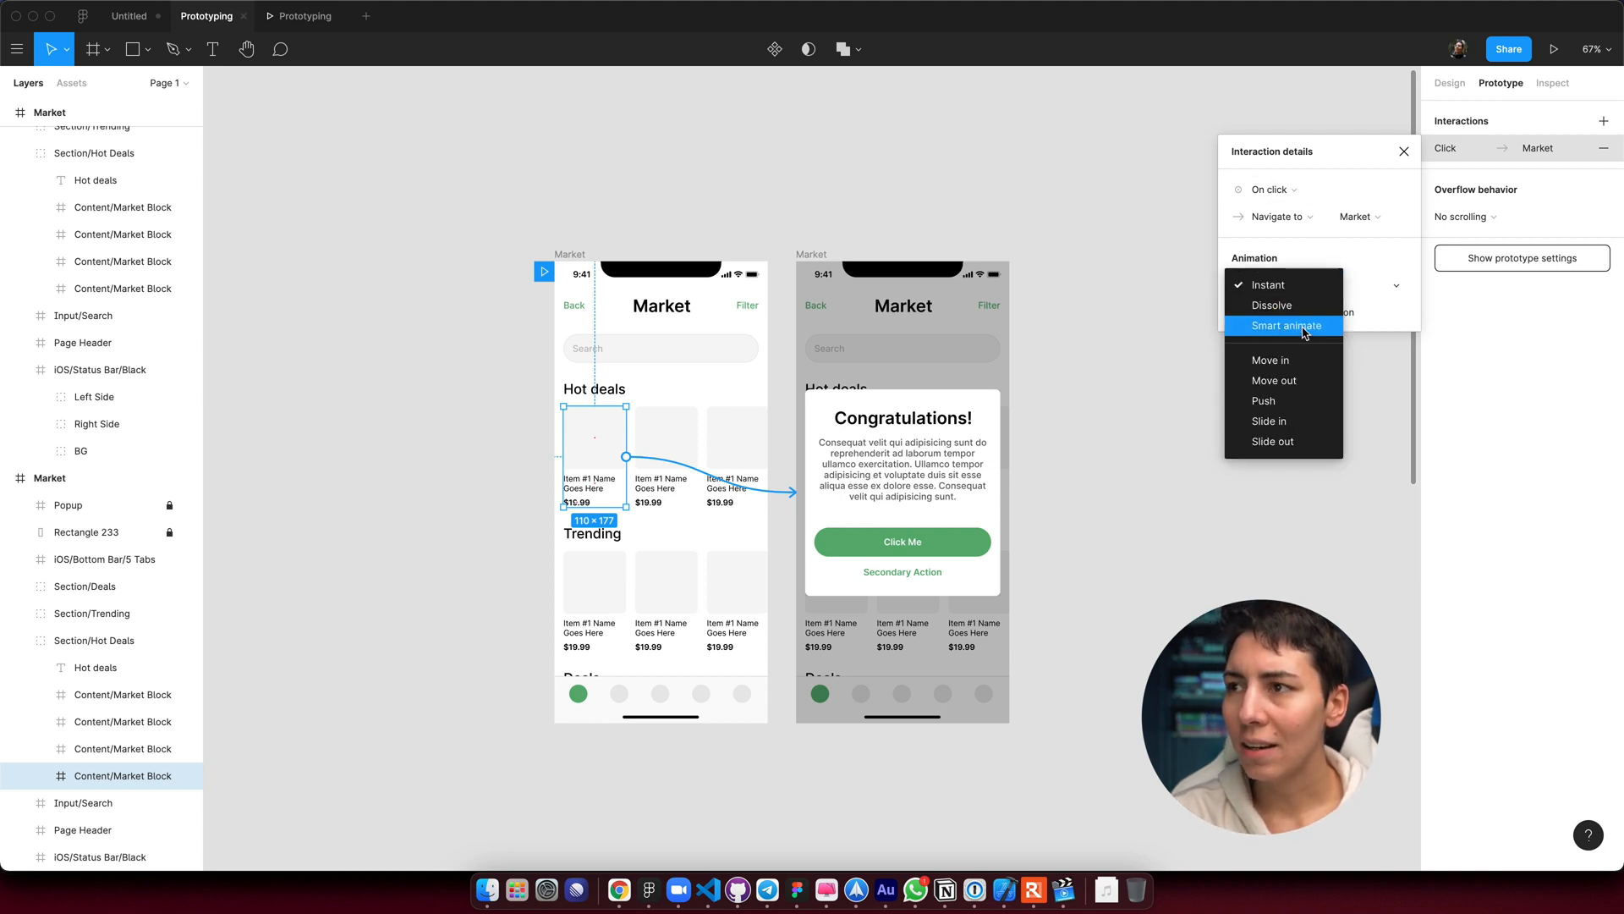
# Give the Hot deals card's navigation a Smart animate transition, Ease Out 300 ms.
pyautogui.click(1287, 325)
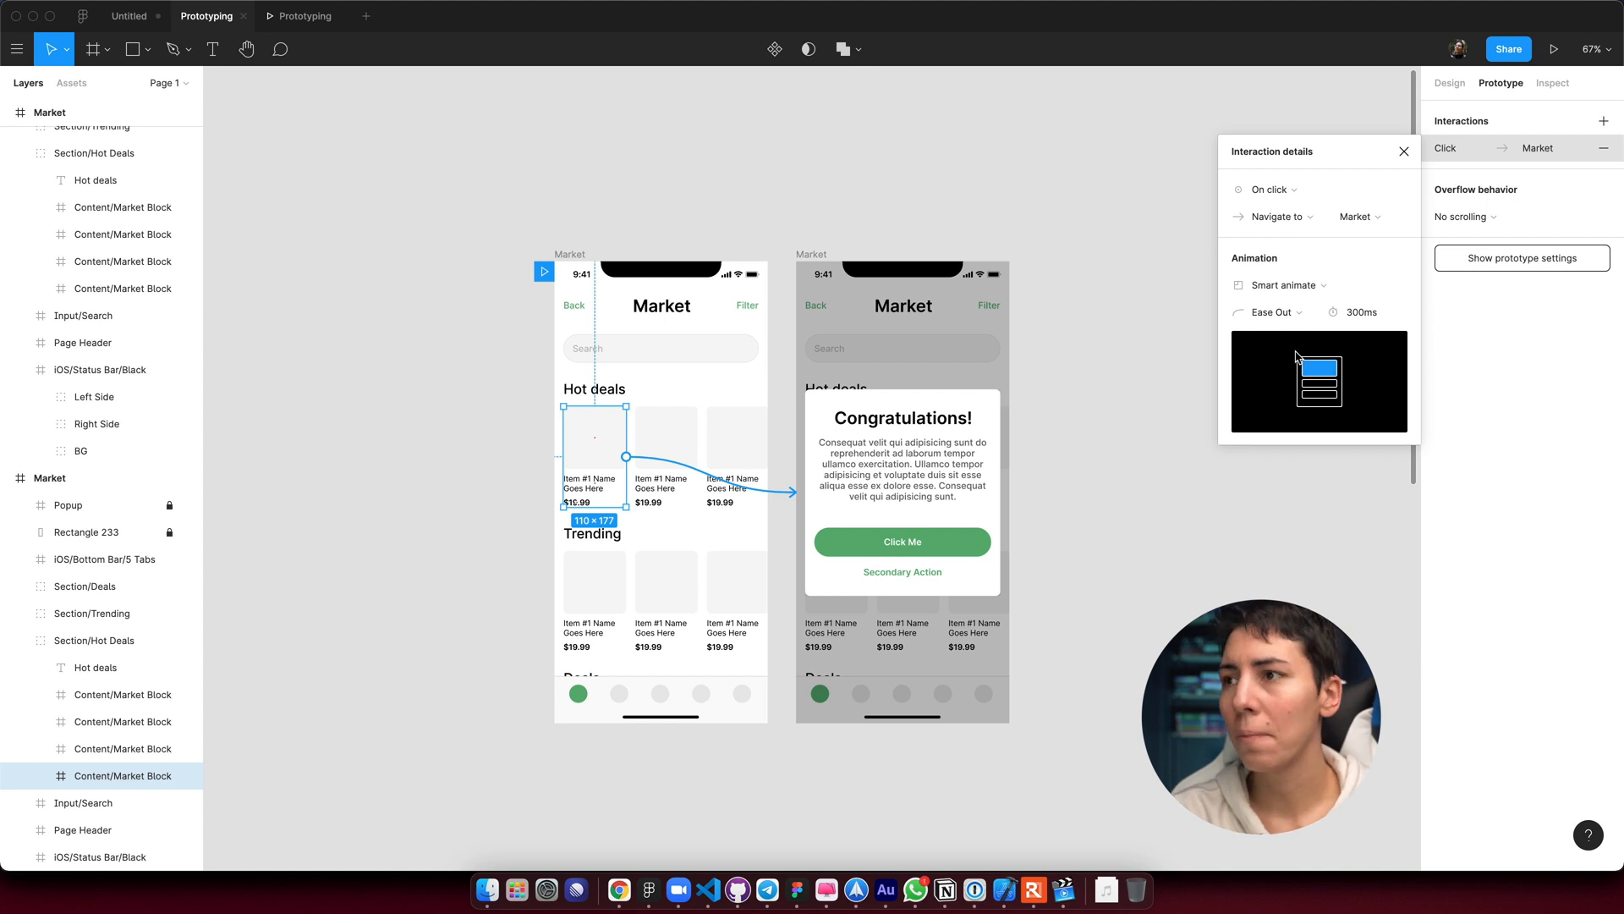
pyautogui.click(1404, 151)
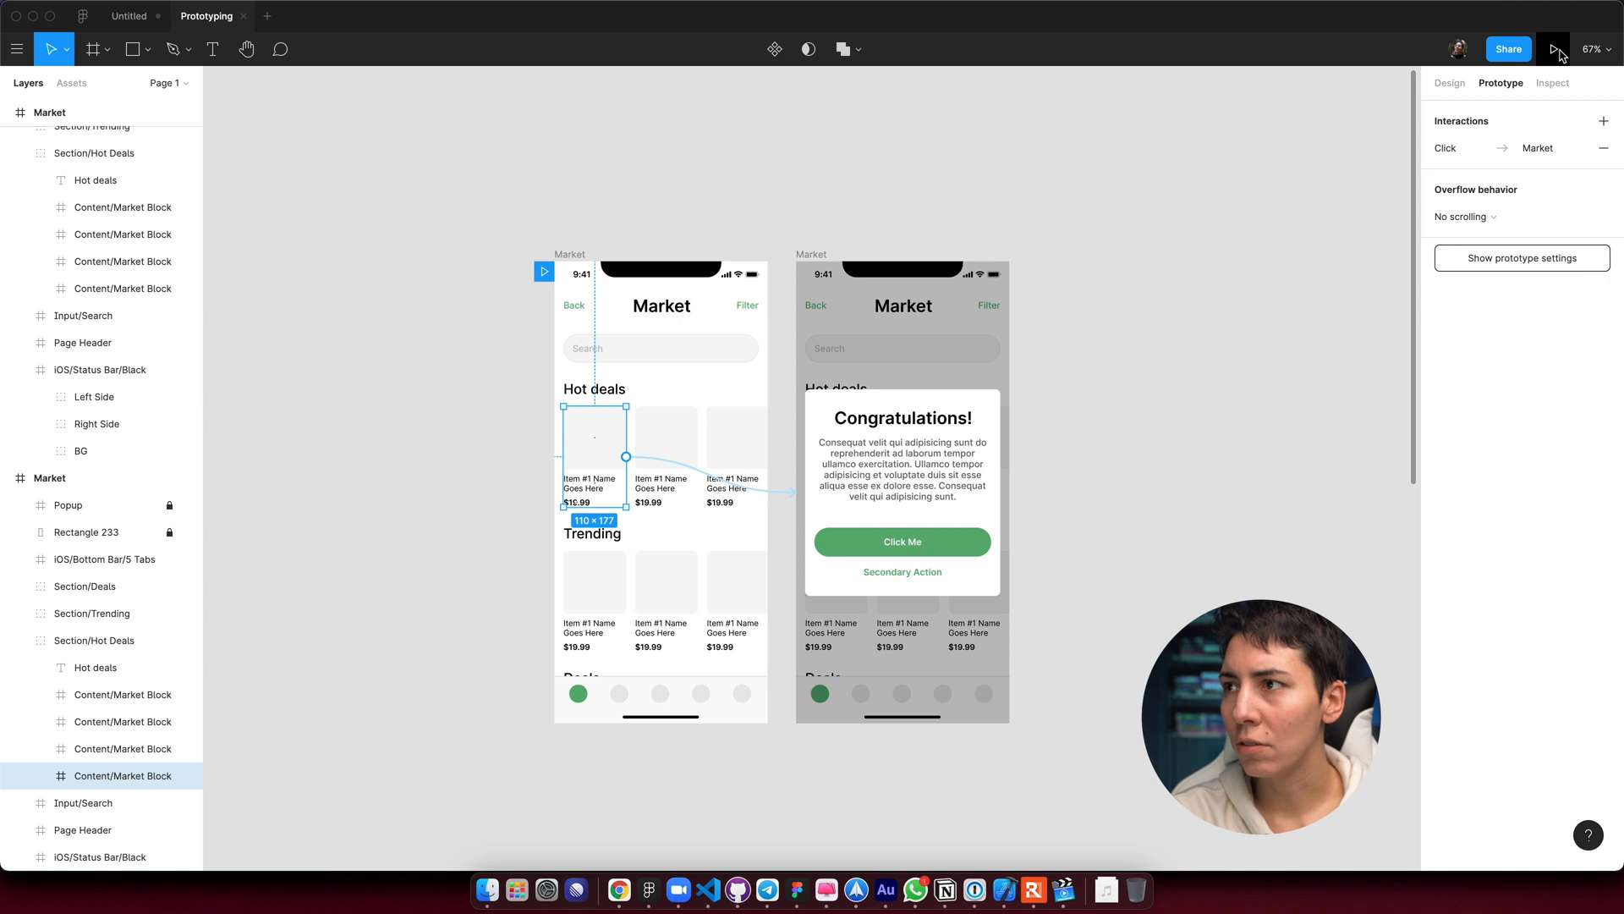
# Present the prototype and tap the first Hot deals card to watch the smart animate.
pyautogui.click(1555, 48)
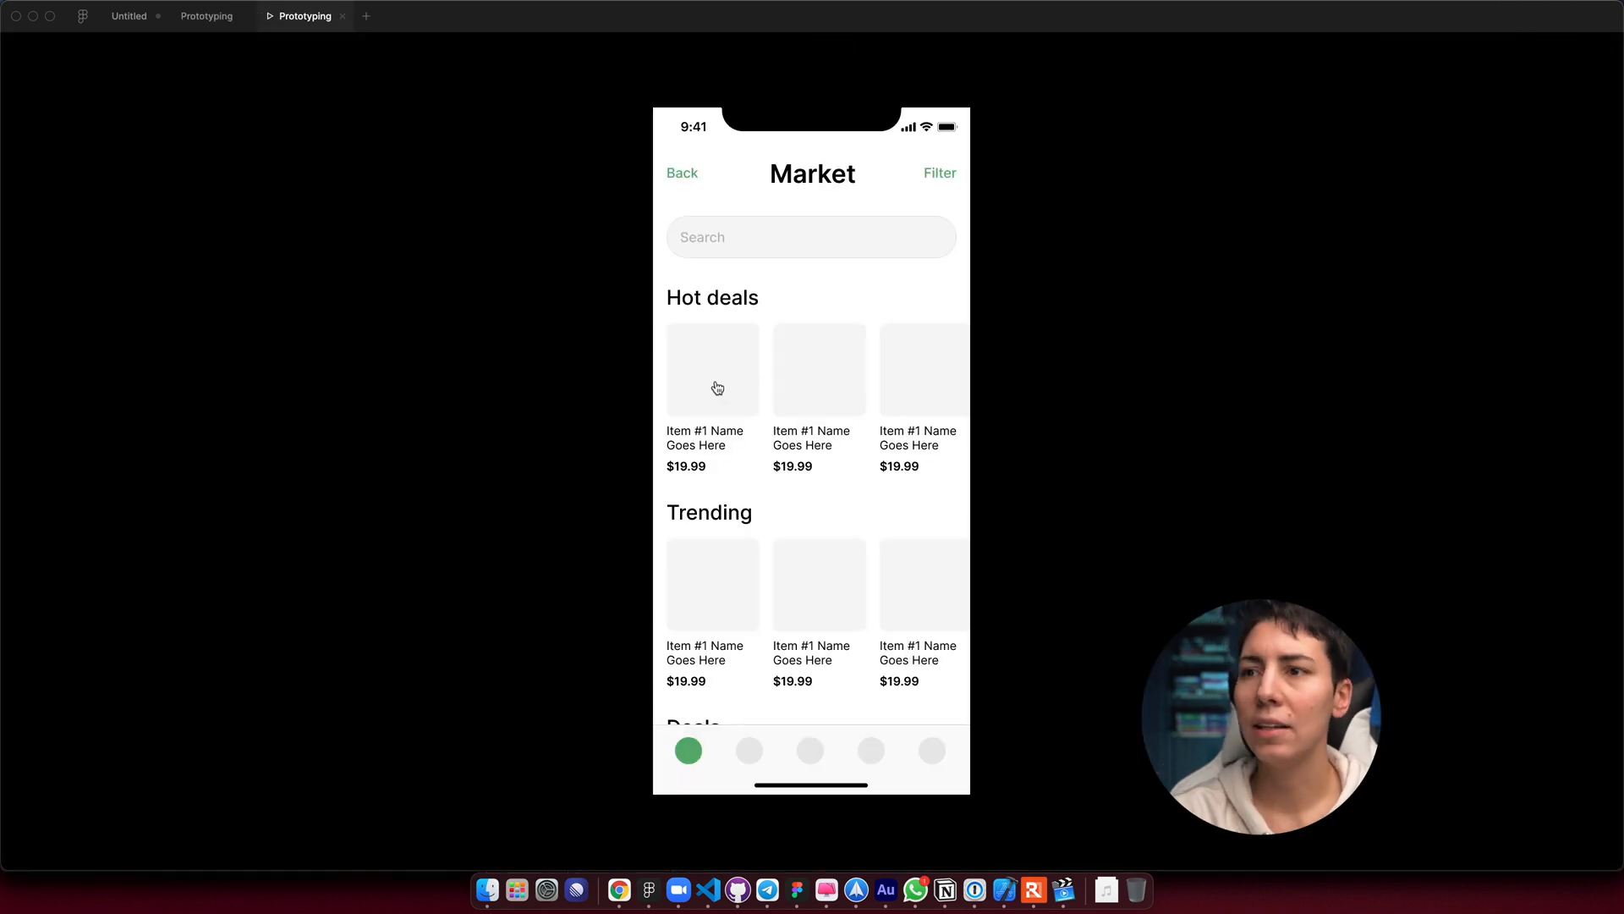
pyautogui.click(719, 388)
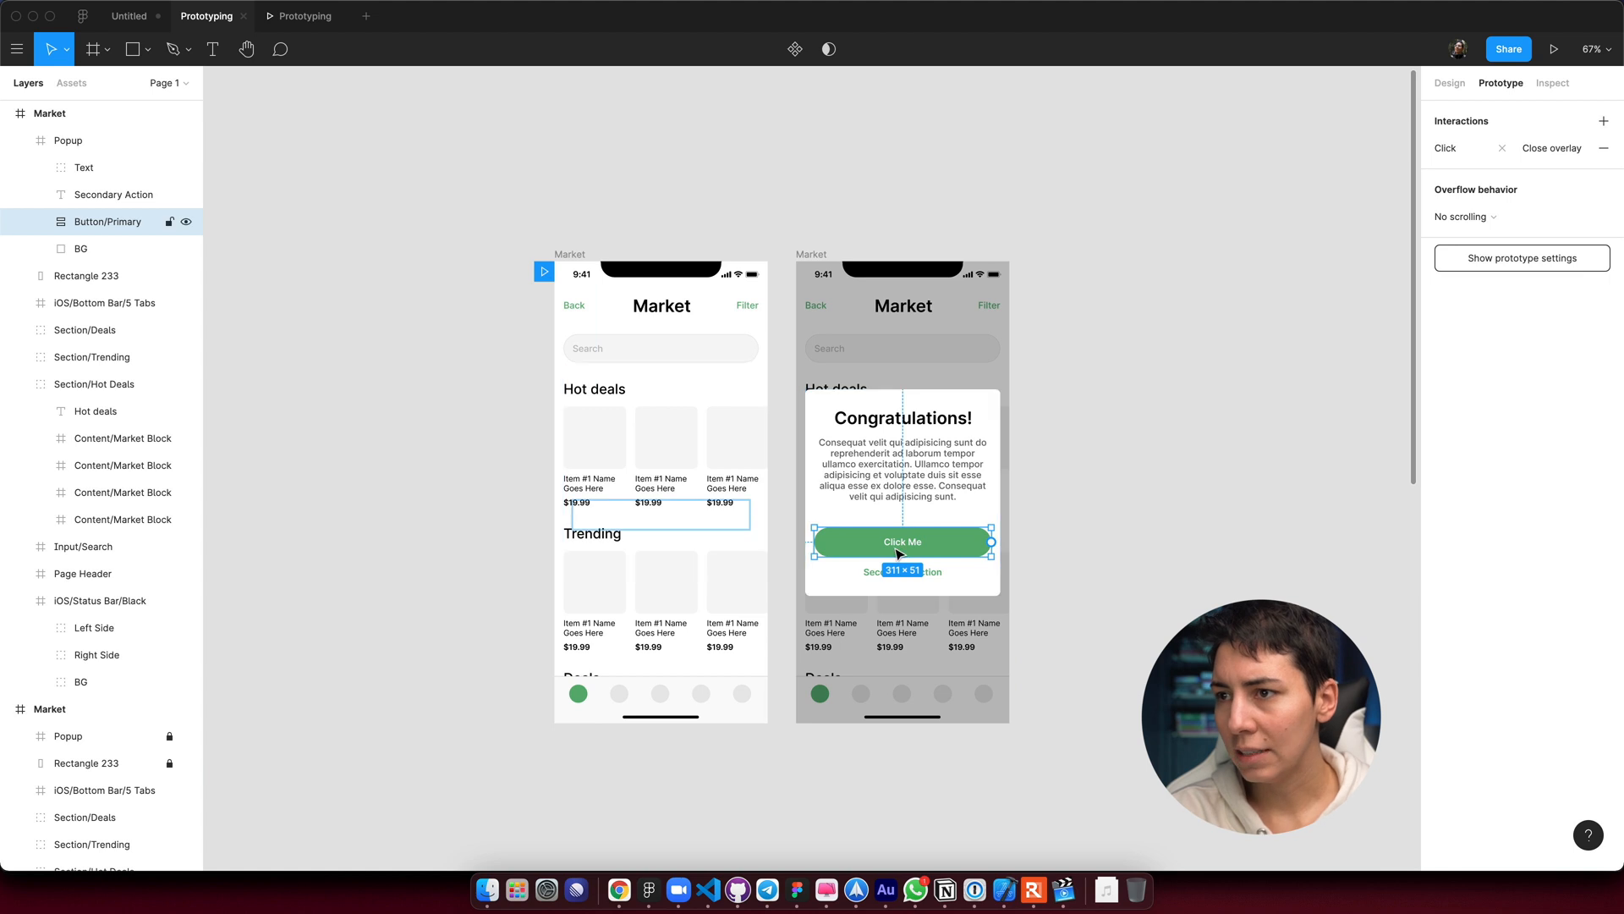
pyautogui.moveTo(992, 542)
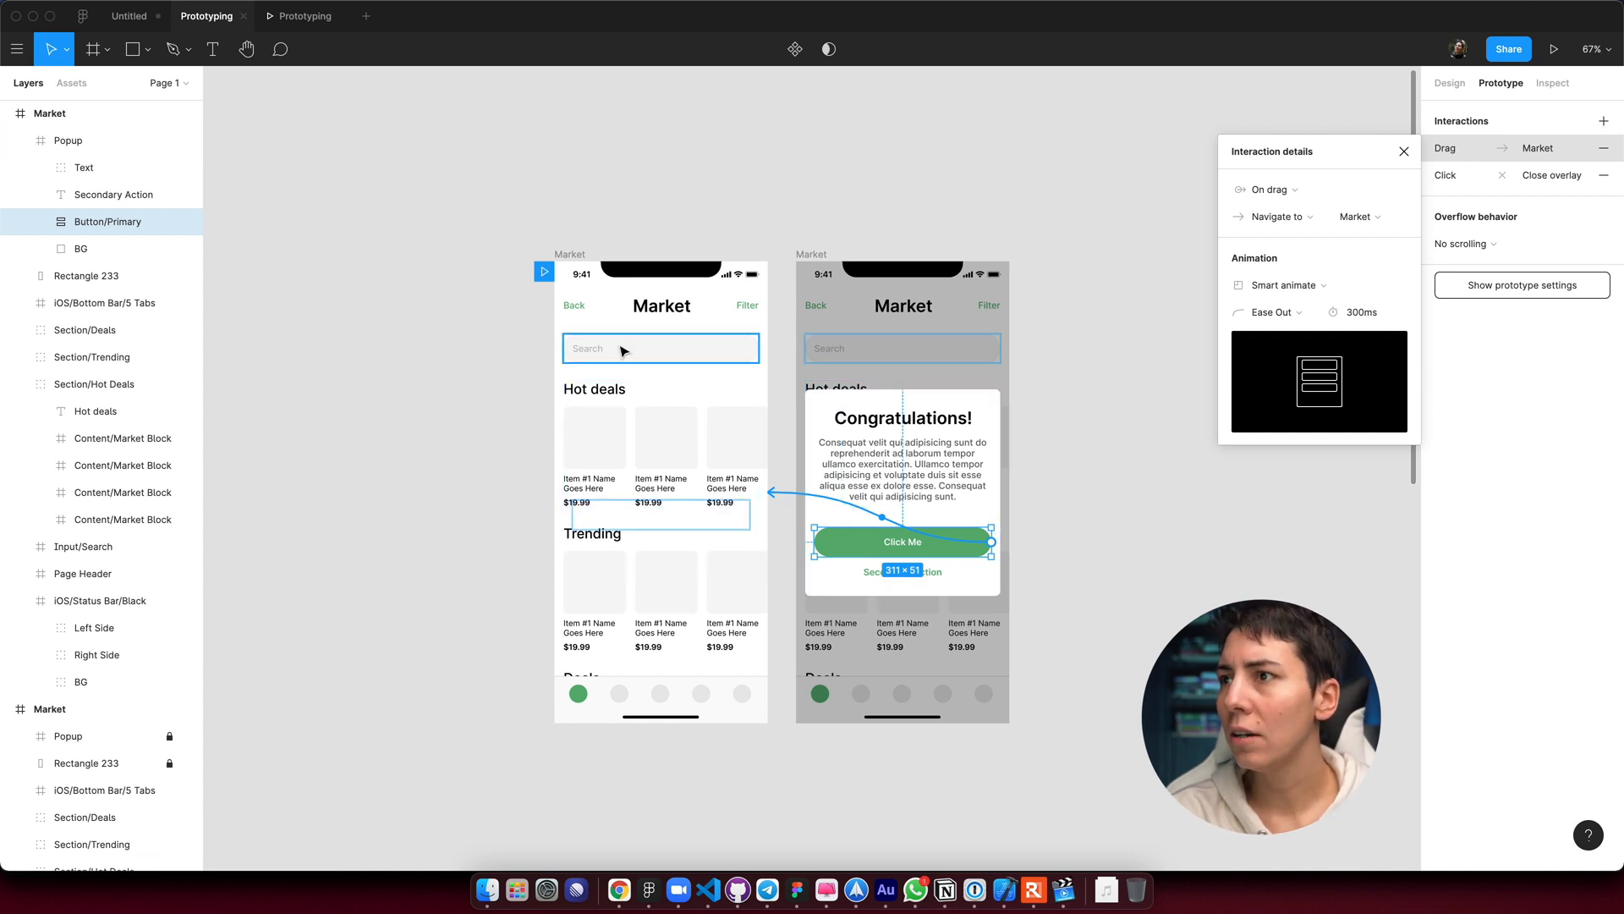
# Set the Click Me interaction to trigger On click with a Back action.
pyautogui.click(1267, 189)
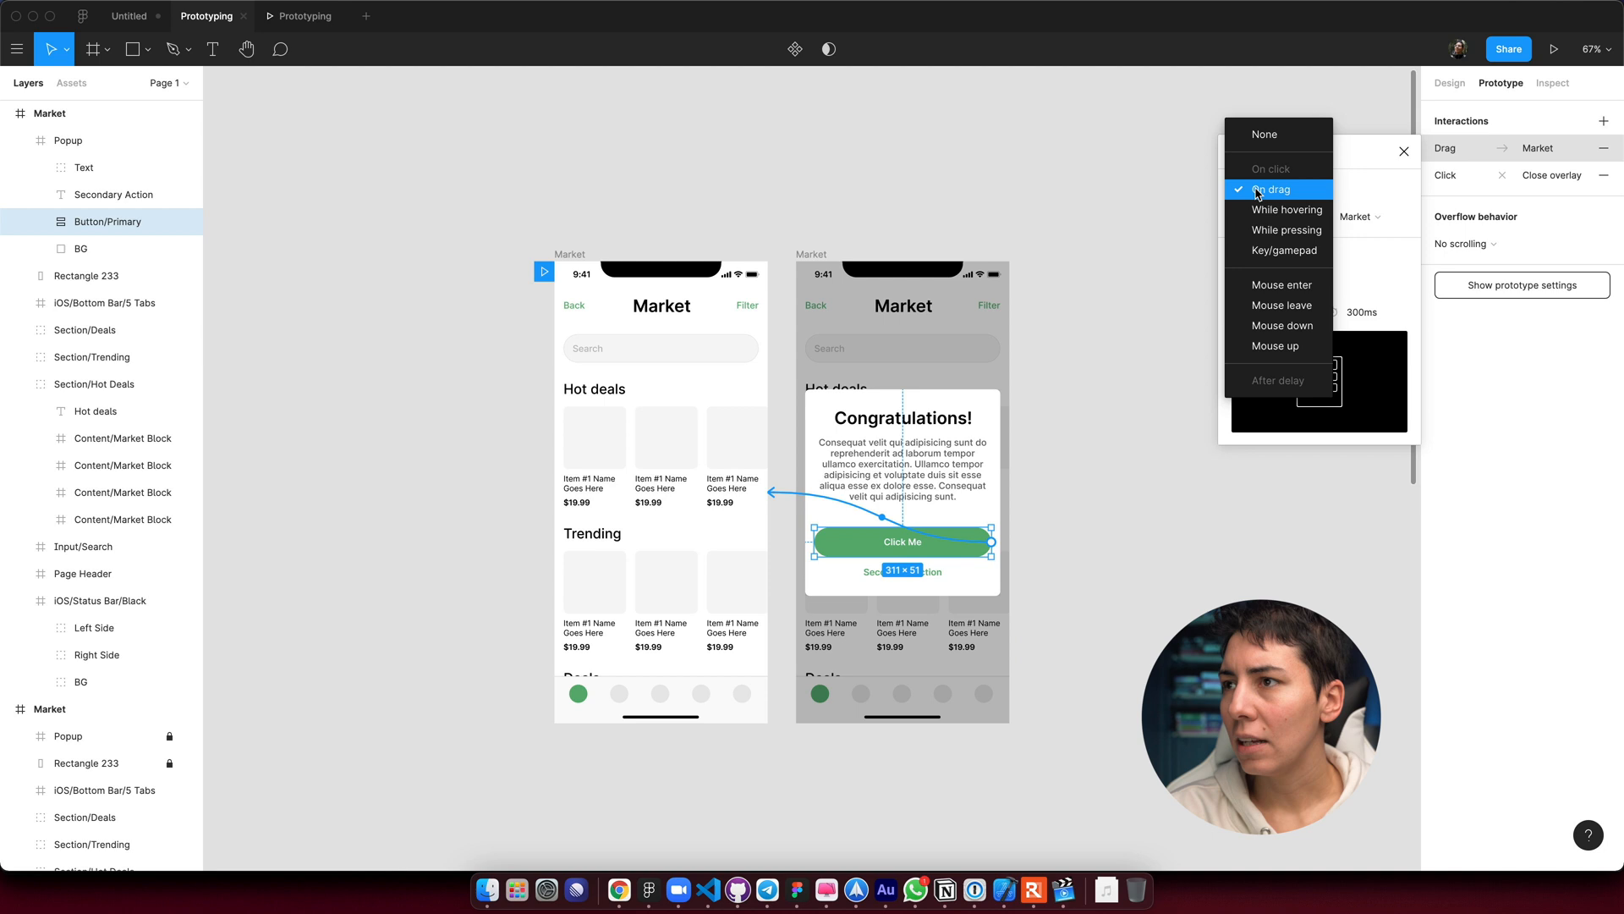
pyautogui.click(1271, 189)
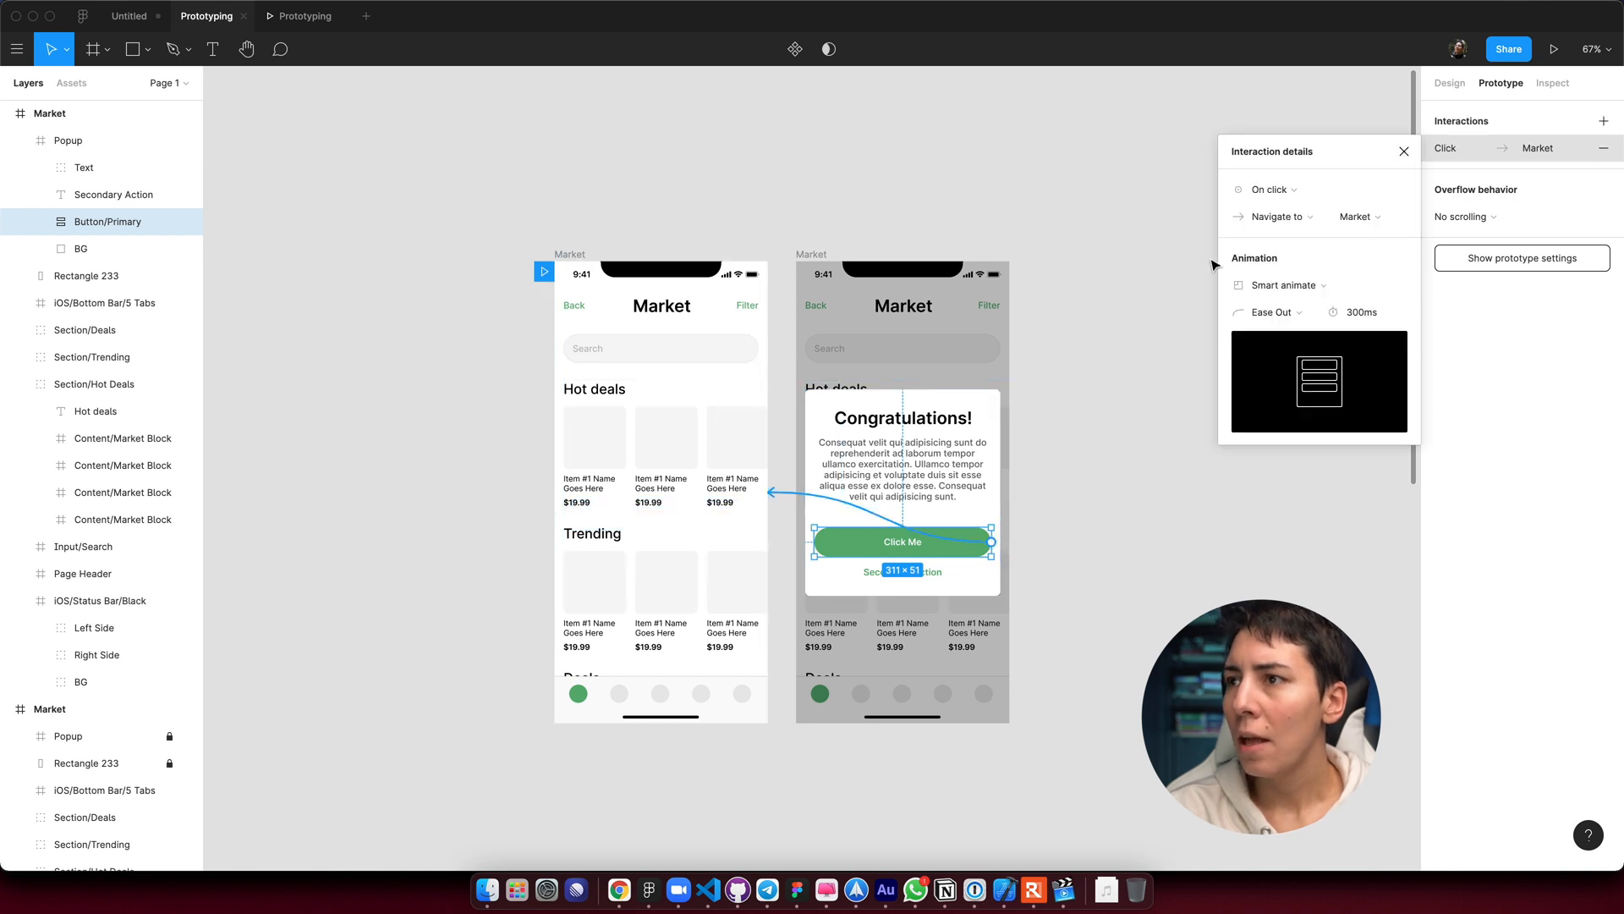
pyautogui.moveTo(947, 265)
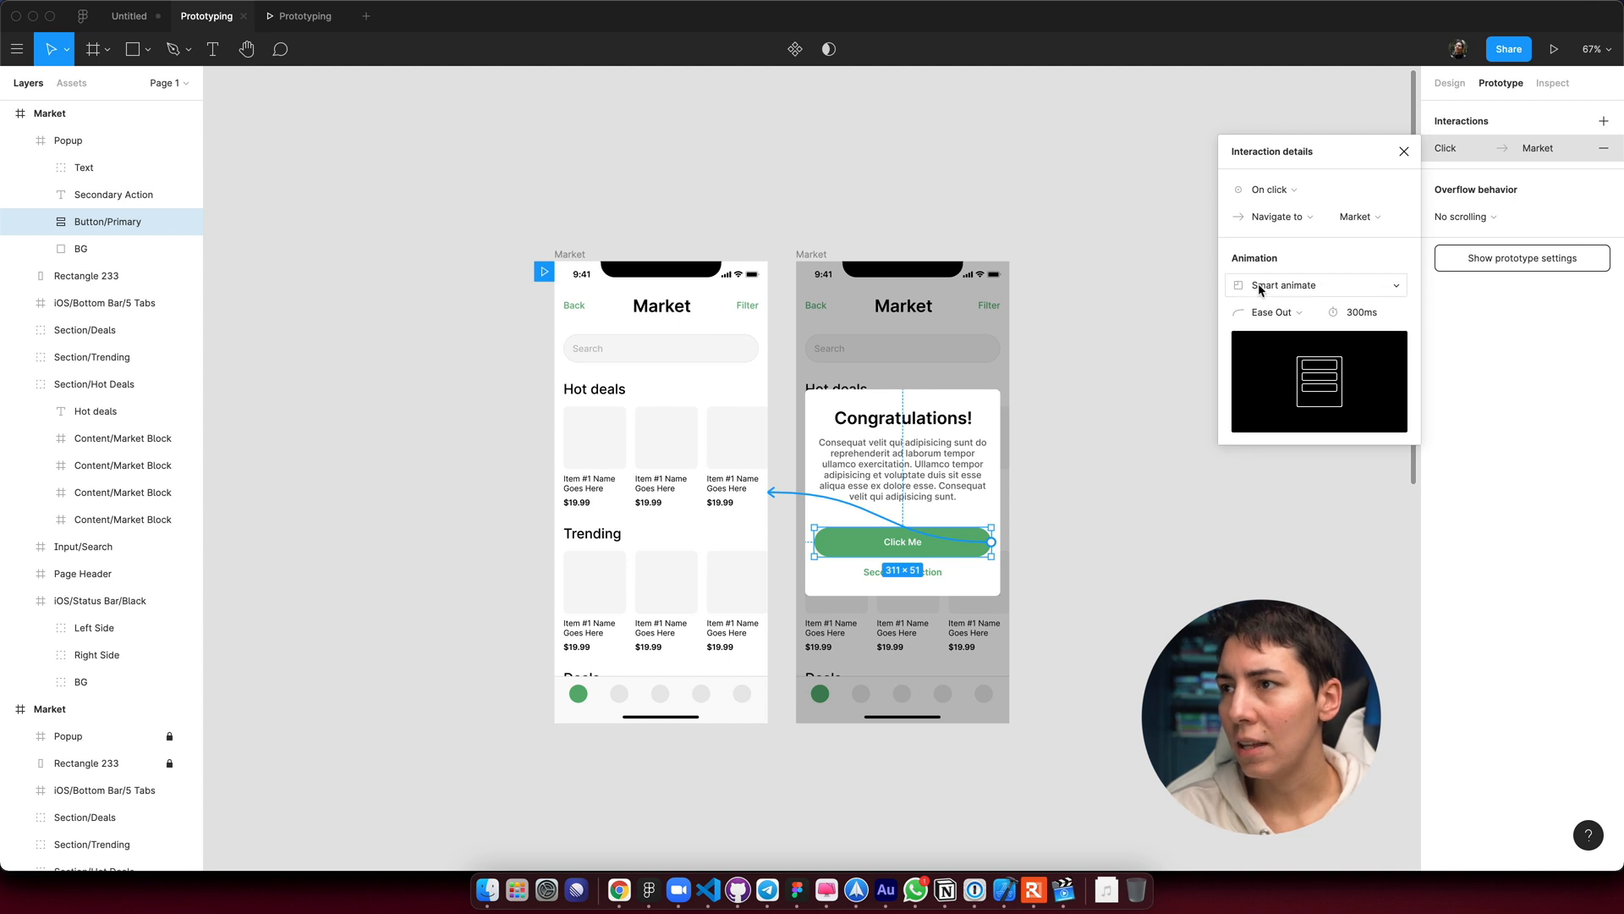
pyautogui.click(1316, 285)
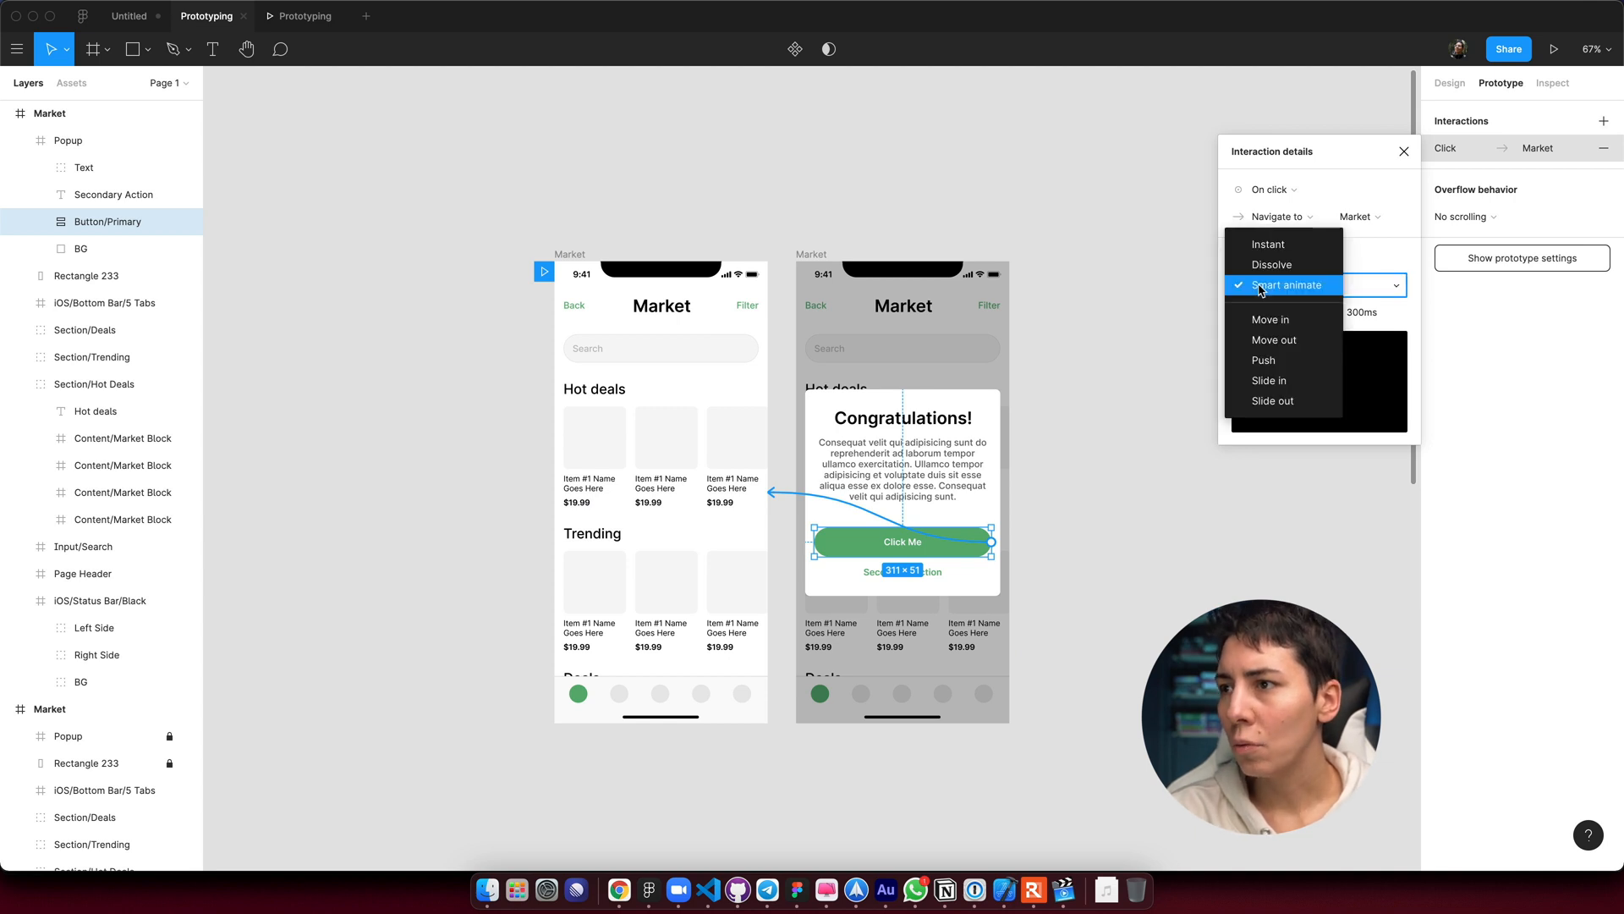
pyautogui.click(1265, 189)
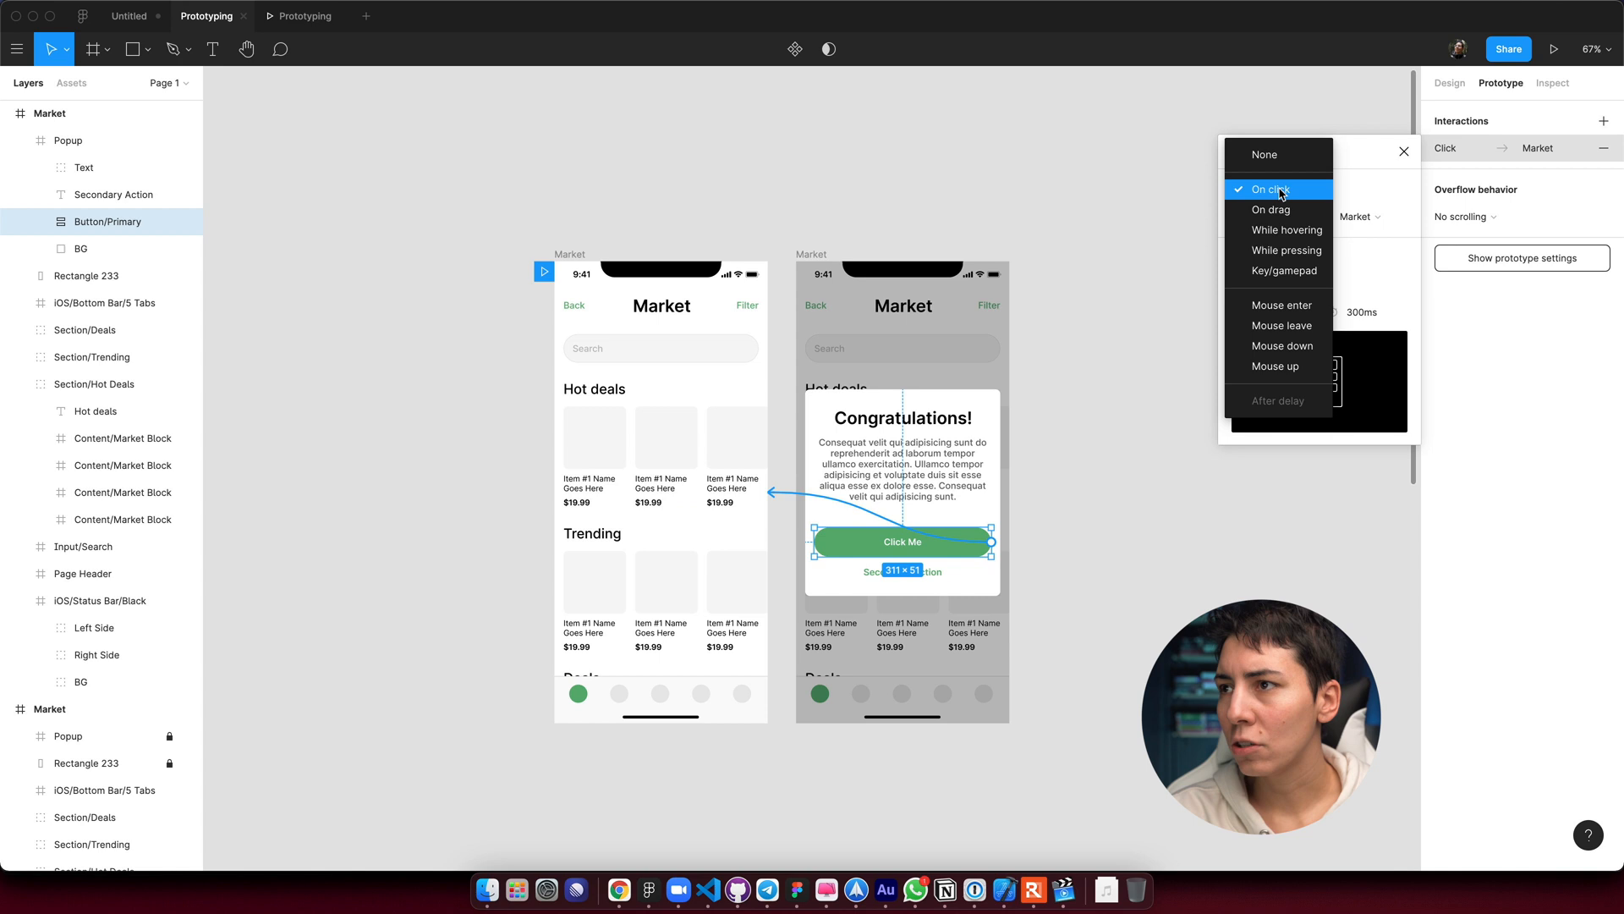
pyautogui.click(1278, 189)
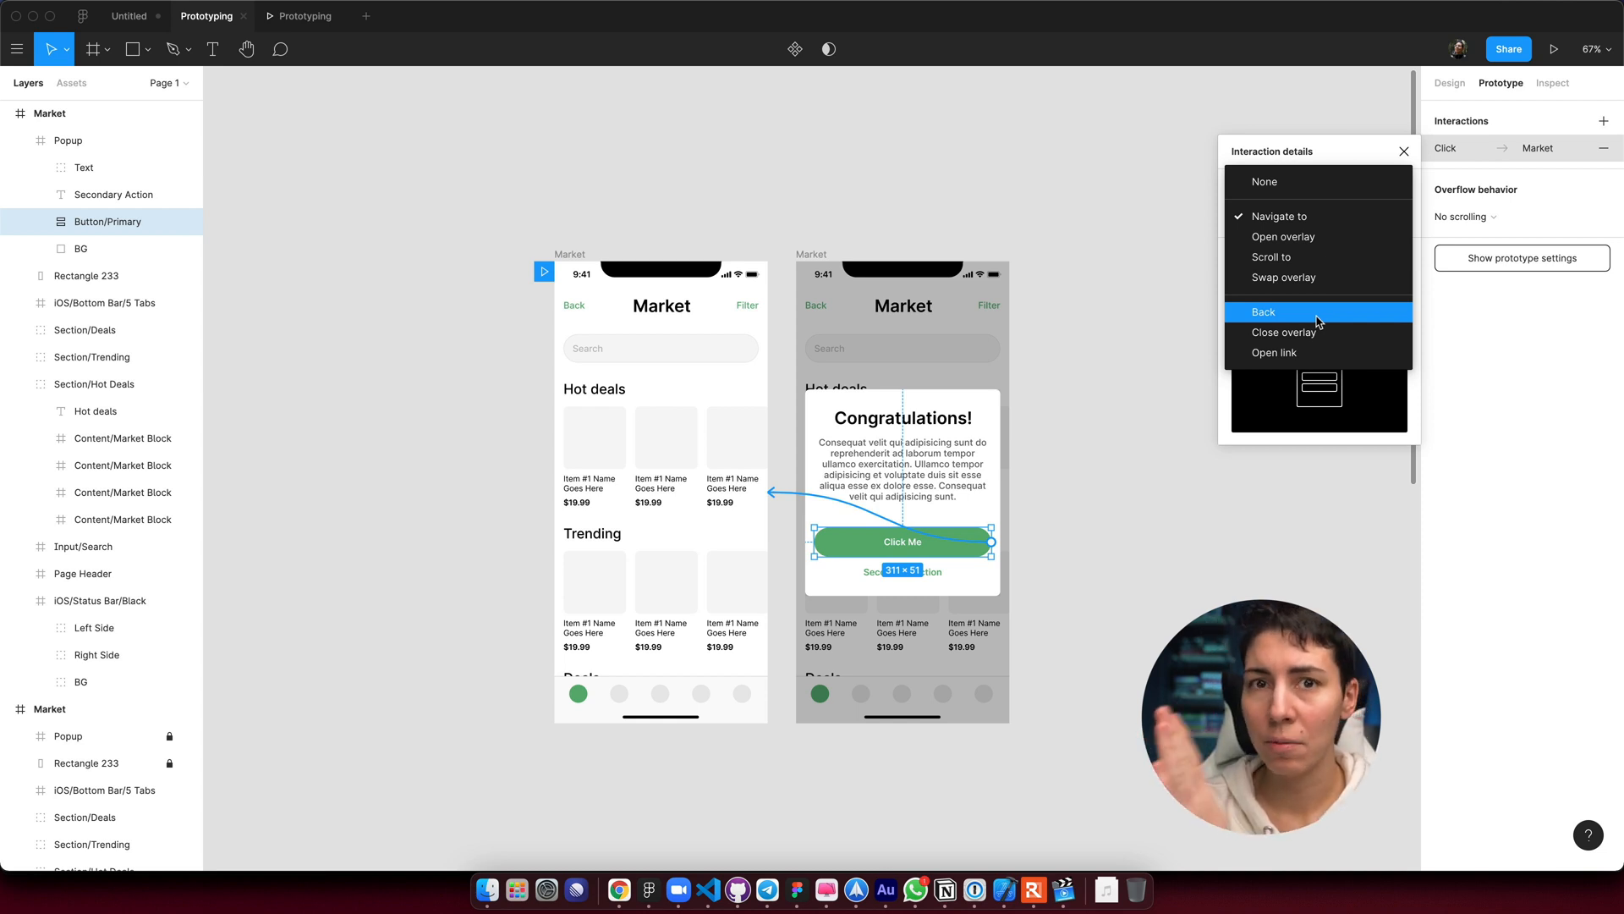
pyautogui.click(1264, 312)
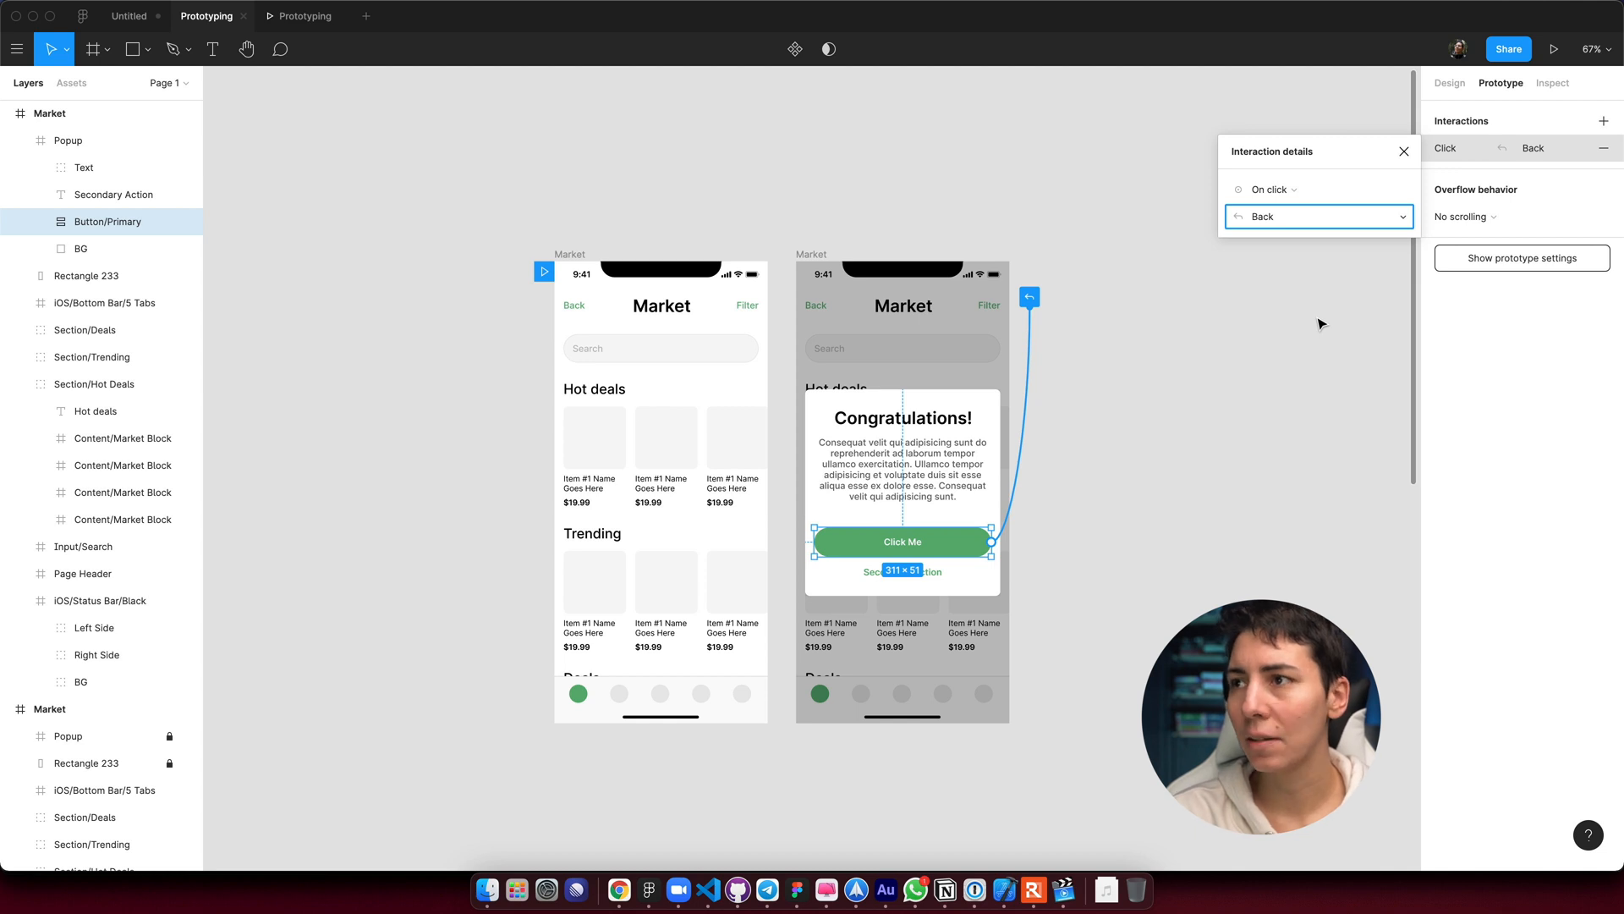
pyautogui.click(1318, 217)
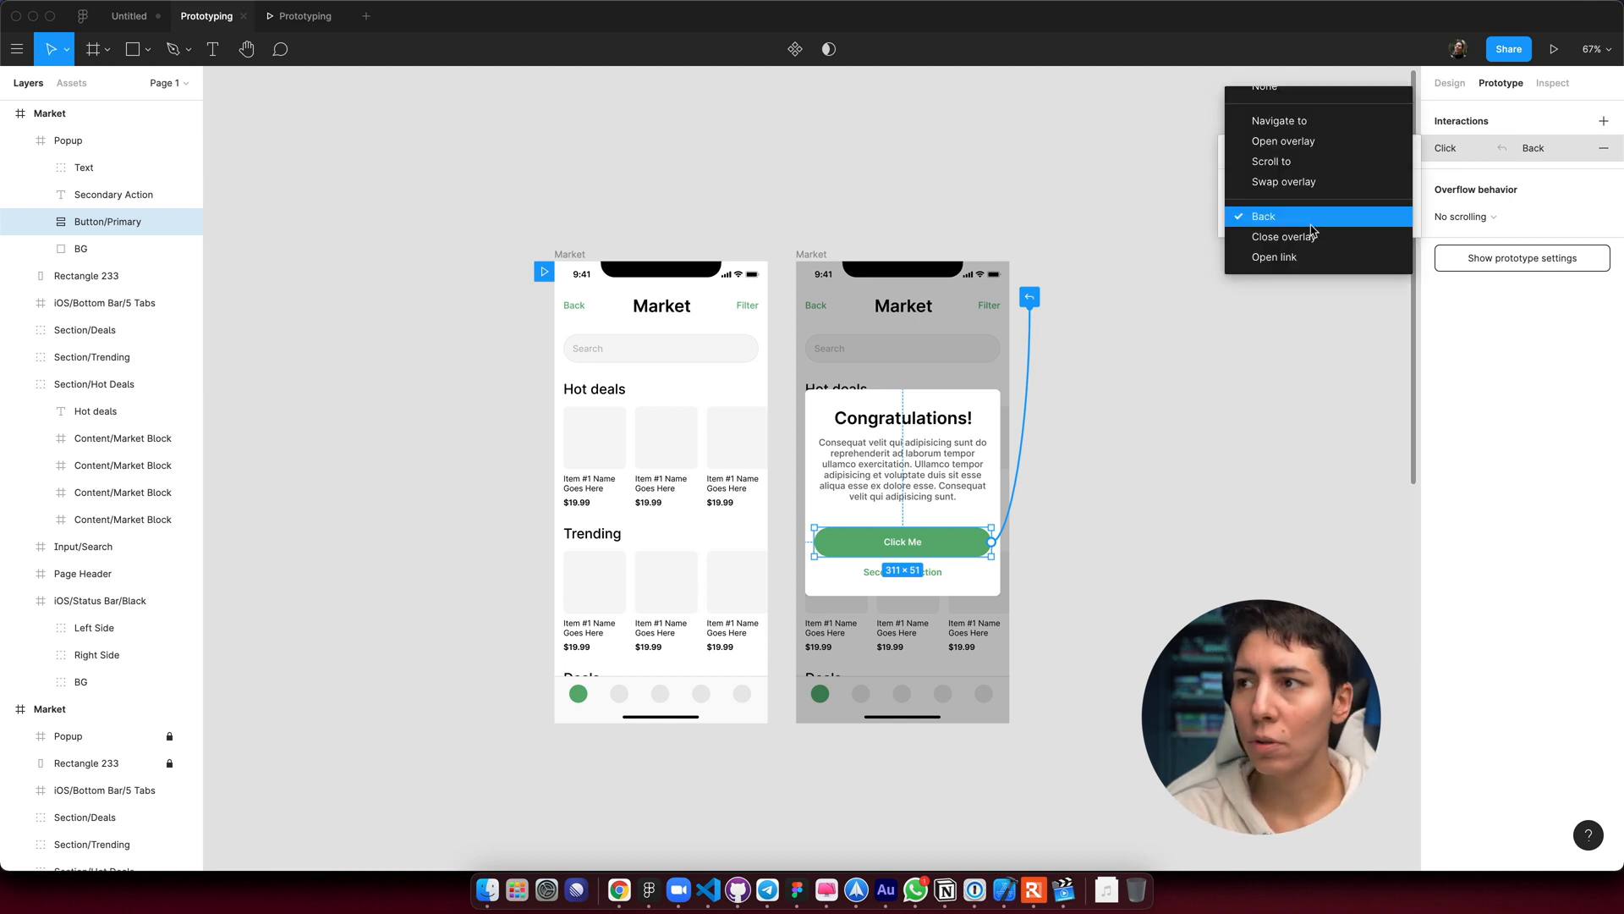
pyautogui.moveTo(1313, 241)
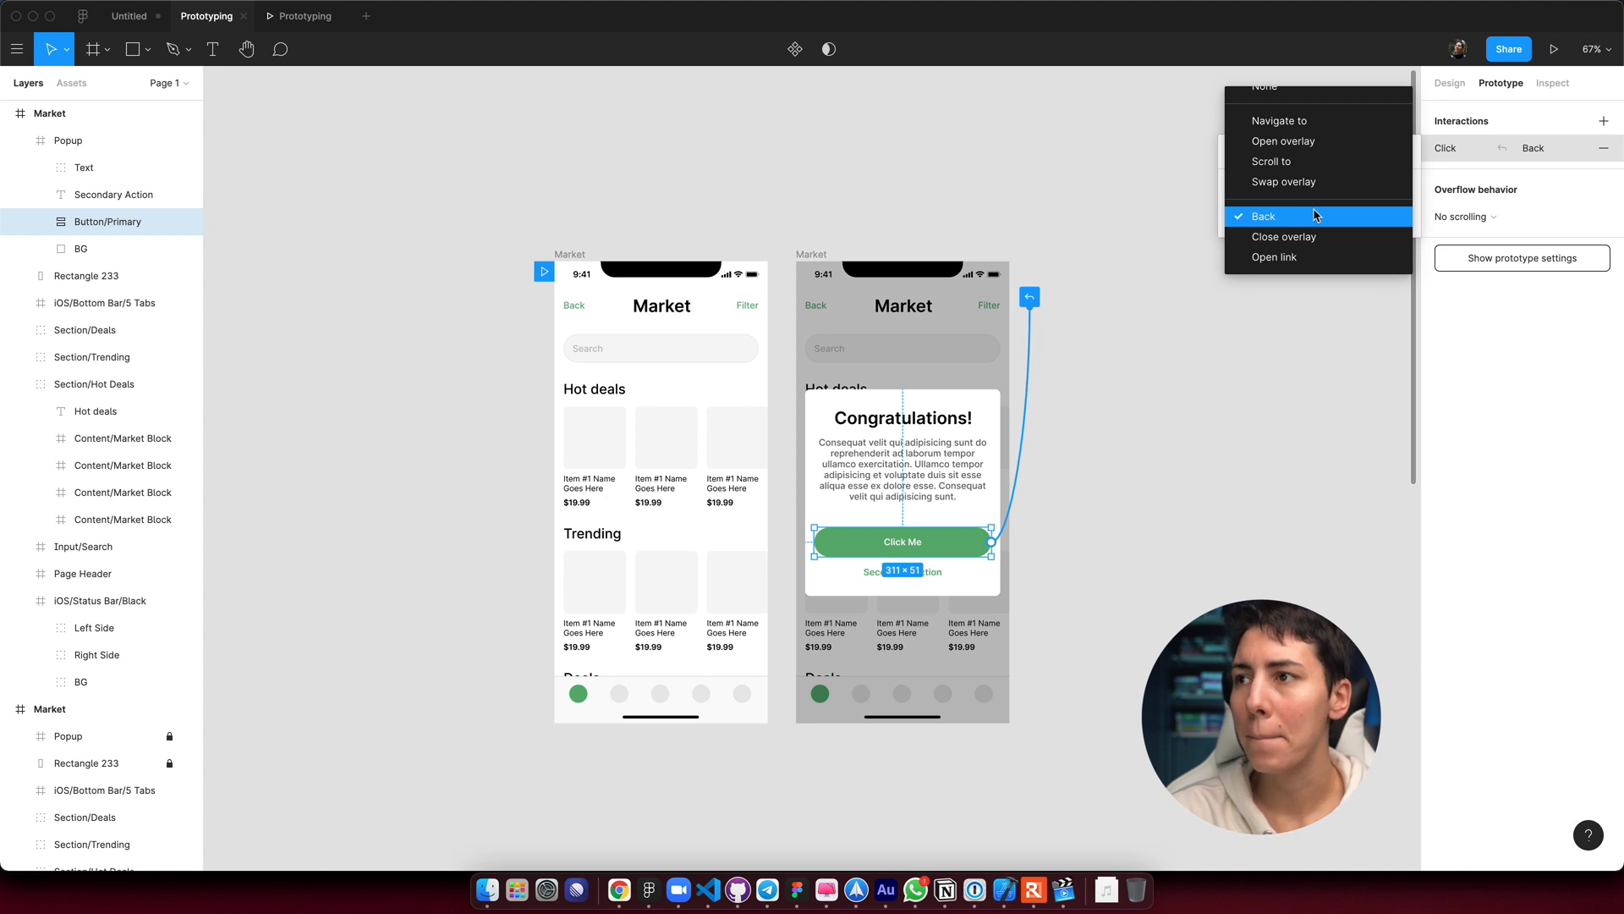
pyautogui.click(1263, 216)
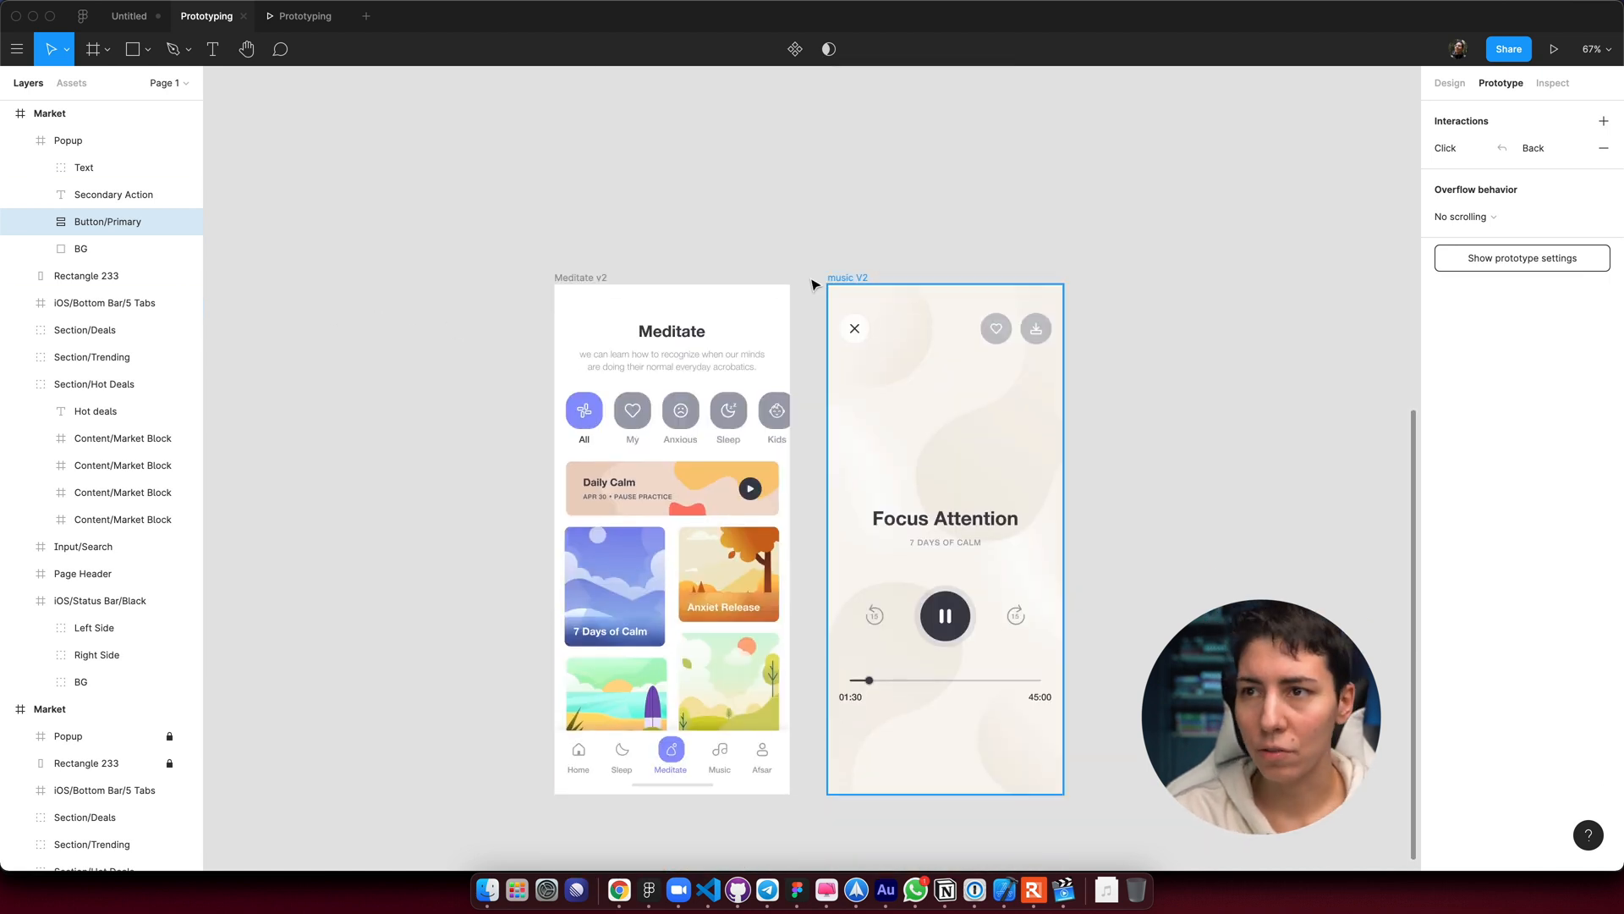
# Give the 7 Days of Calm card a Move in animation, direction left, to music V2.
pyautogui.click(616, 585)
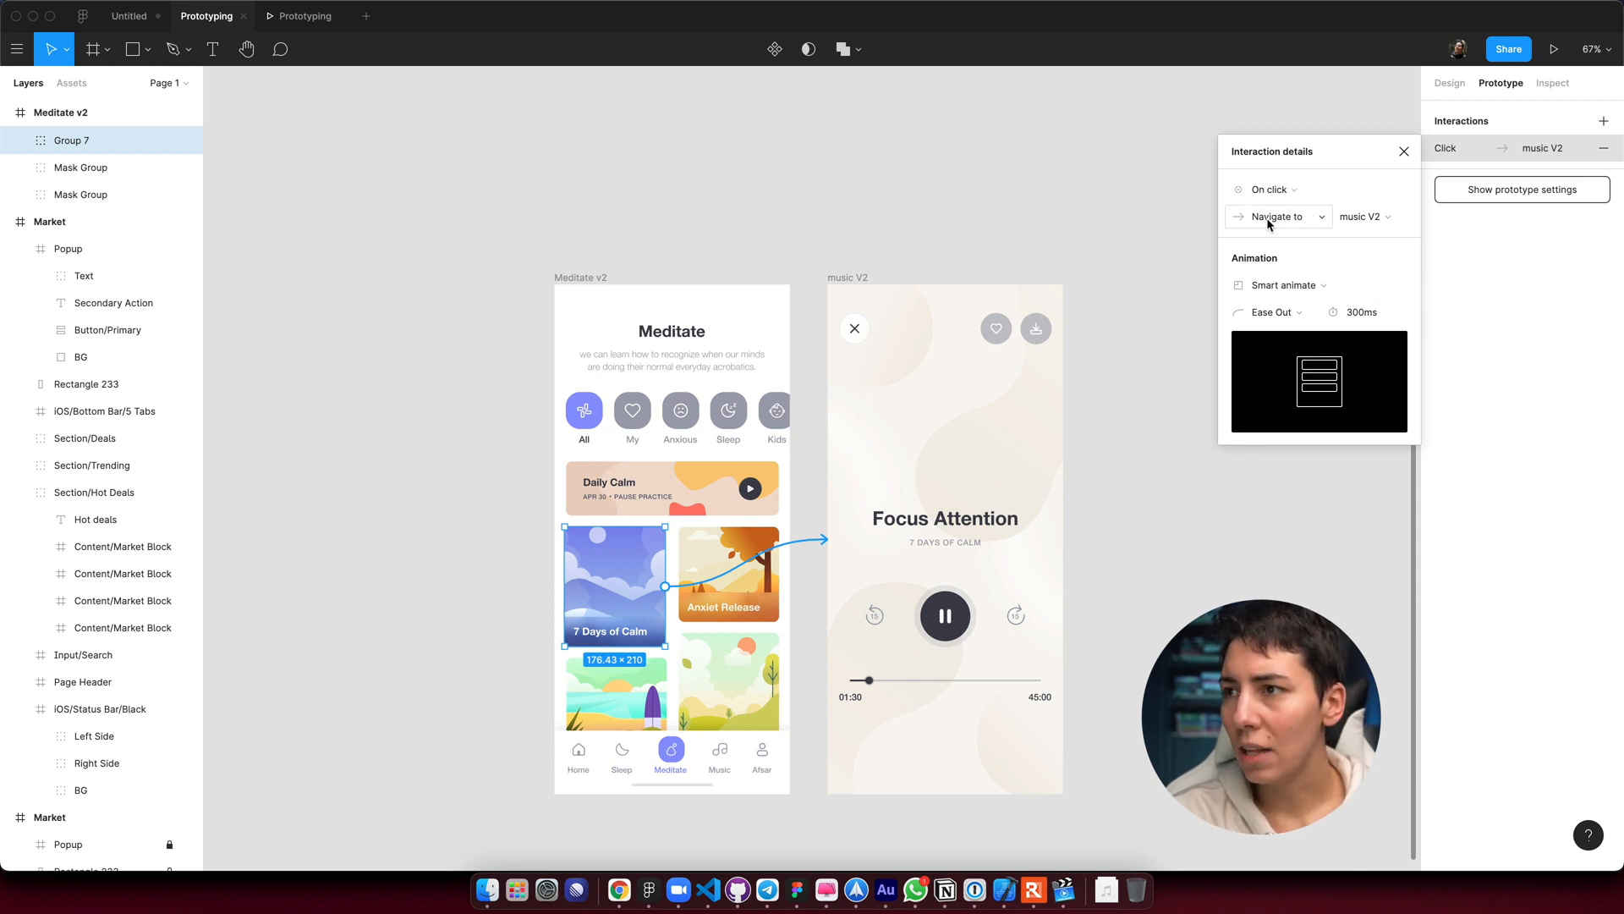
pyautogui.click(1288, 285)
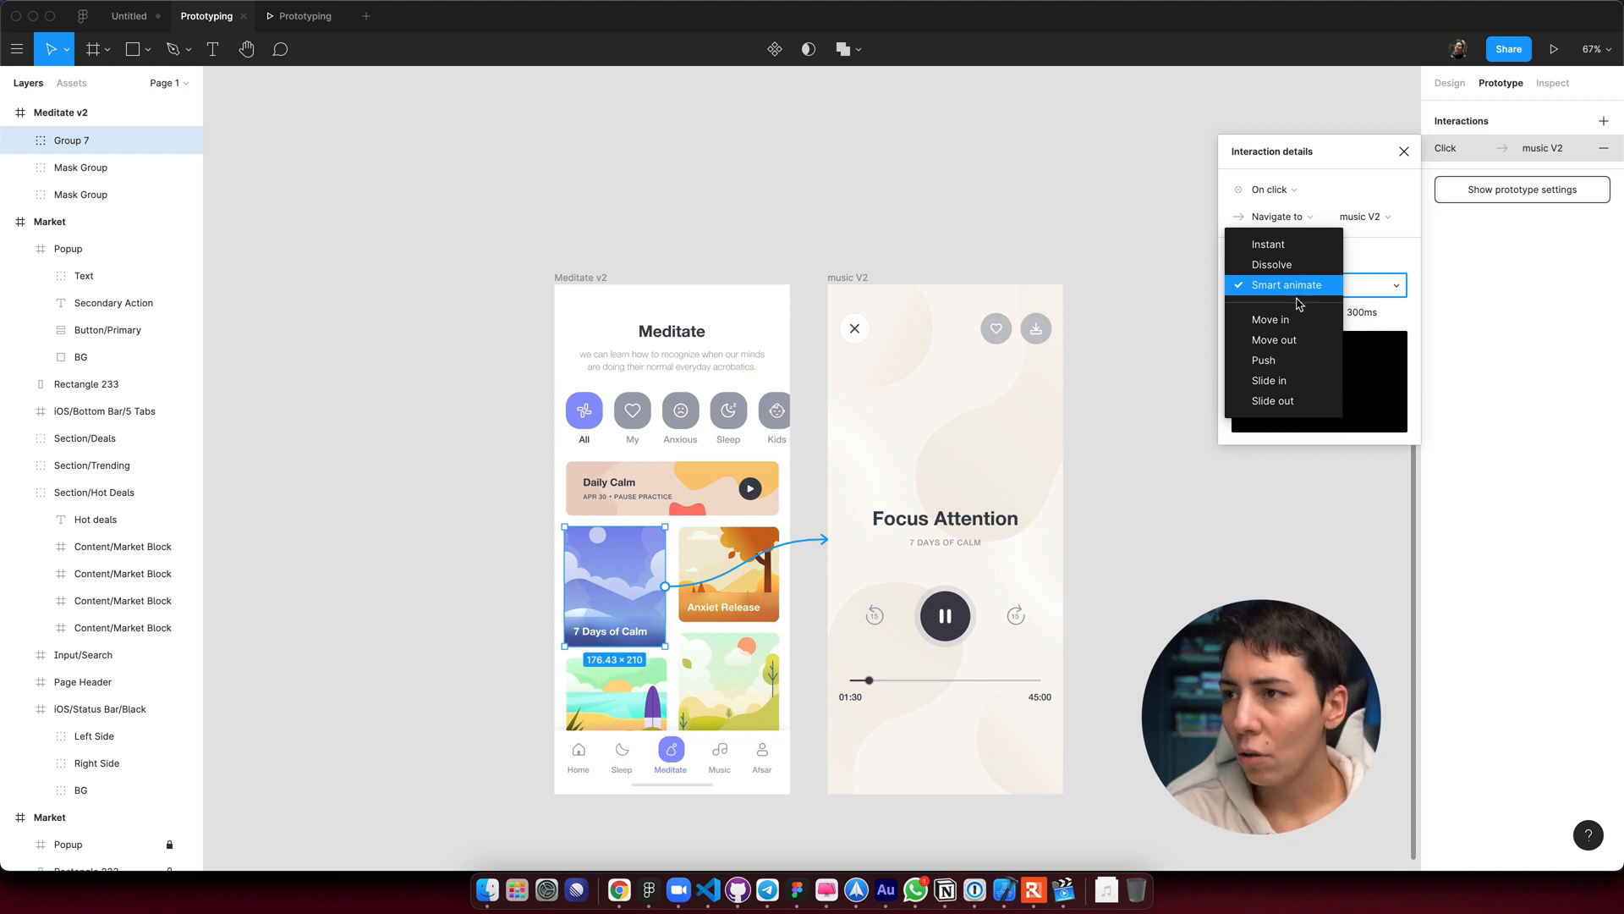
pyautogui.moveTo(1296, 321)
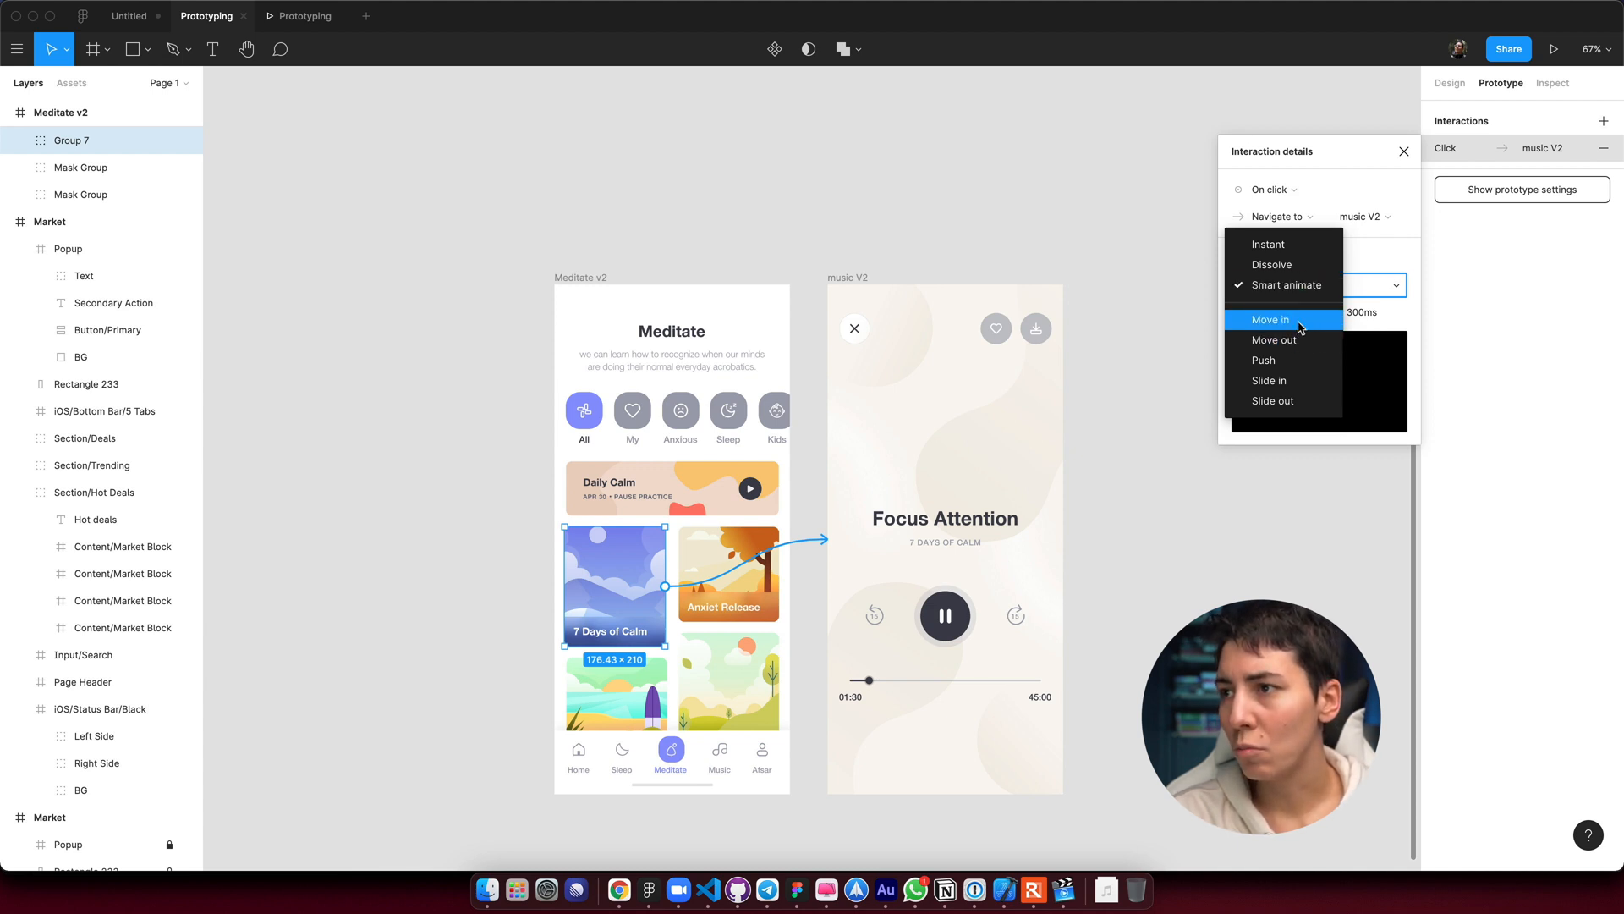
pyautogui.click(1271, 319)
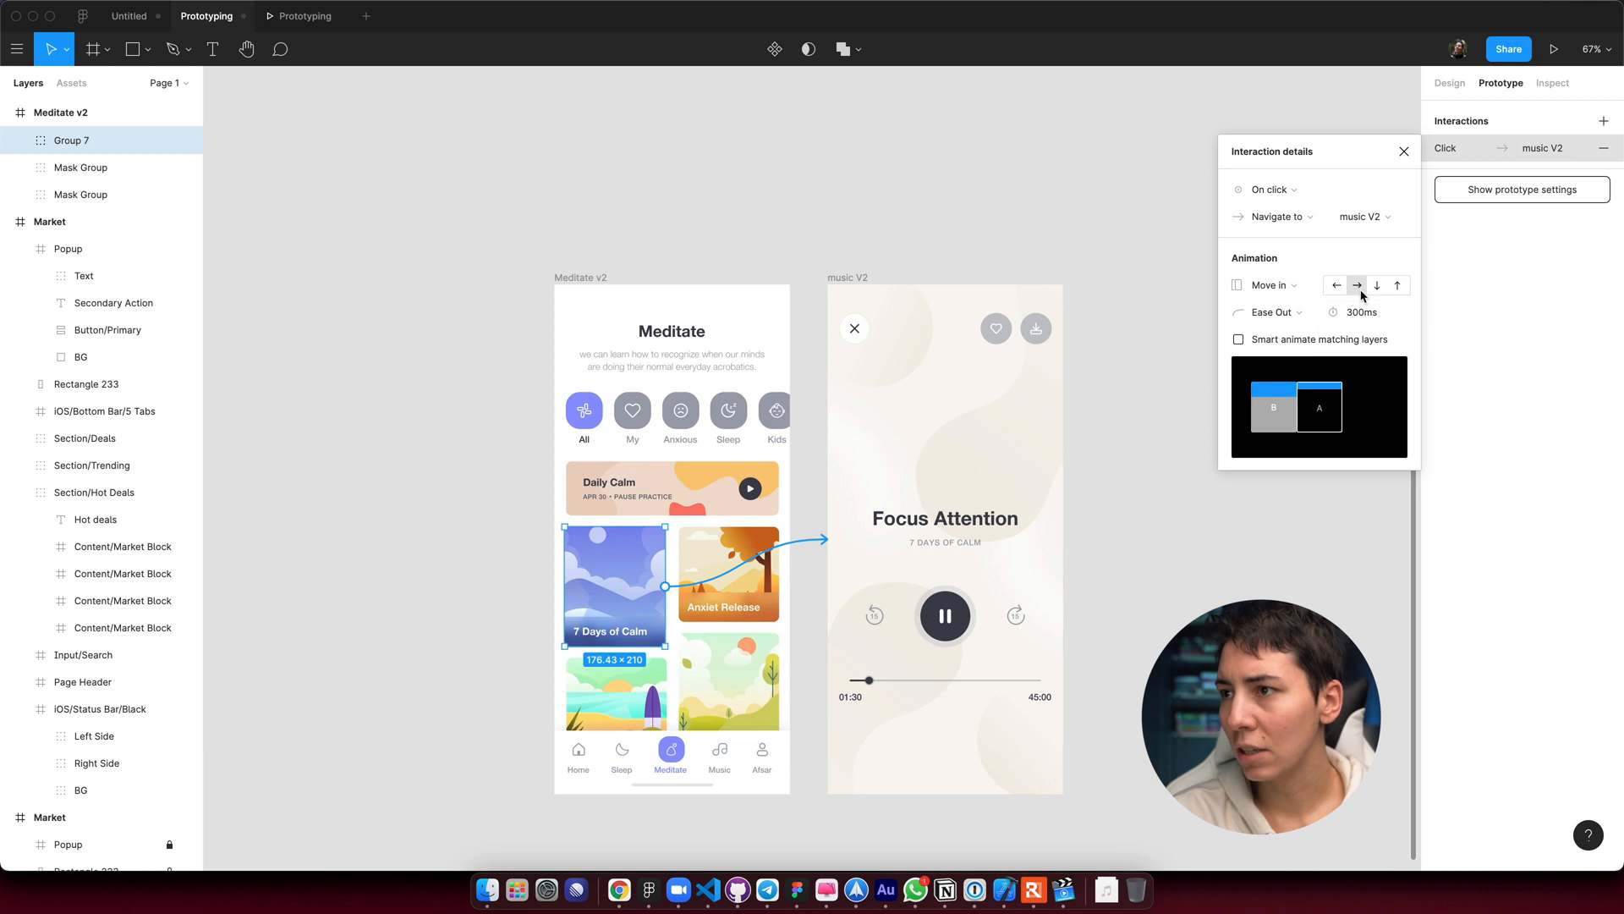
pyautogui.click(1337, 285)
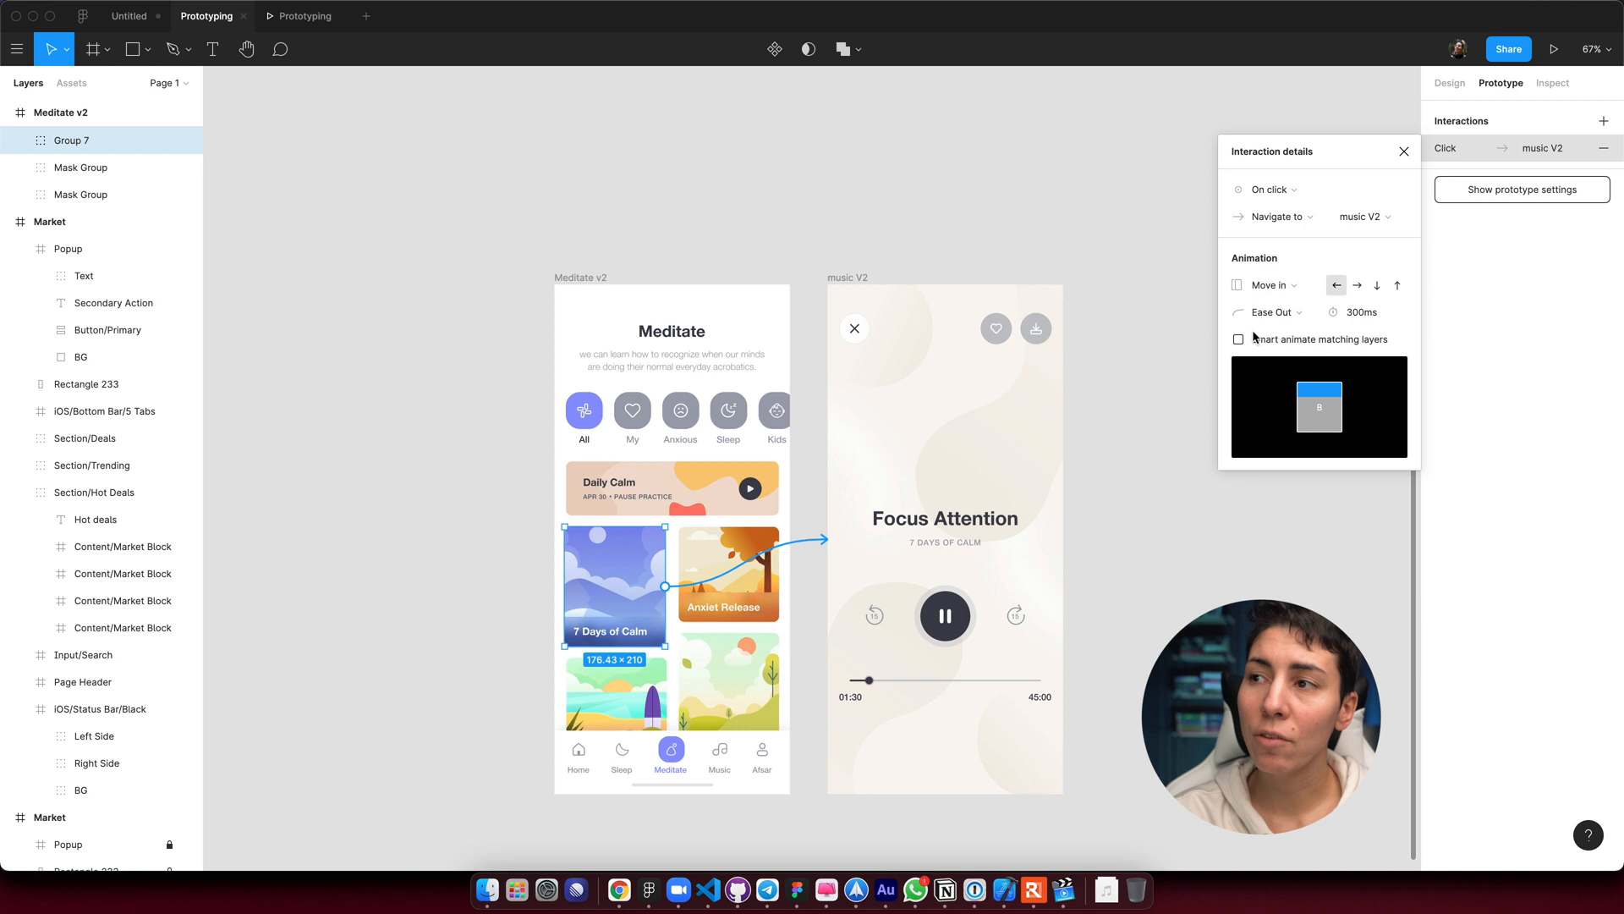
pyautogui.moveTo(1272, 342)
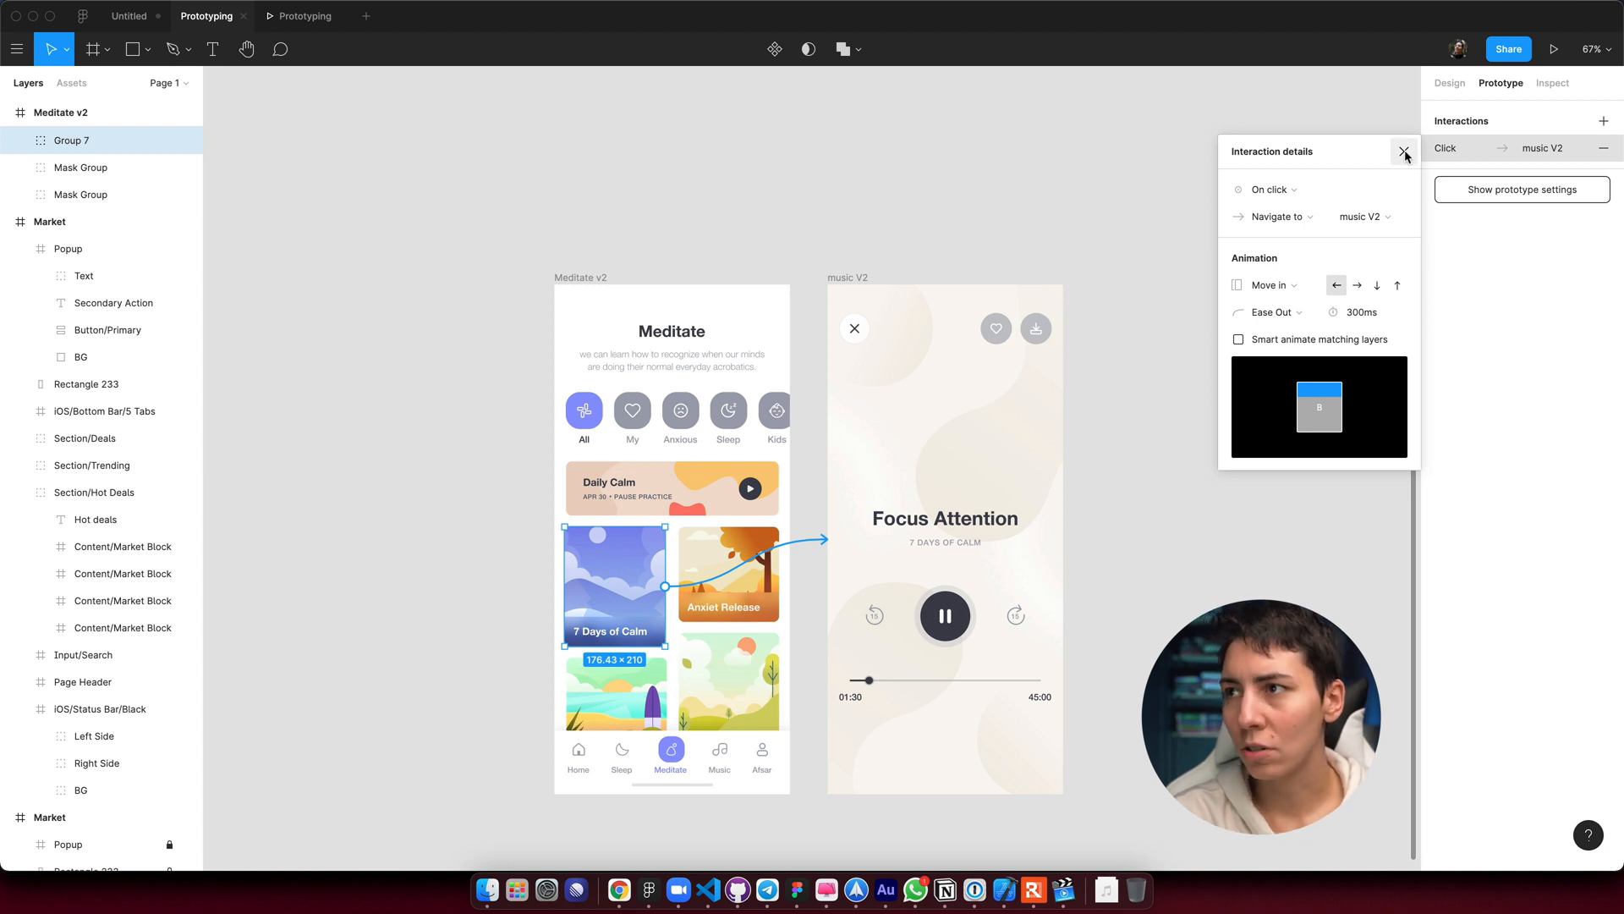
pyautogui.click(1405, 151)
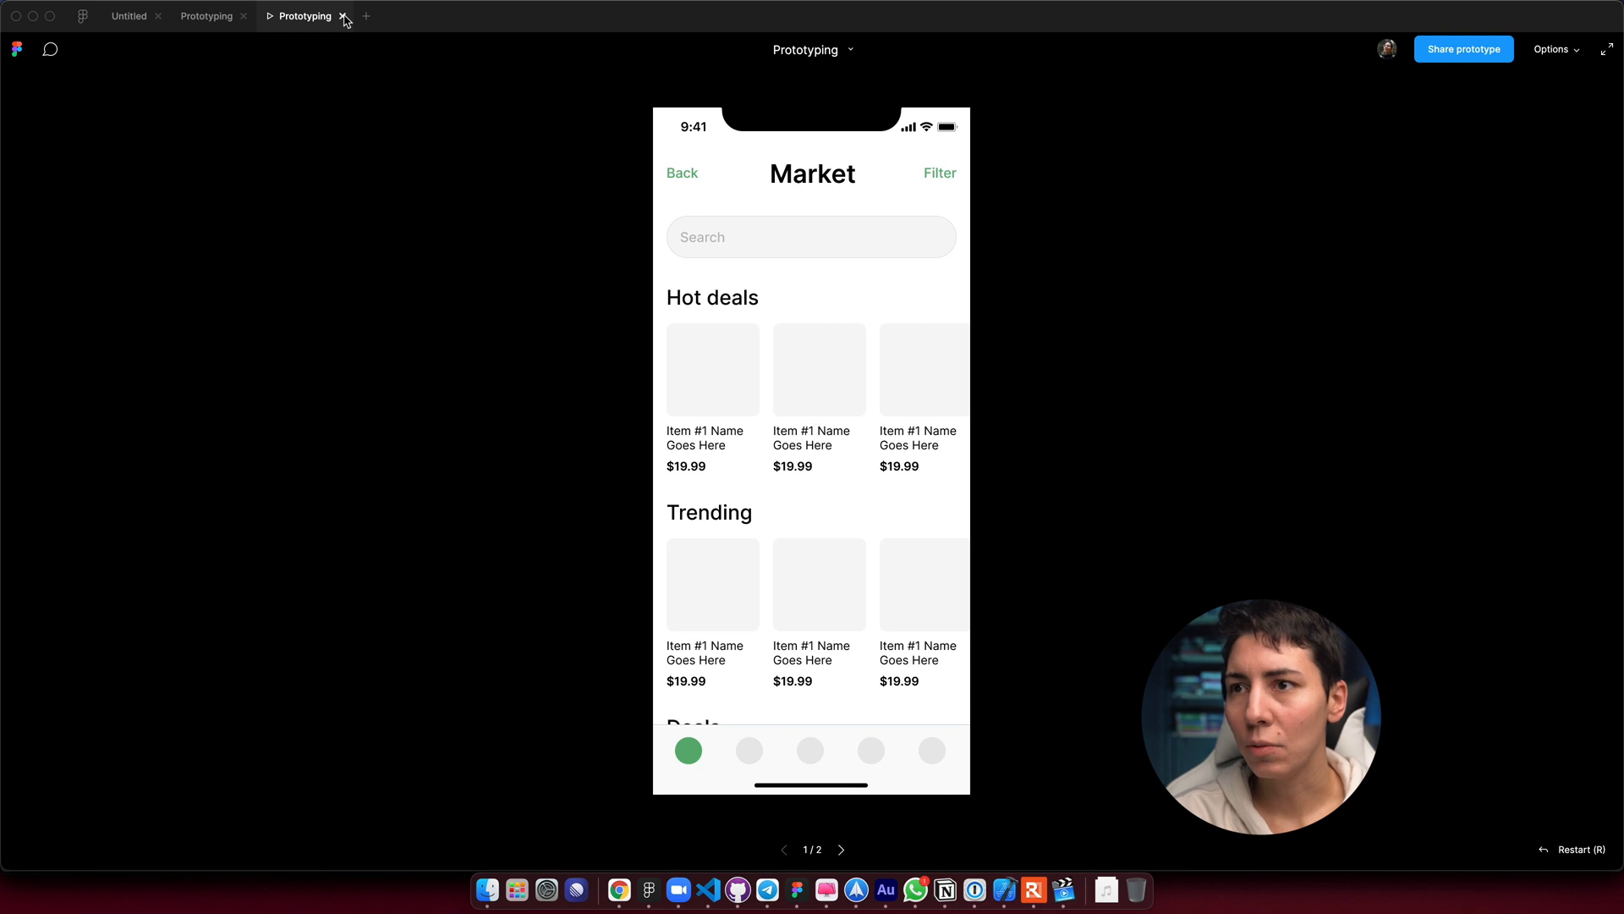
# Close the Market preview and add a flow starting point to Meditate v2.
pyautogui.click(343, 16)
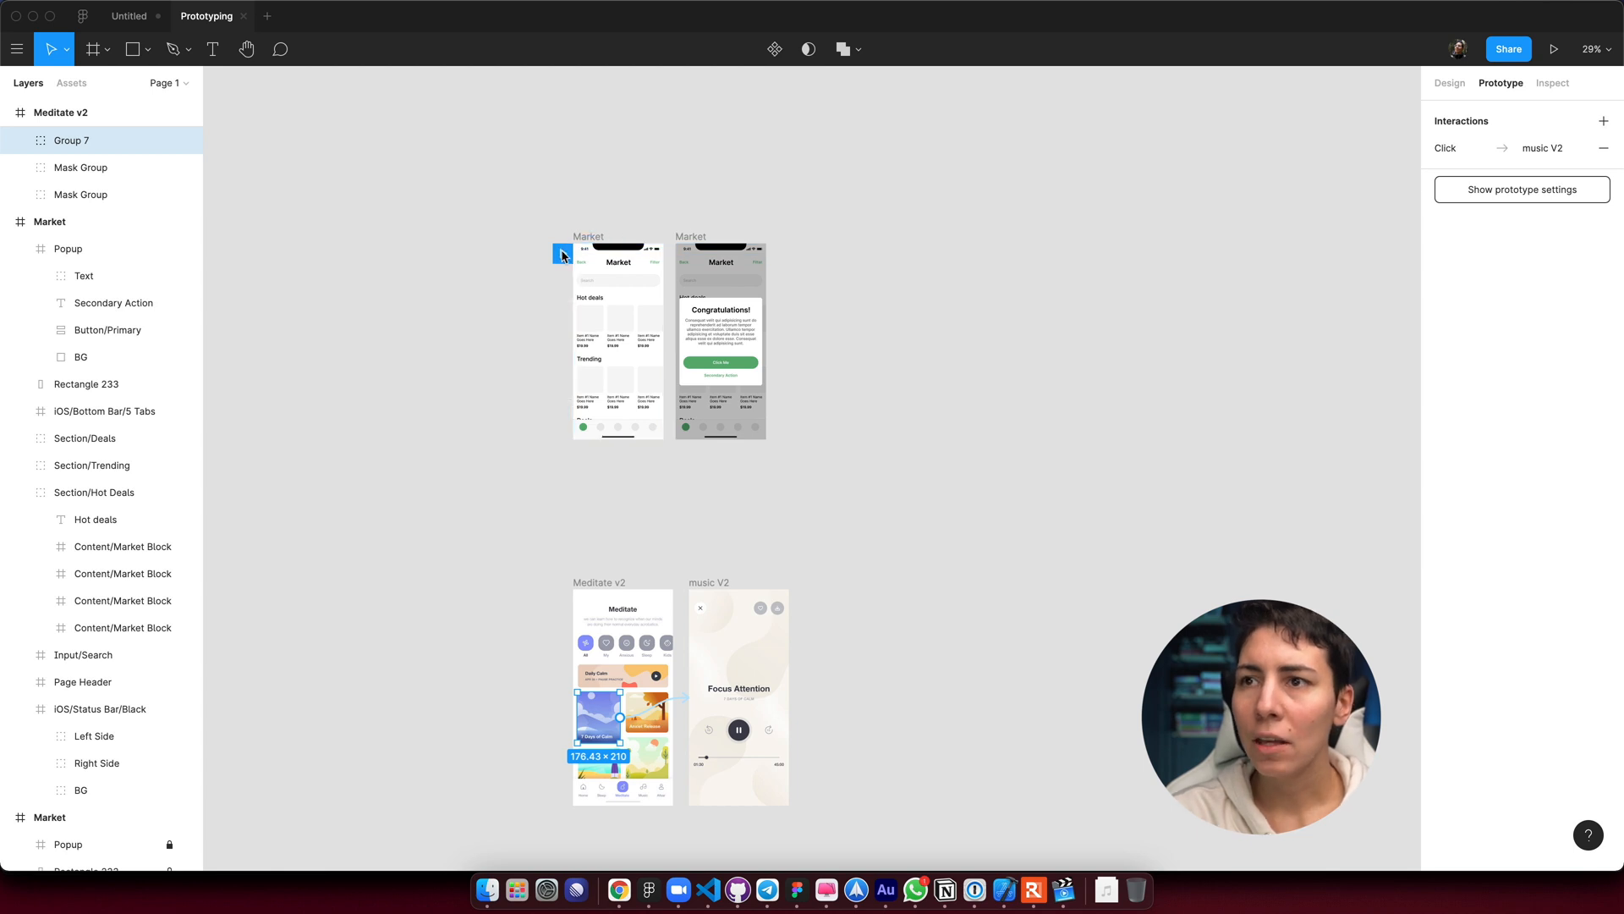
pyautogui.click(599, 582)
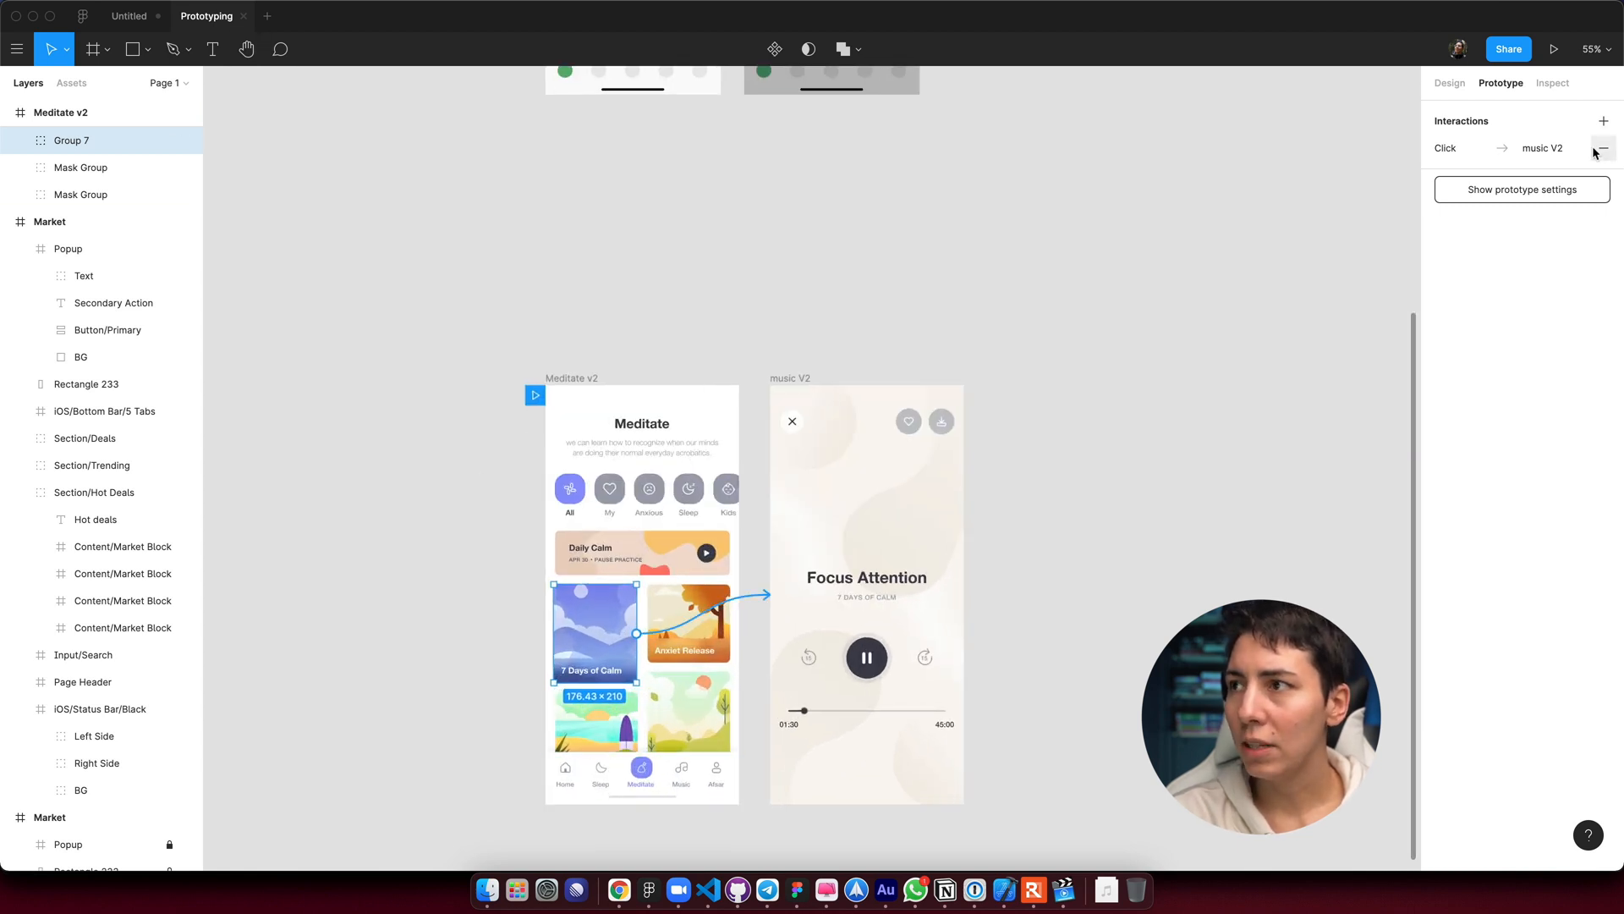
pyautogui.click(1555, 48)
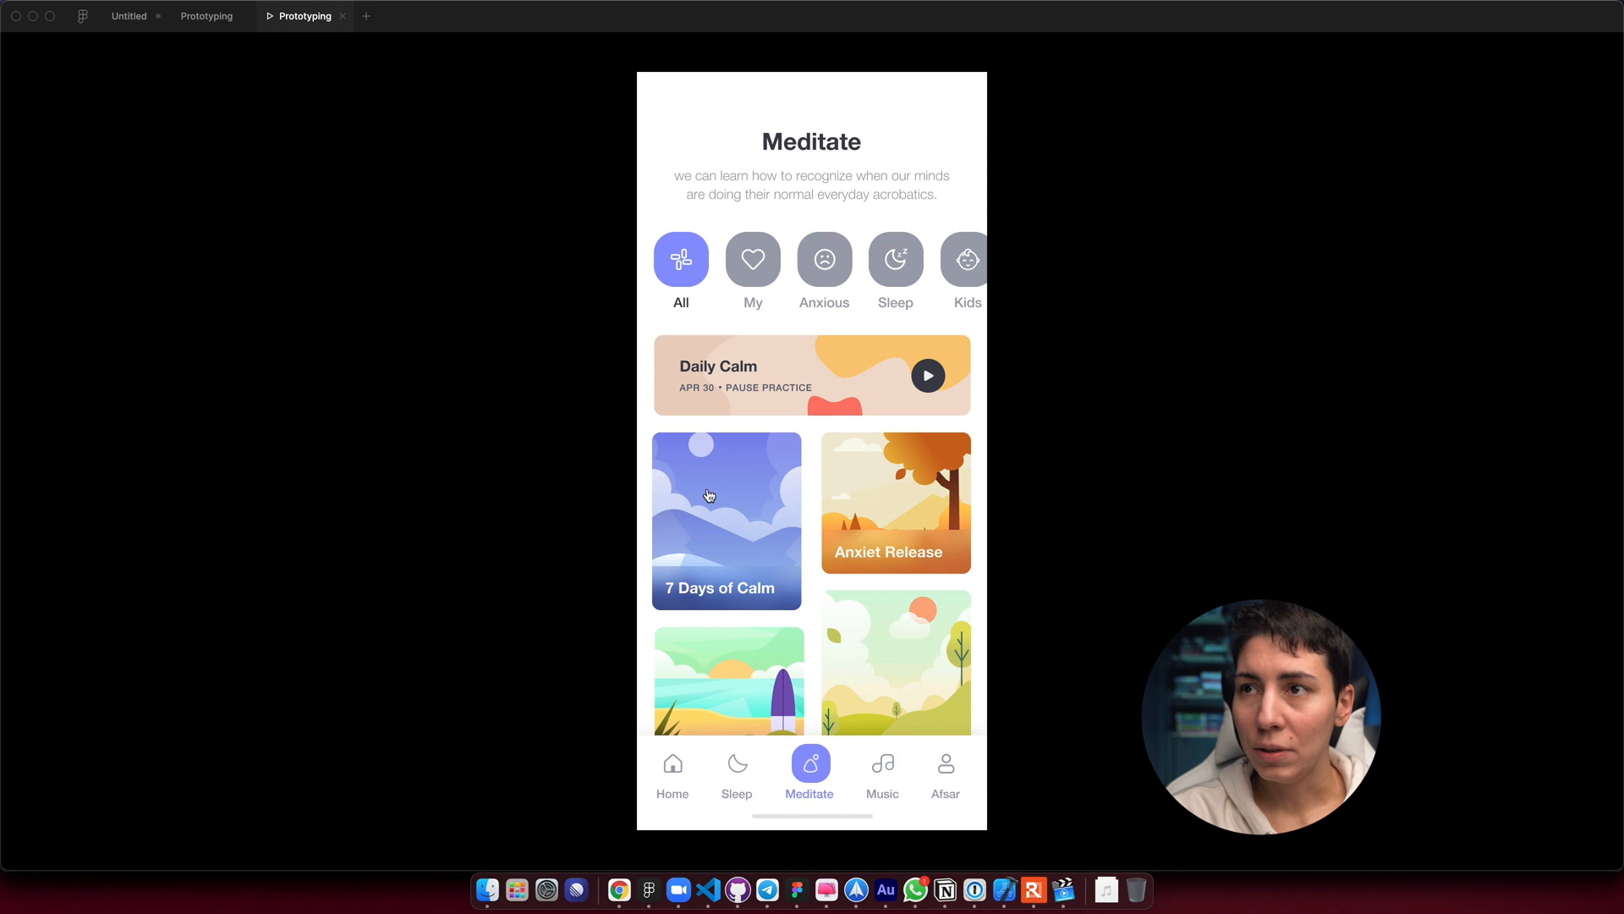
pyautogui.moveTo(728, 514)
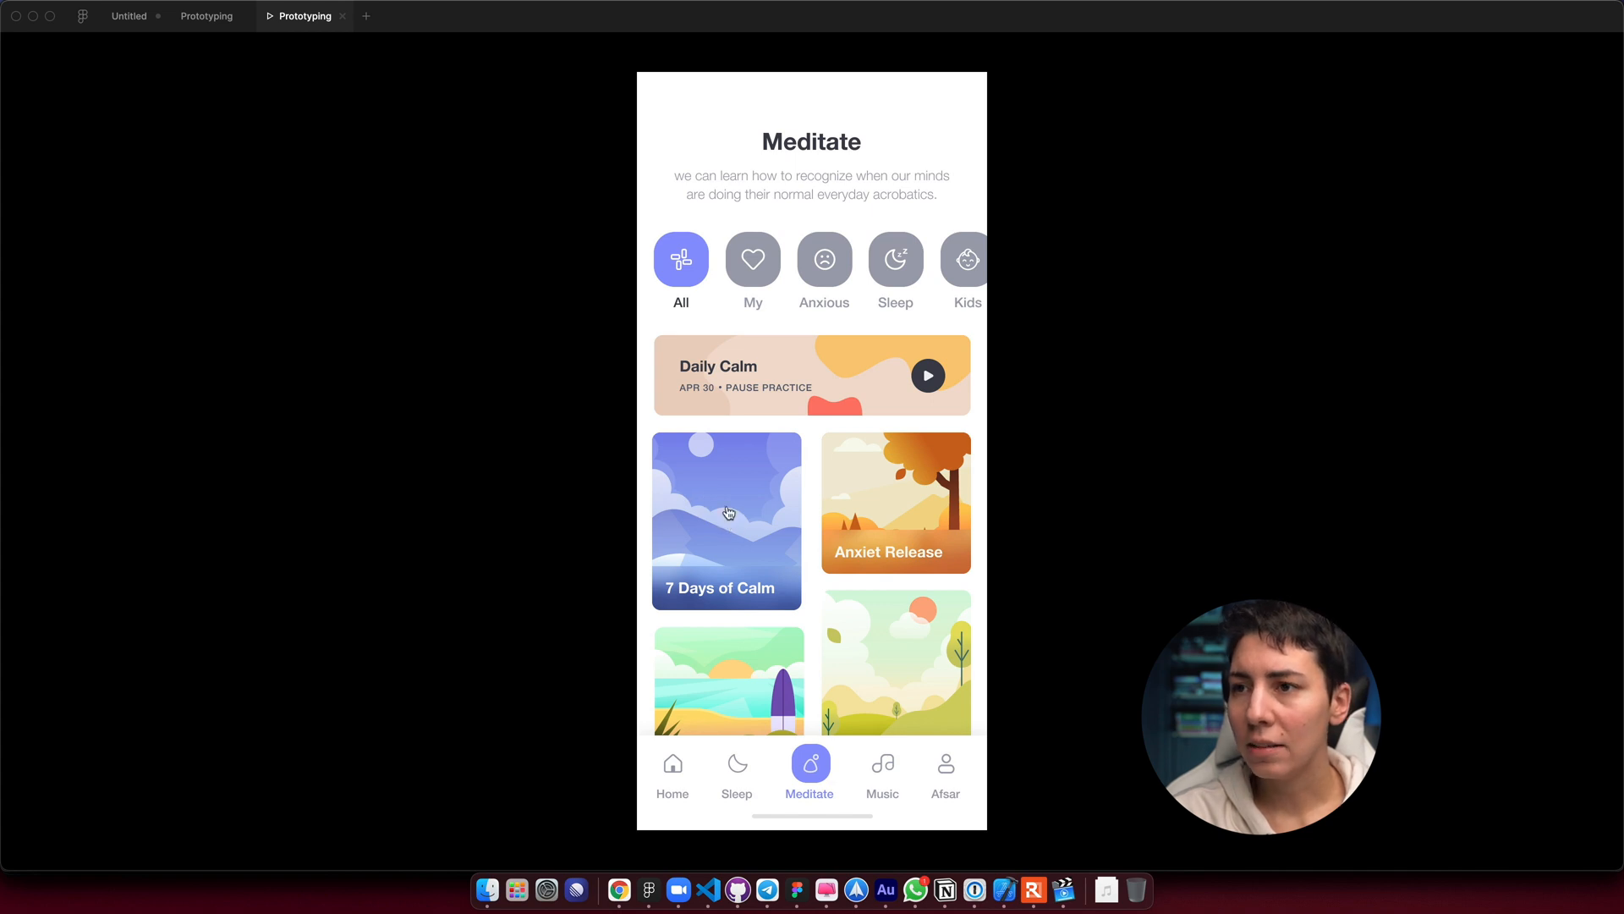
# Tap the 7 Days of Calm card in the preview to reach Focus Attention.
pyautogui.click(729, 512)
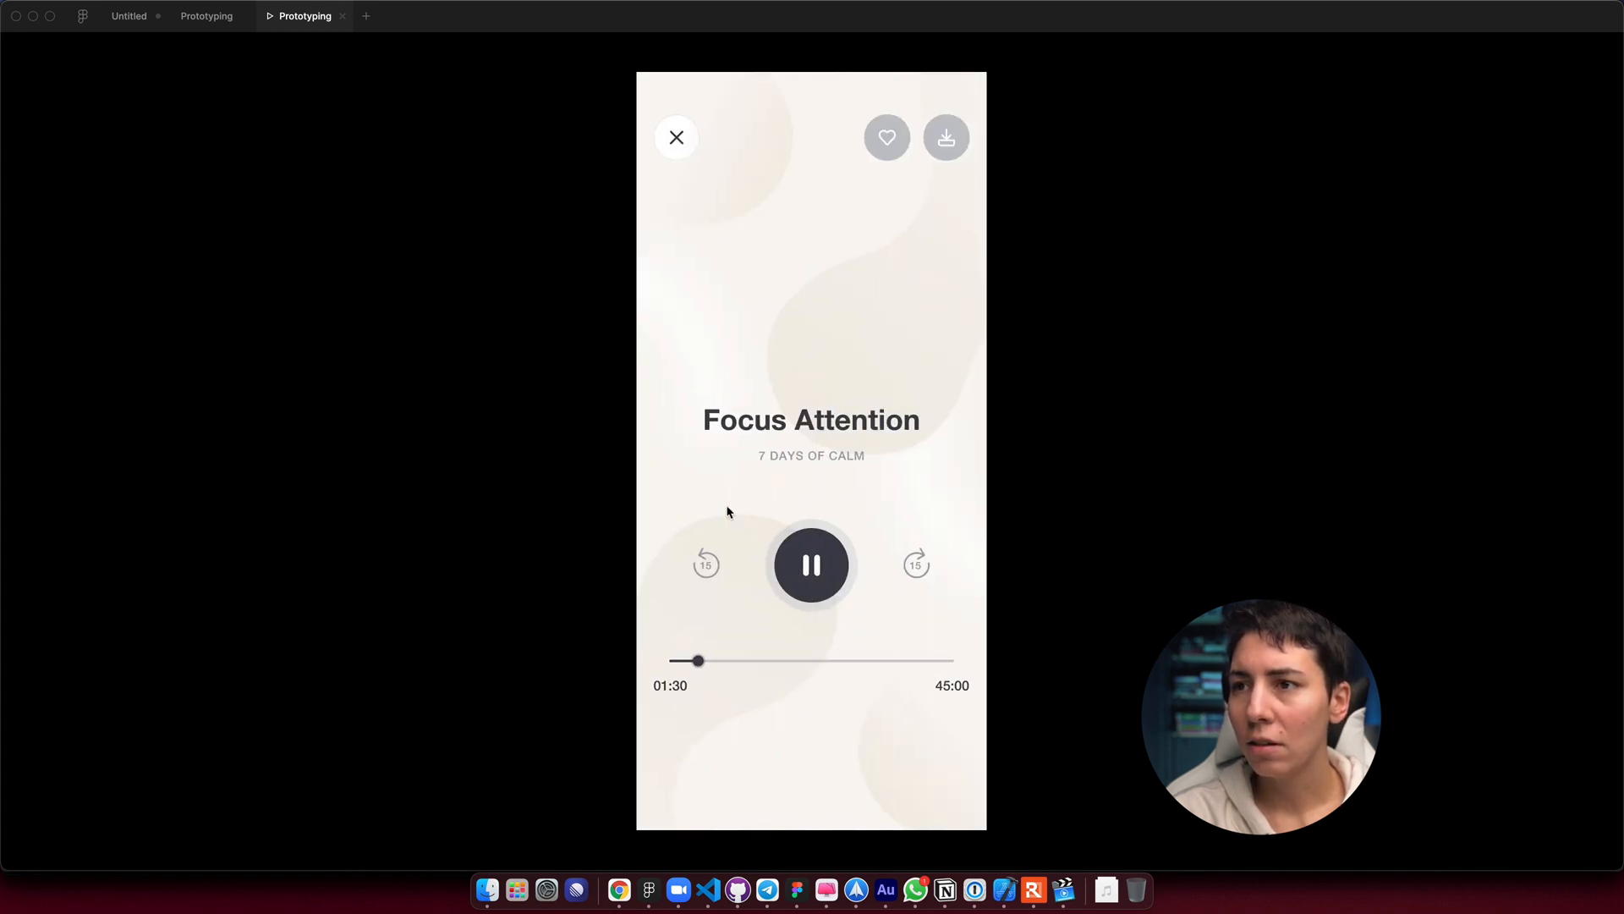